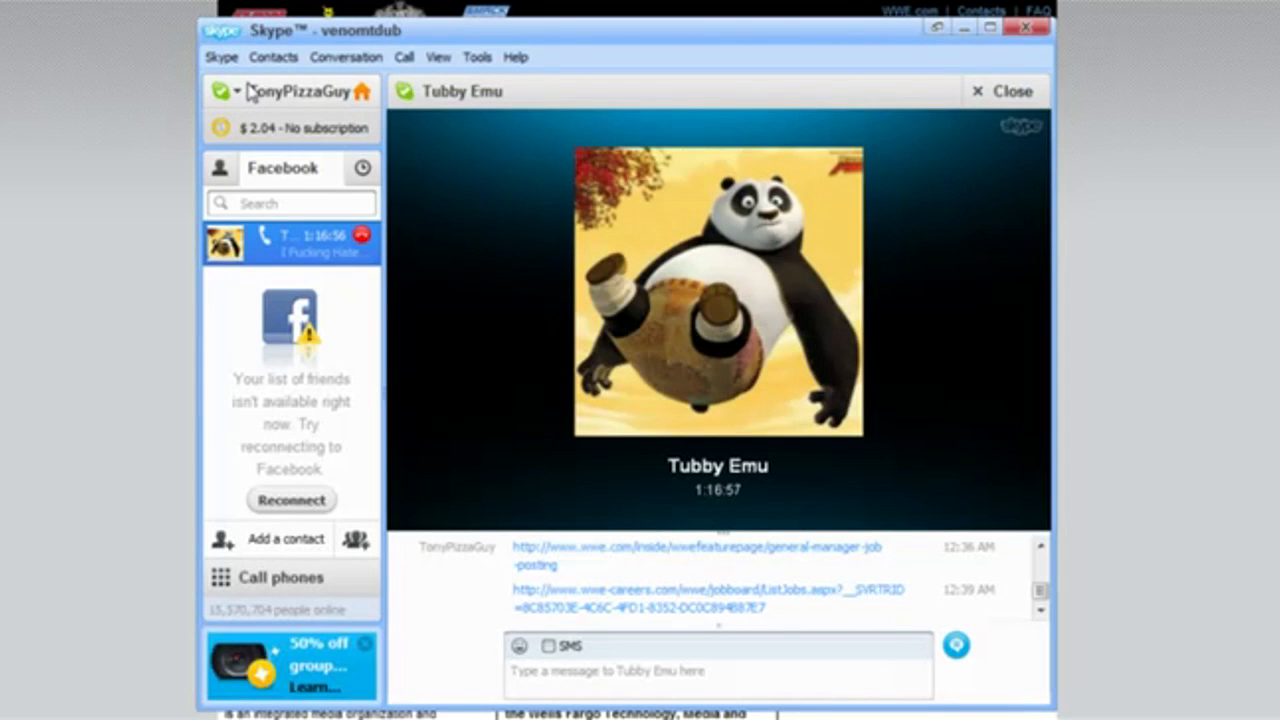
mouse_move(248, 78)
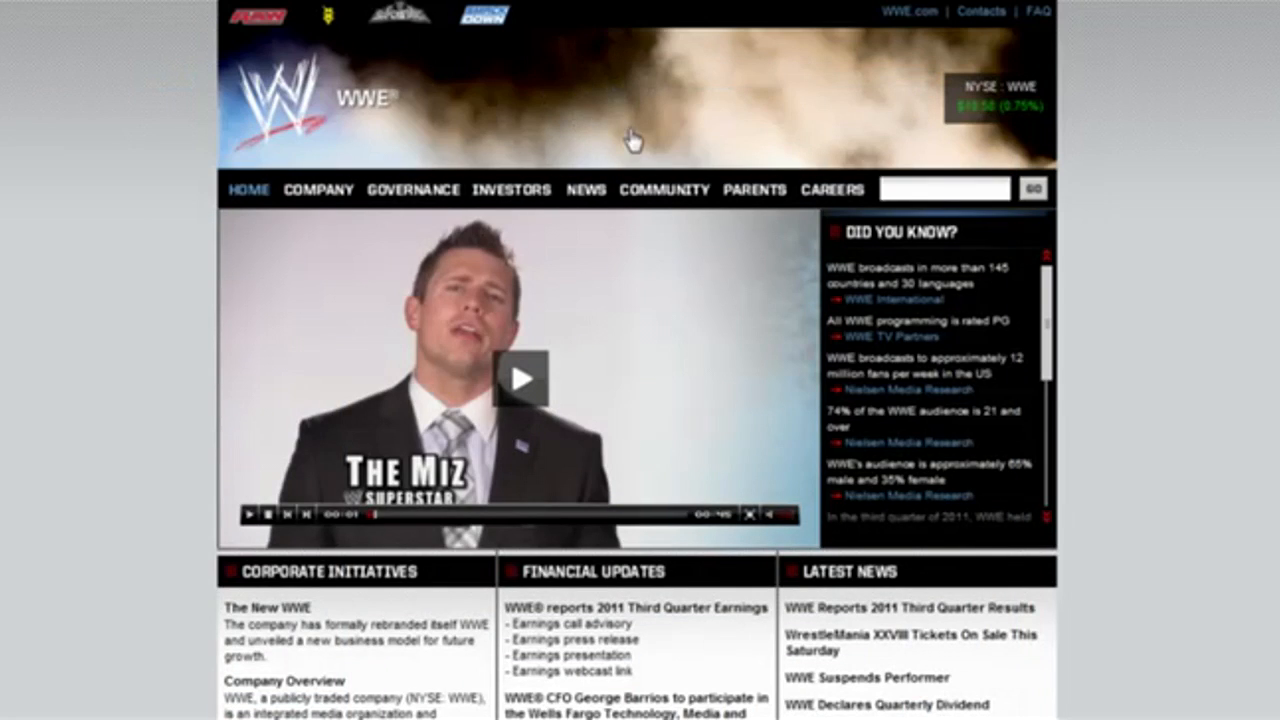
mouse_move(524, 238)
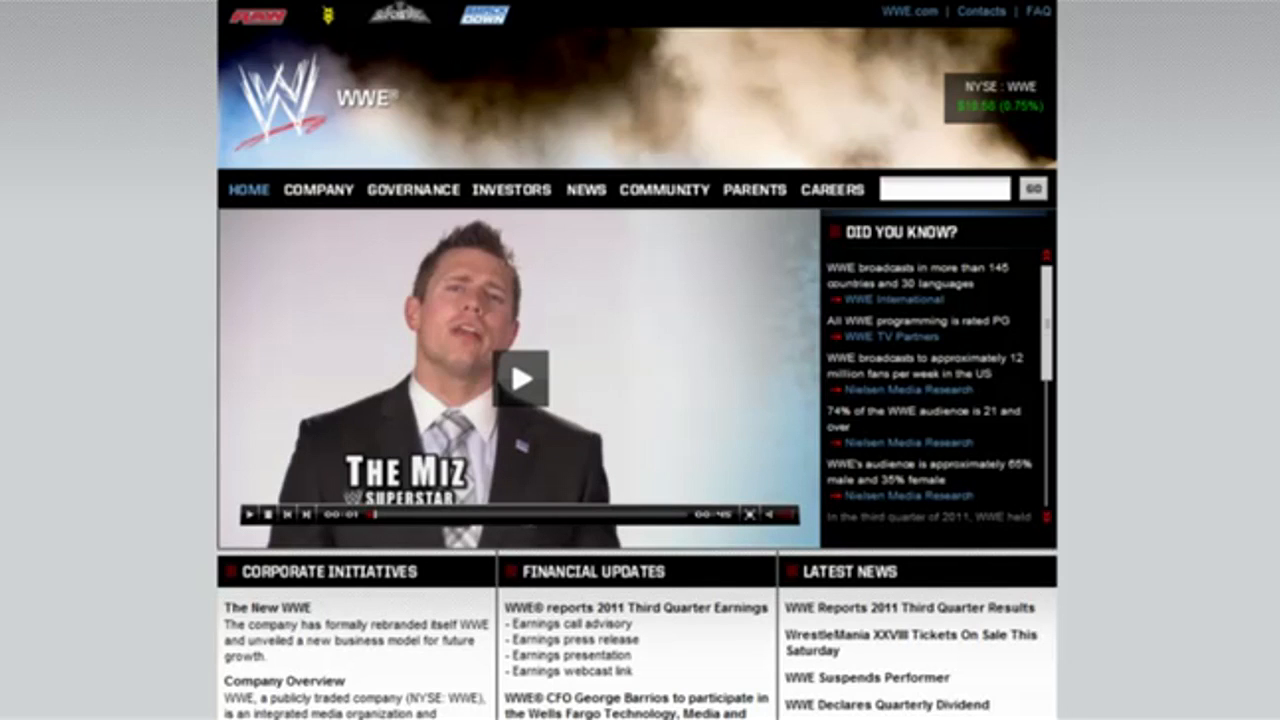
mouse_move(270, 200)
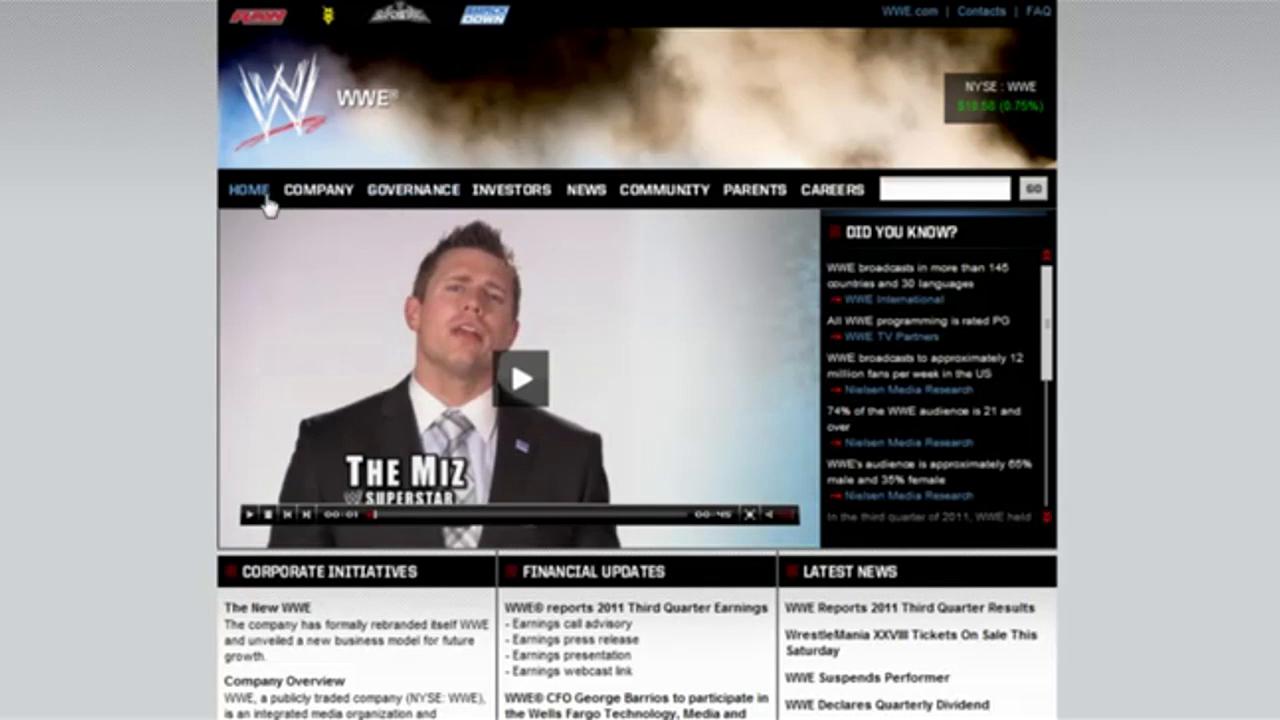
mouse_move(832, 188)
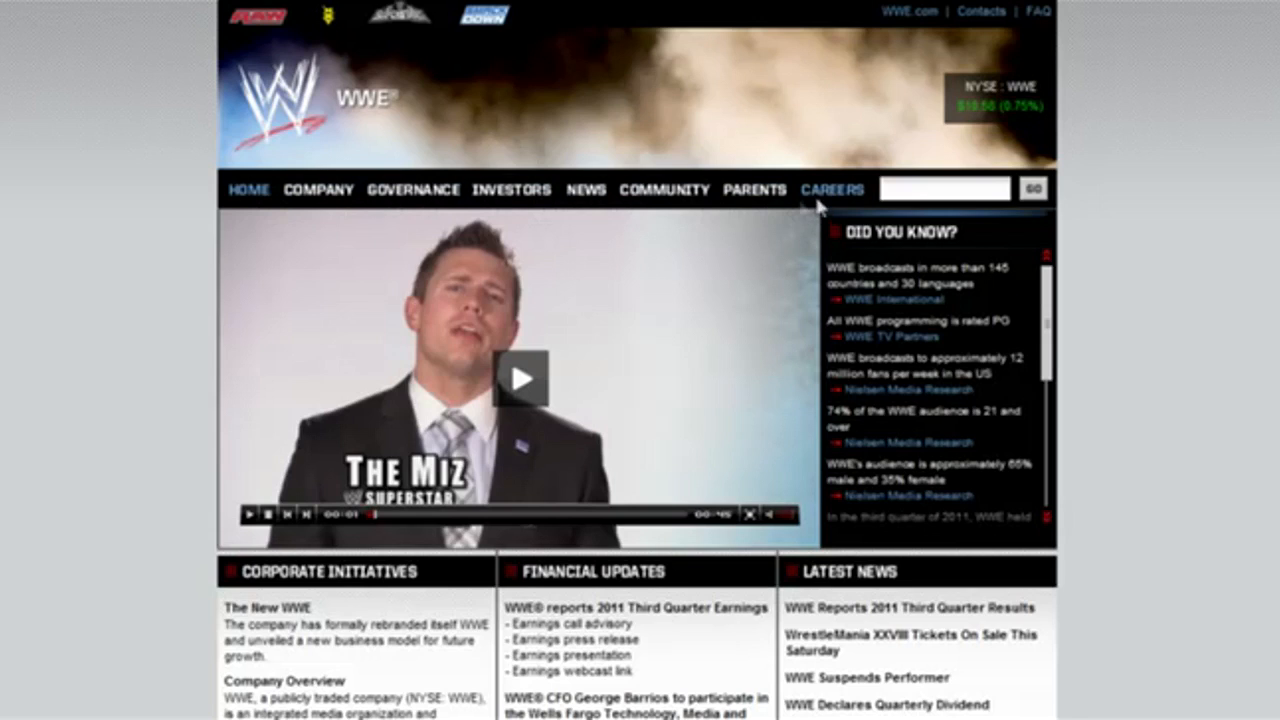
mouse_move(318, 188)
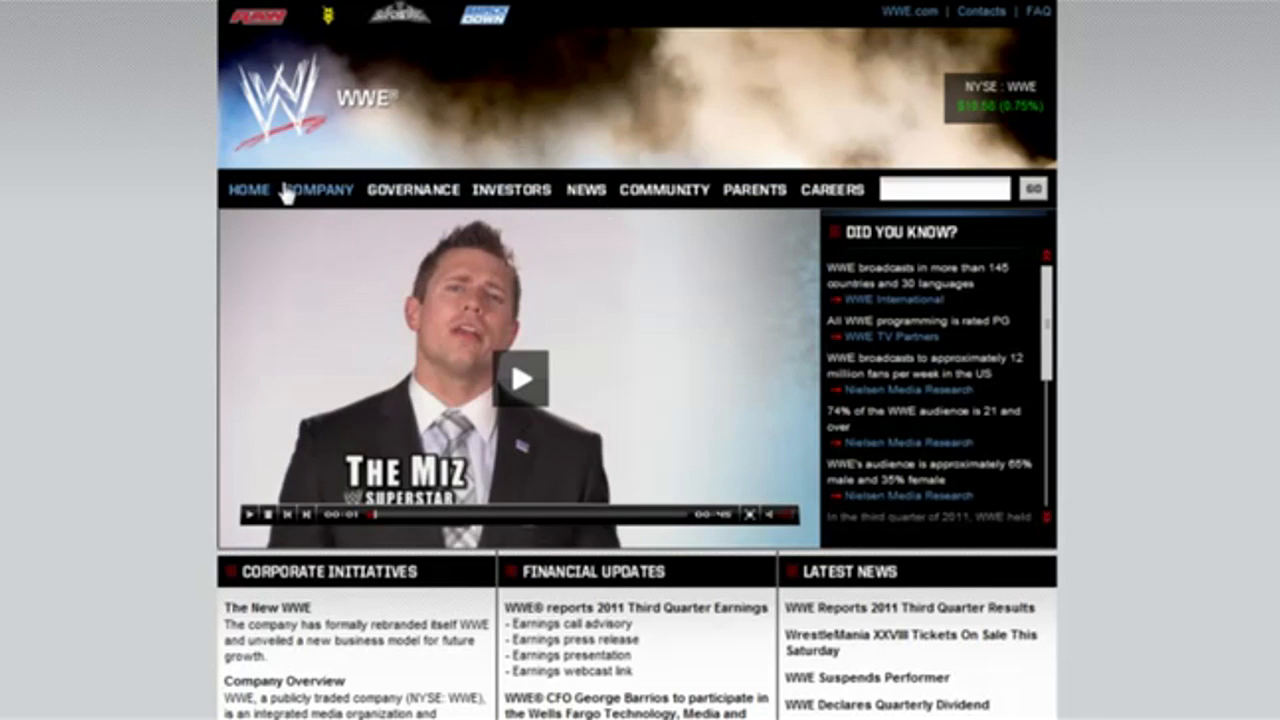
mouse_move(288, 234)
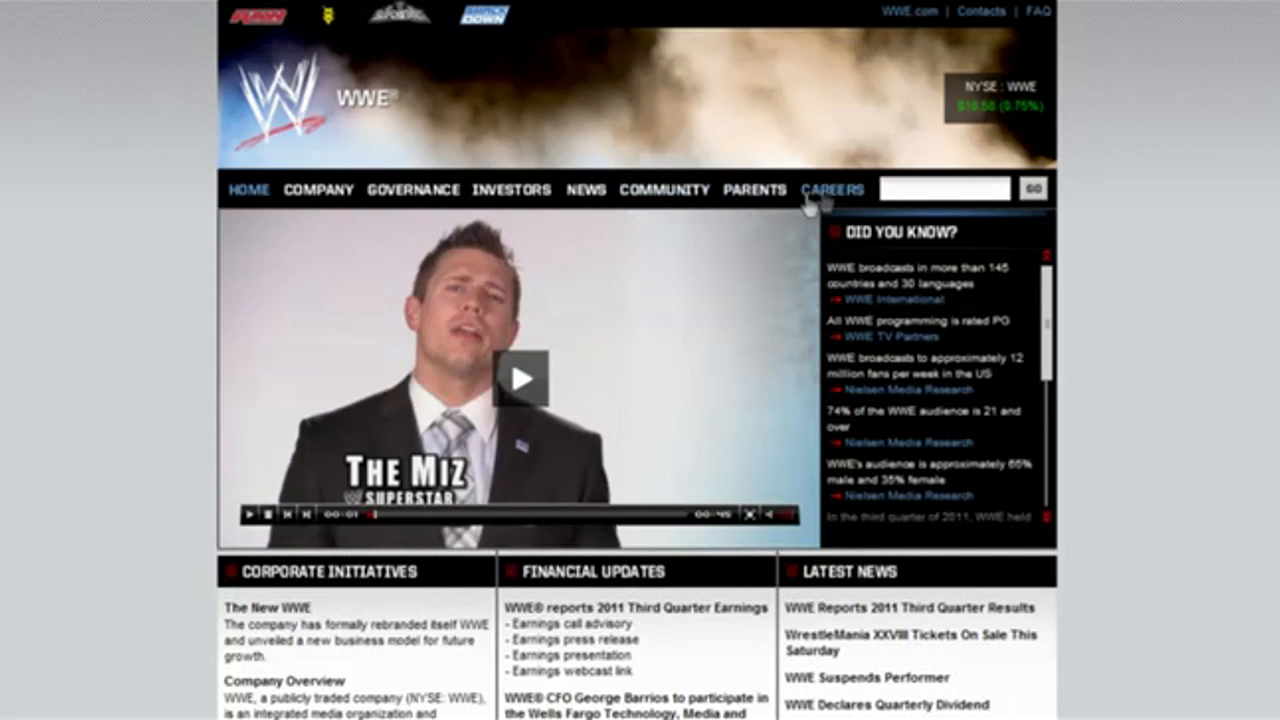
mouse_move(846, 178)
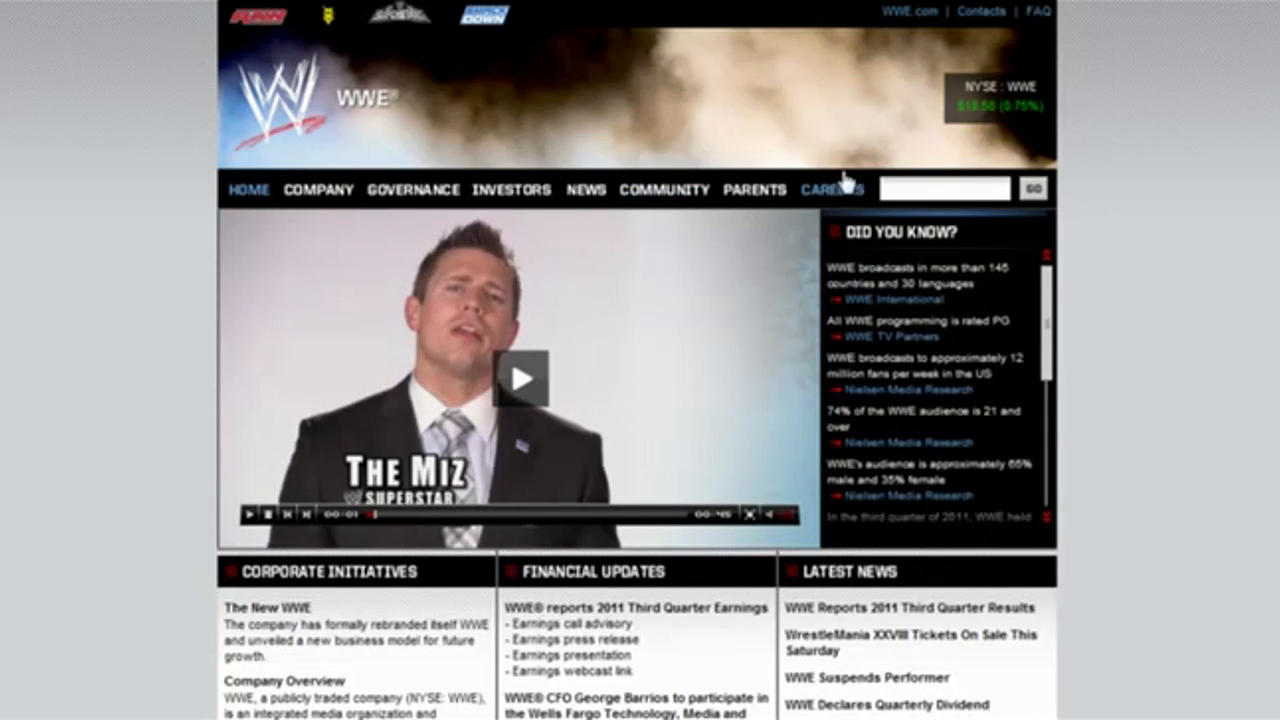
mouse_move(812, 192)
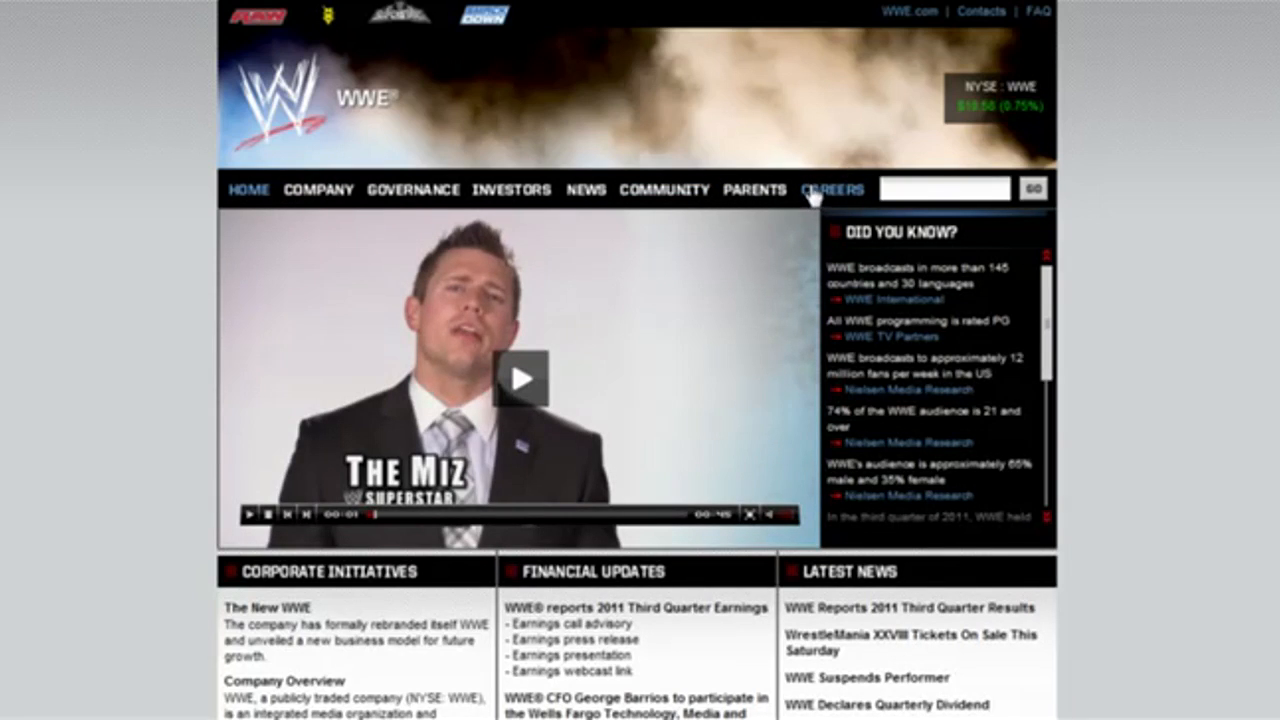
mouse_move(228, 206)
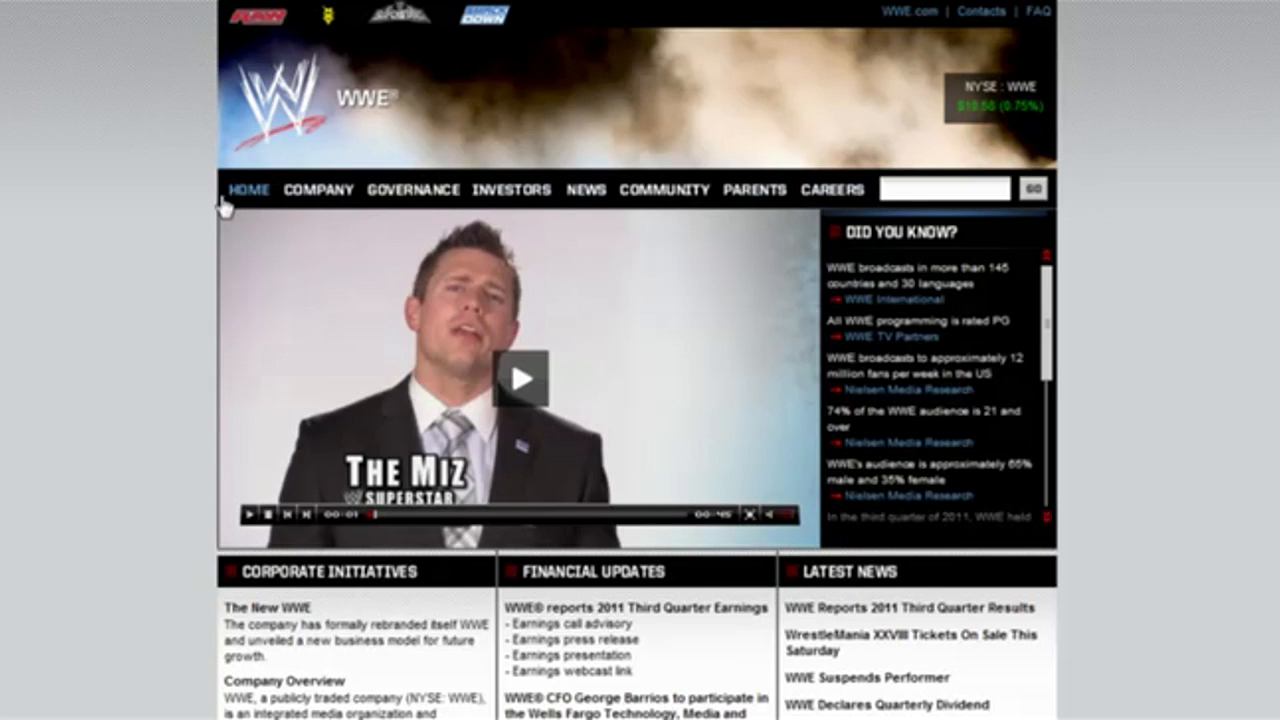
- Go to Careers in the top navigation, browse the job categories, and land on the WWE Careers overview page
scroll("down", 3)
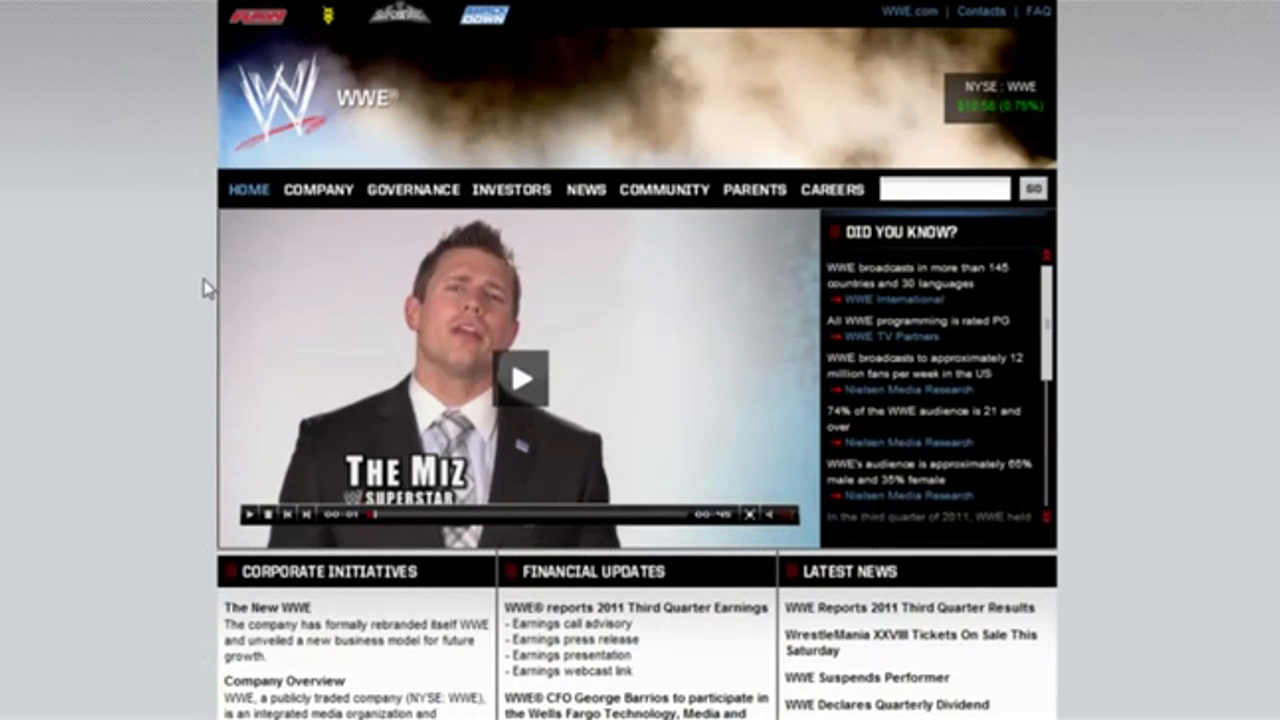
left_click(832, 188)
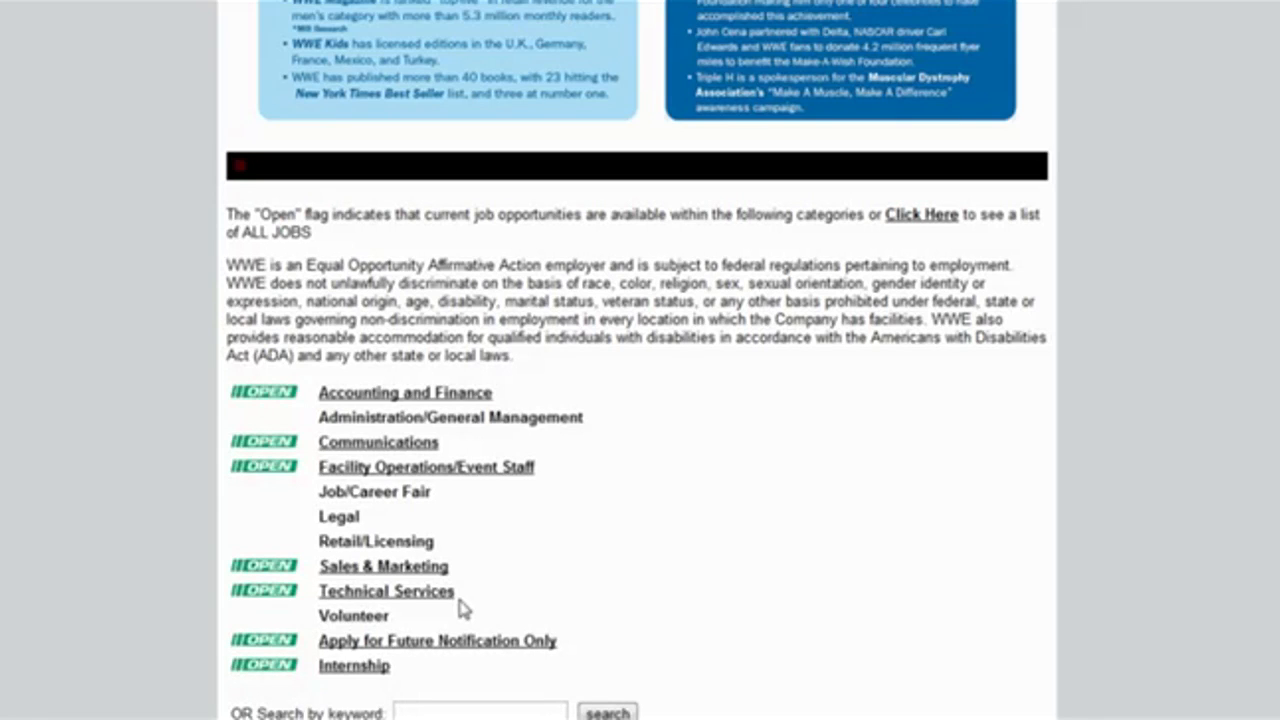
scroll("down", 3)
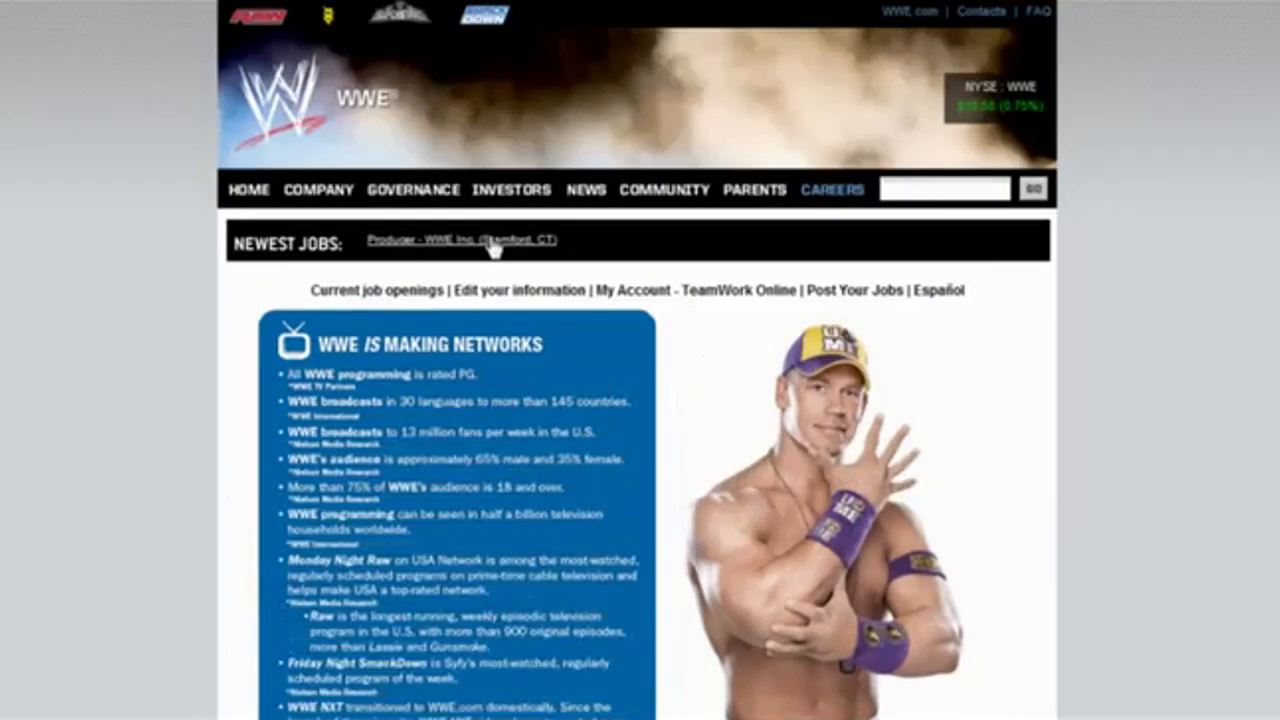
scroll("down", 3)
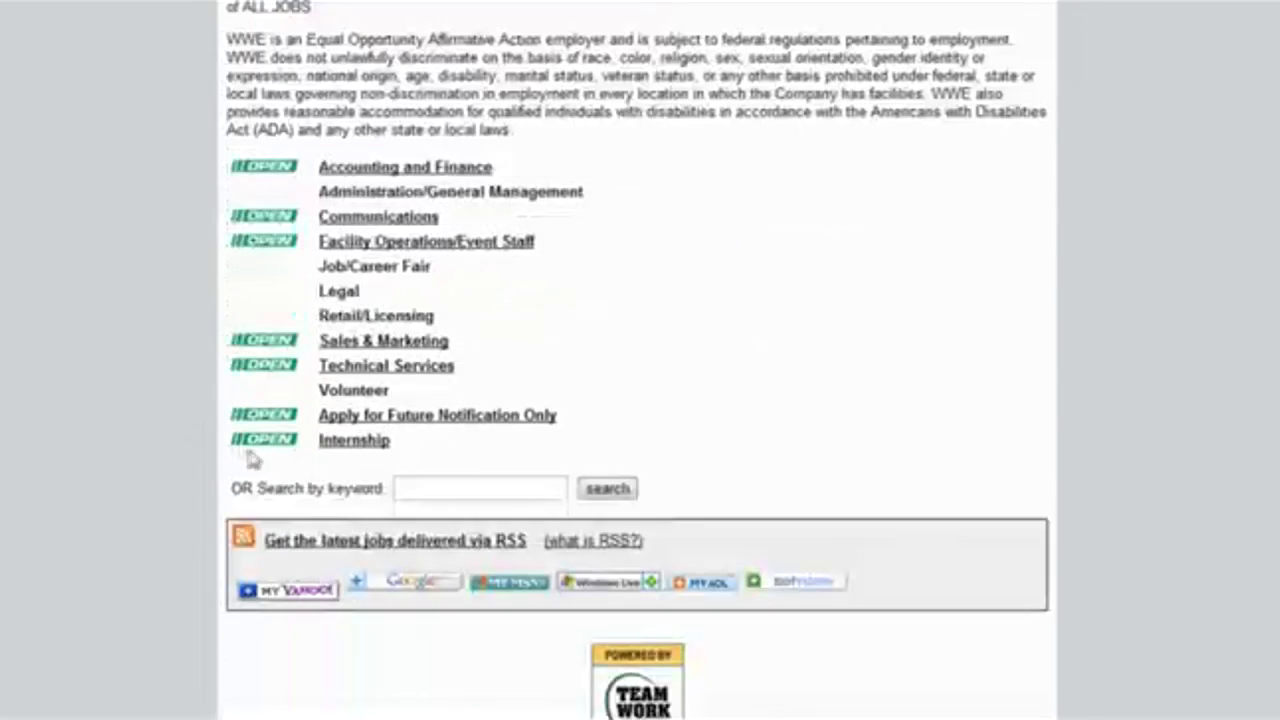
left_click(354, 440)
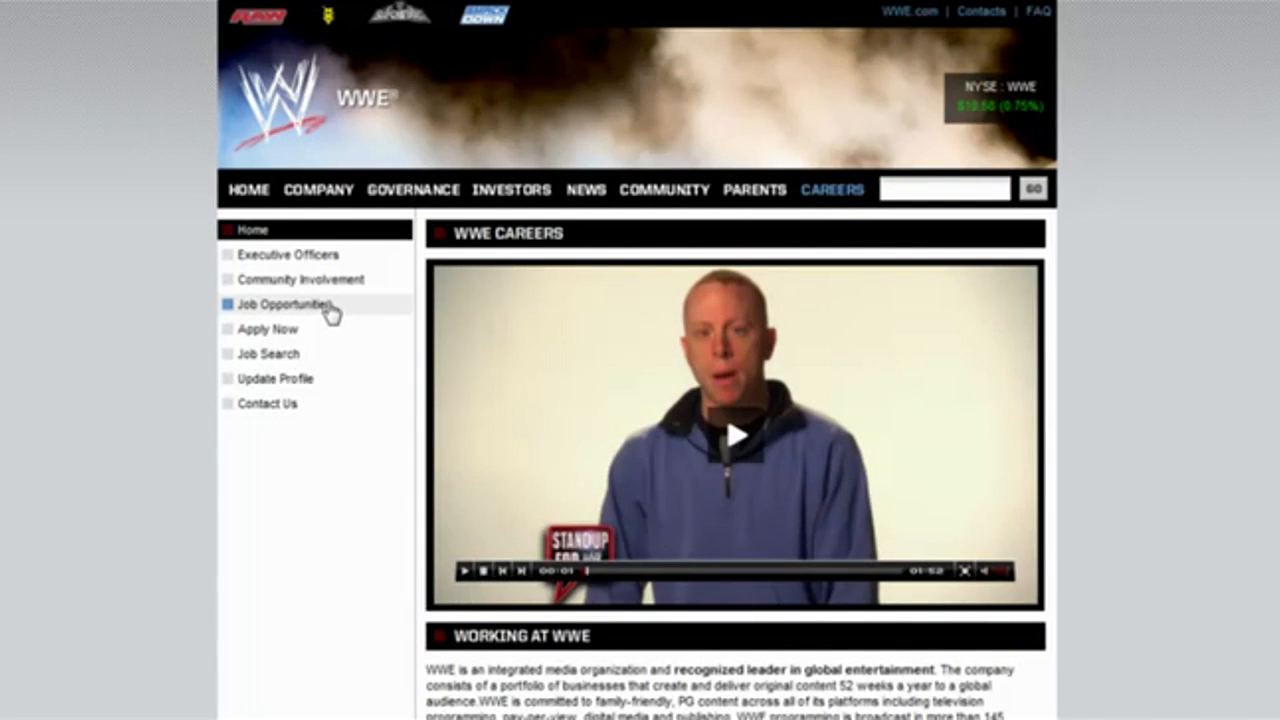
- Peek at Job Opportunities, return, and bring up the blank Submit Your Resume form via Apply Now
left_click(284, 304)
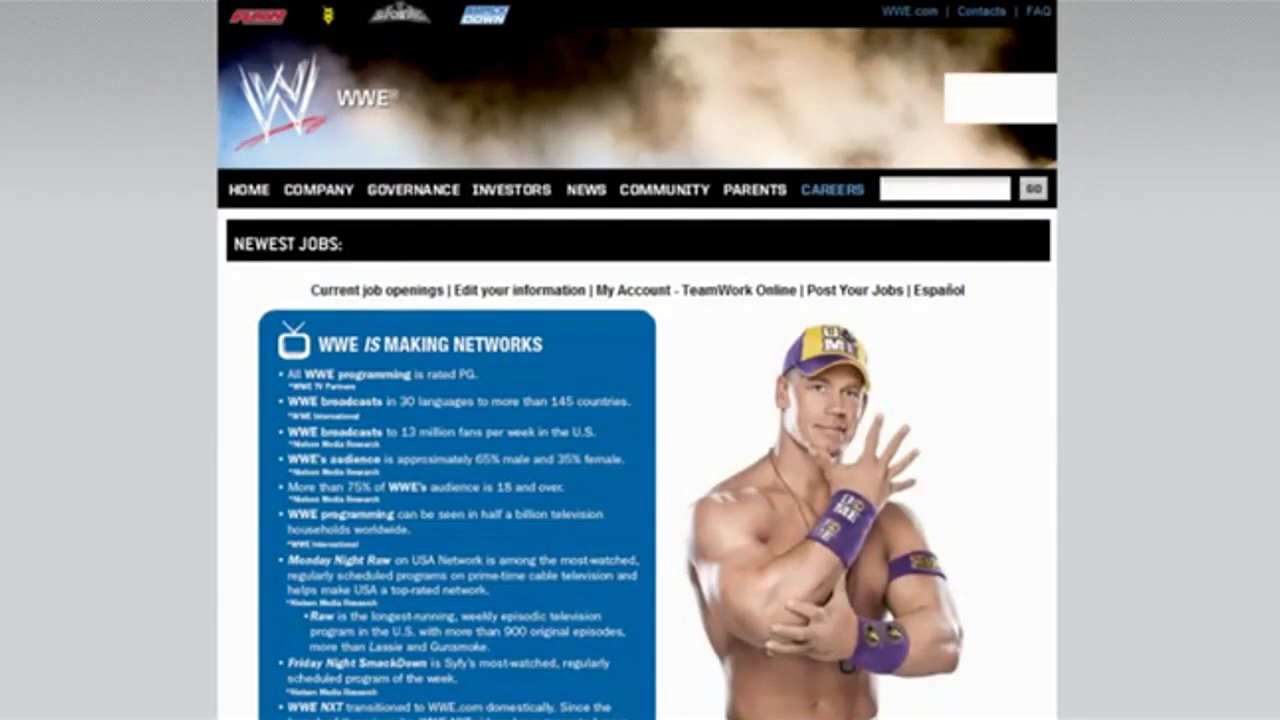
left_click(832, 188)
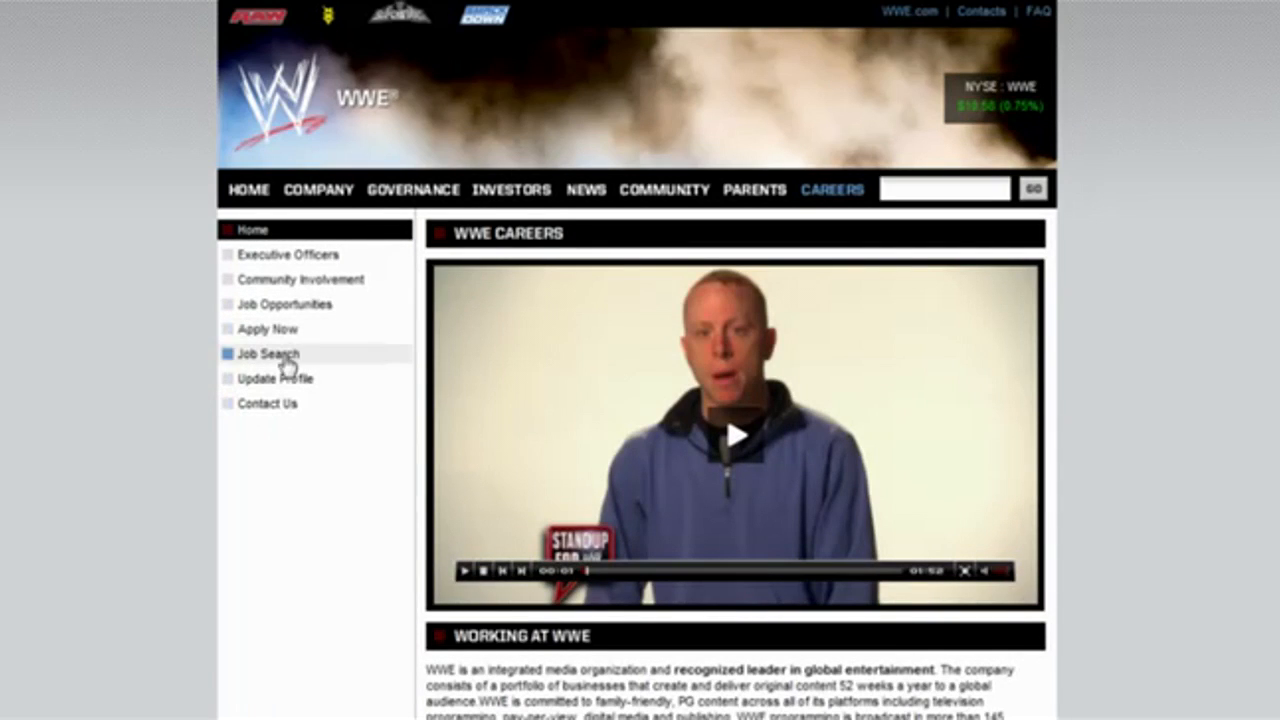
left_click(268, 328)
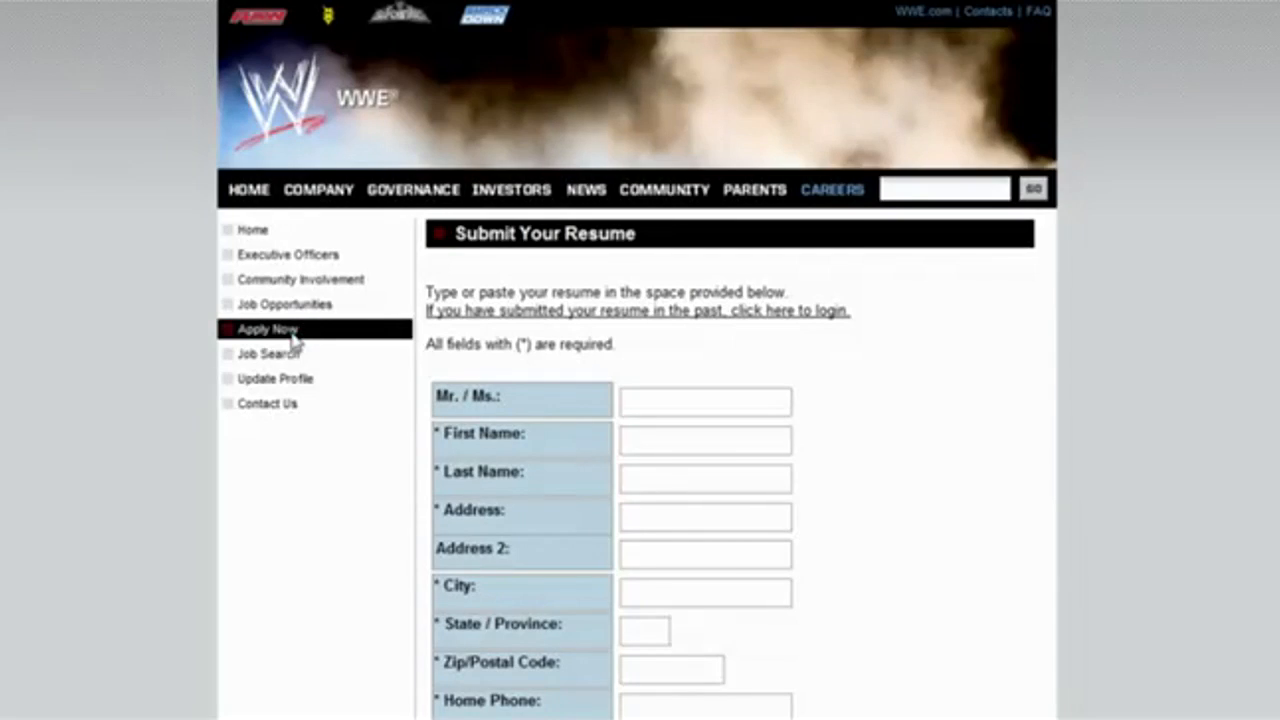
scroll("down", 3)
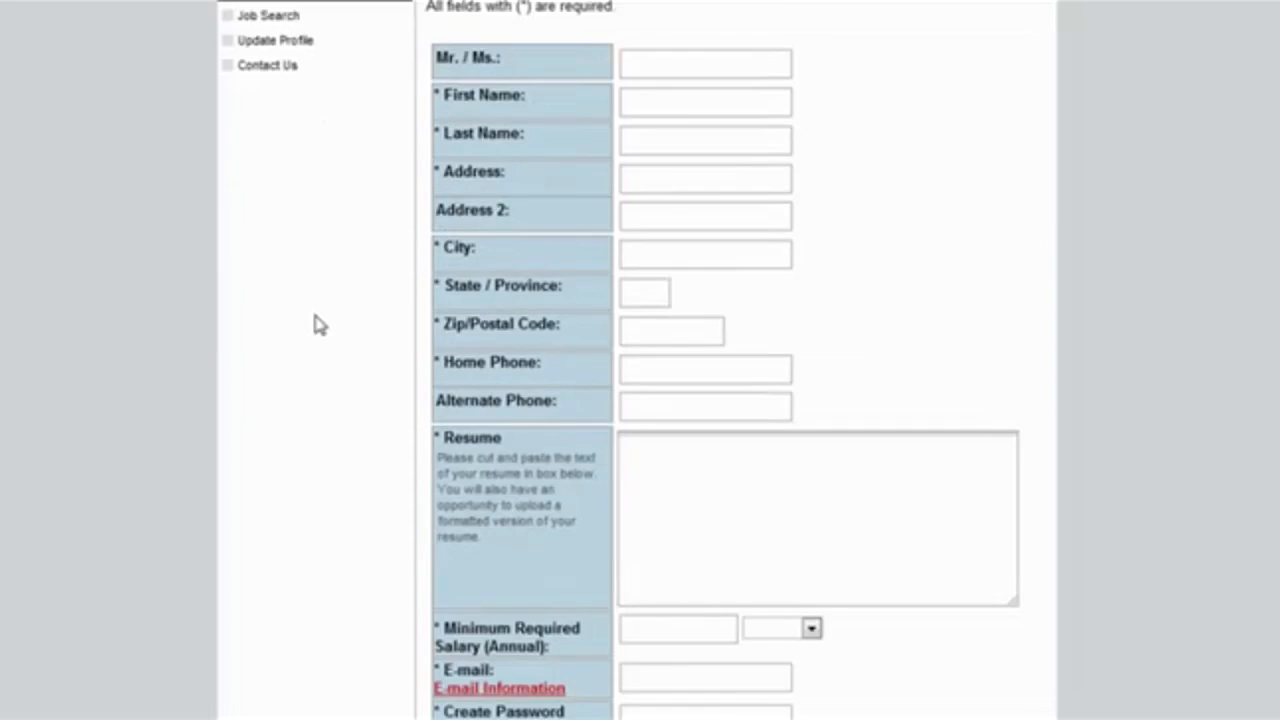
scroll("down", 3)
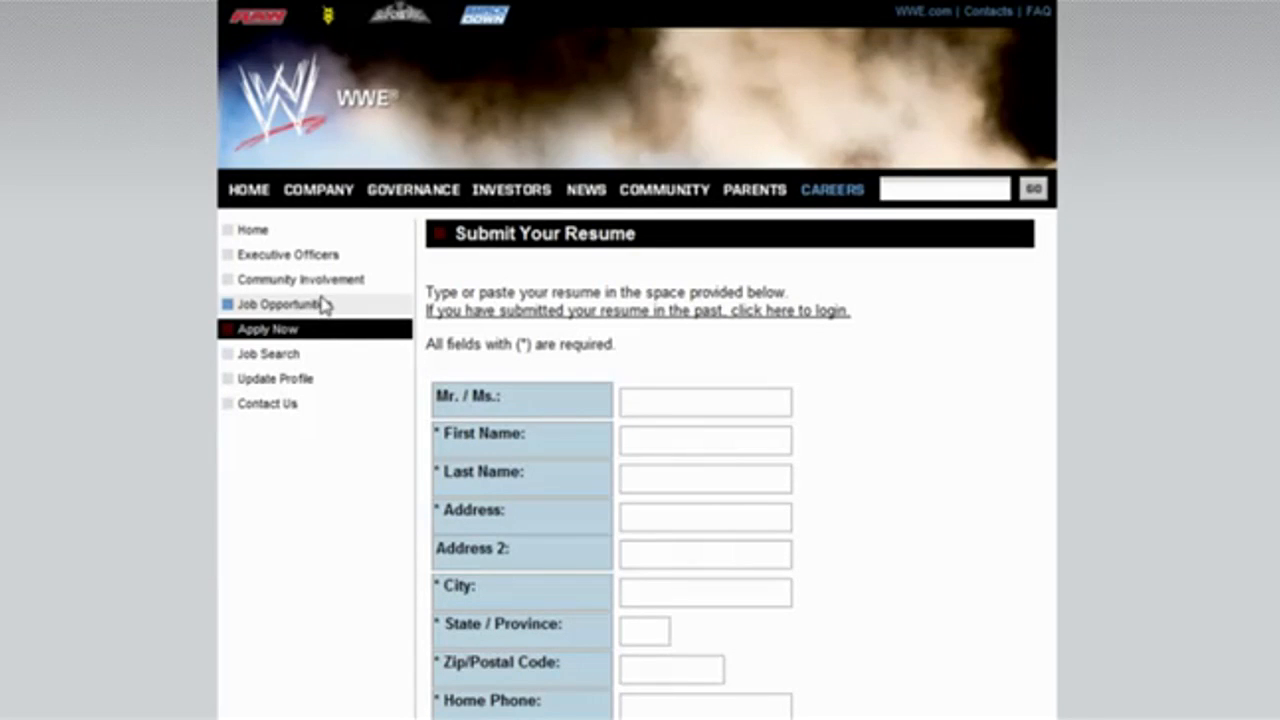
- Show the Job Opportunities table of 33 openings with titles, locations and categories
left_click(284, 304)
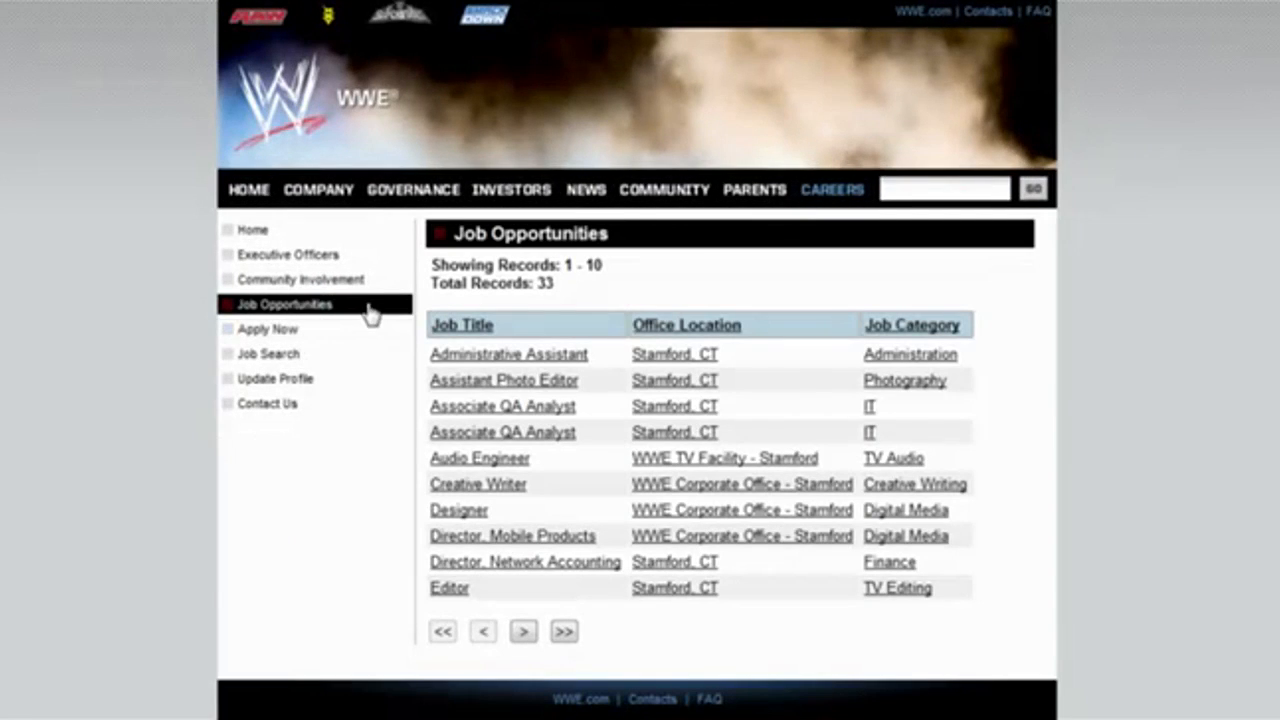
mouse_move(296, 328)
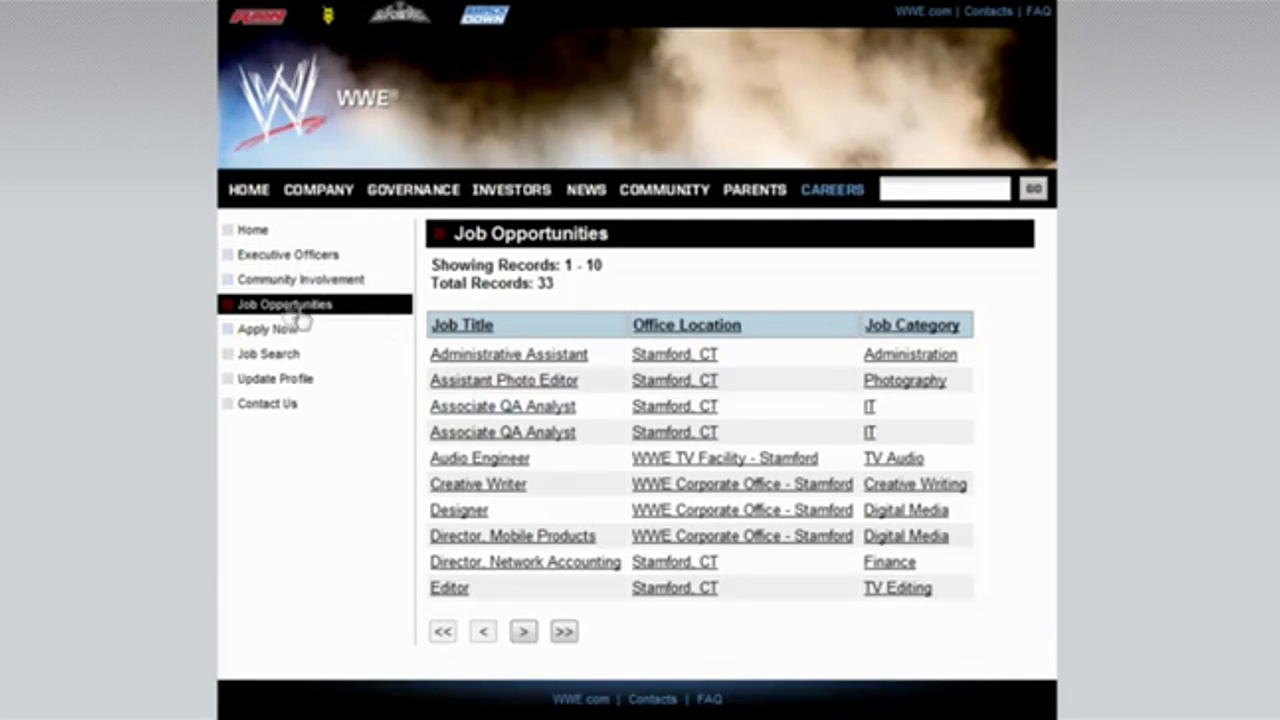
mouse_move(296, 318)
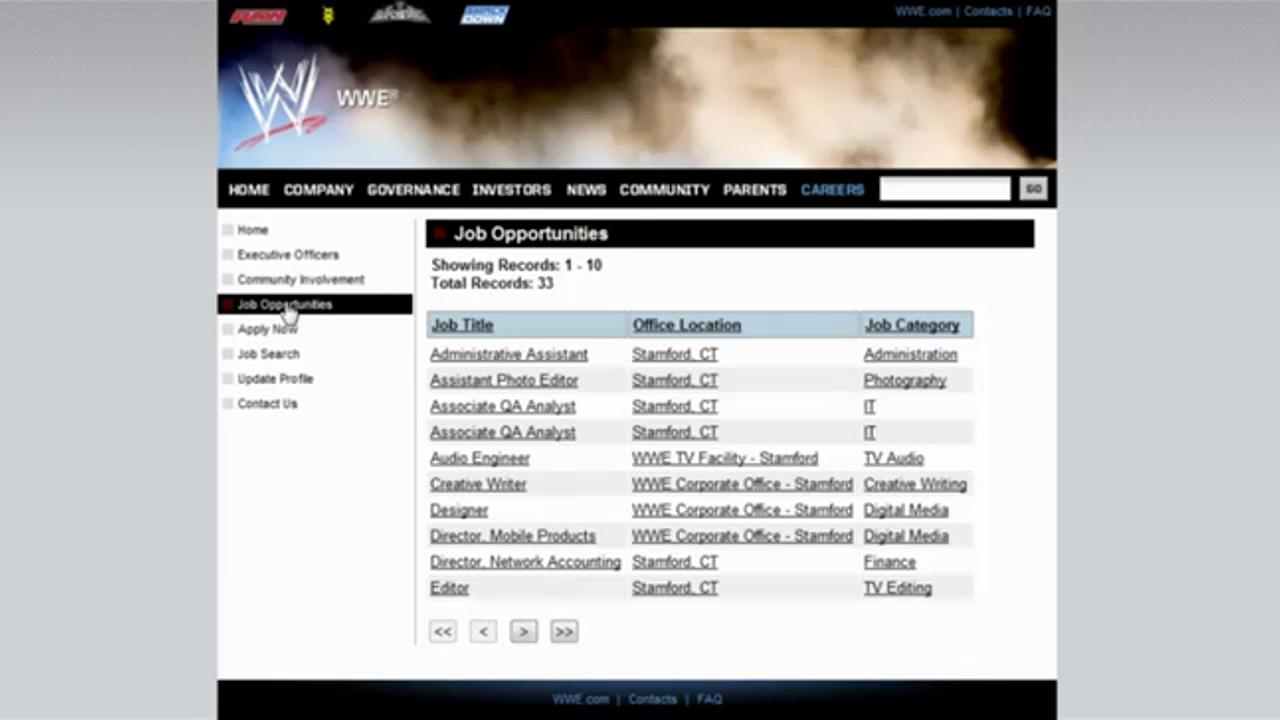
mouse_move(268, 328)
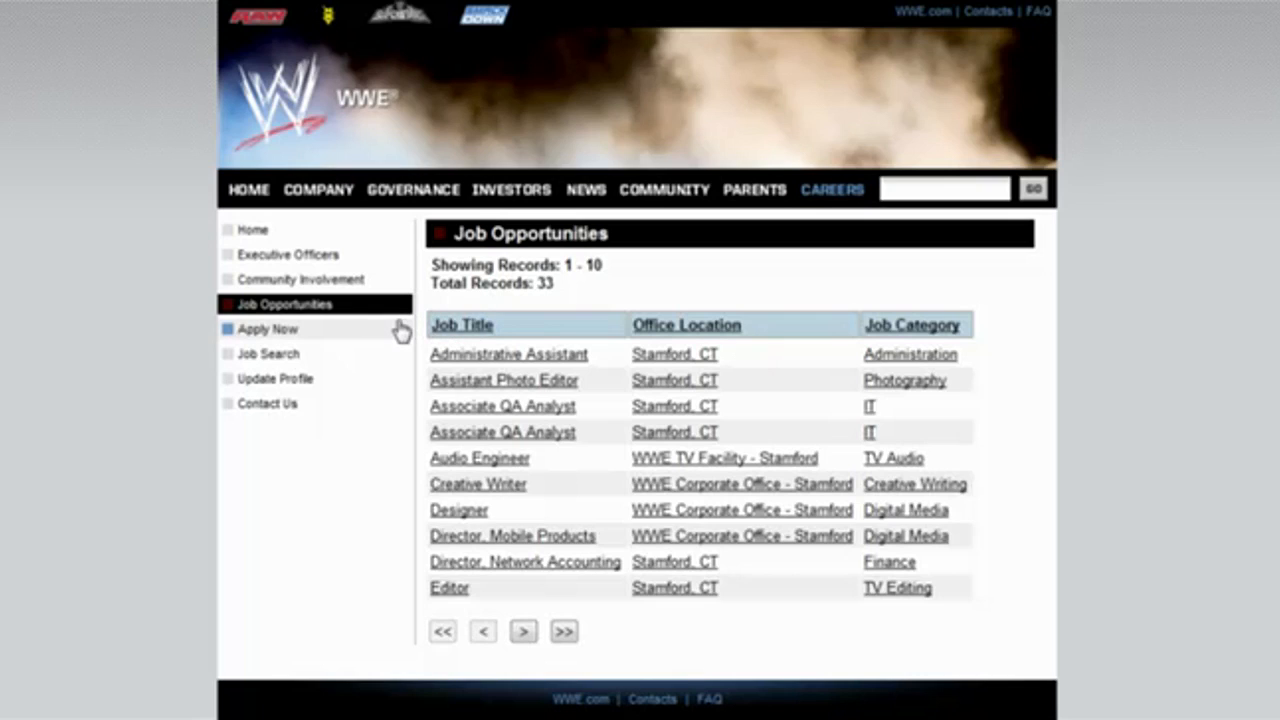
mouse_move(604, 338)
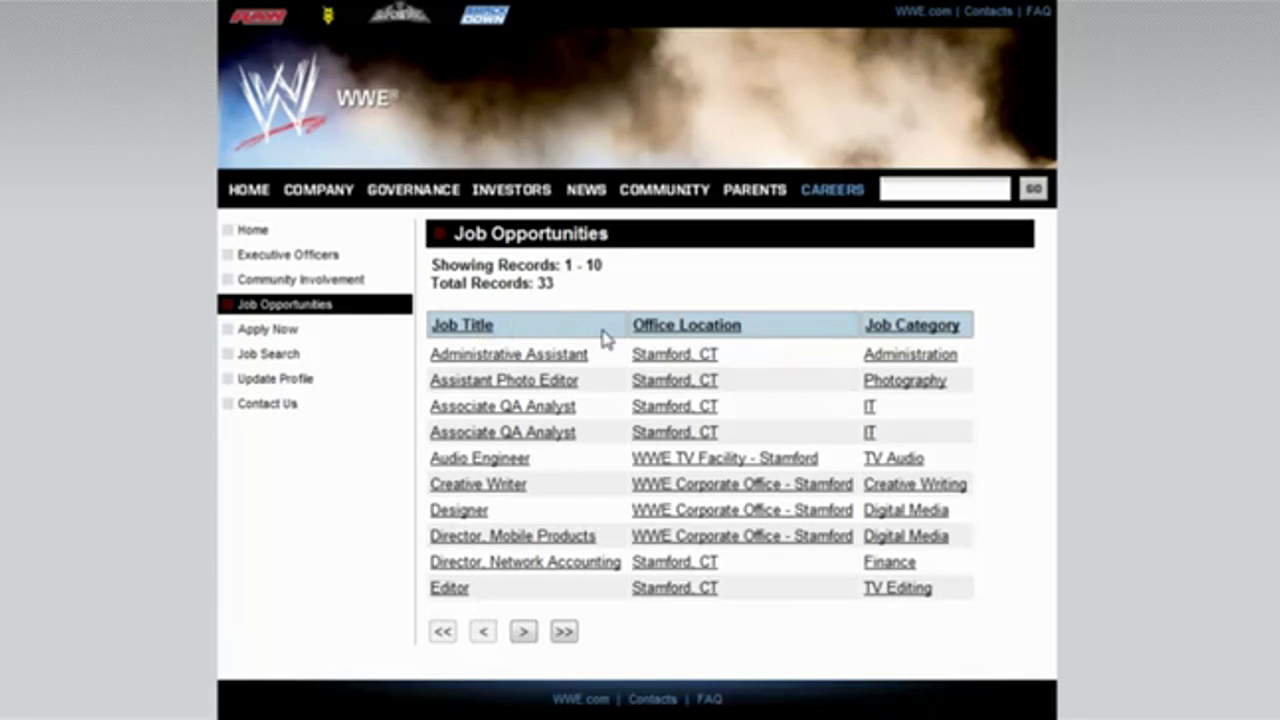
mouse_move(504, 380)
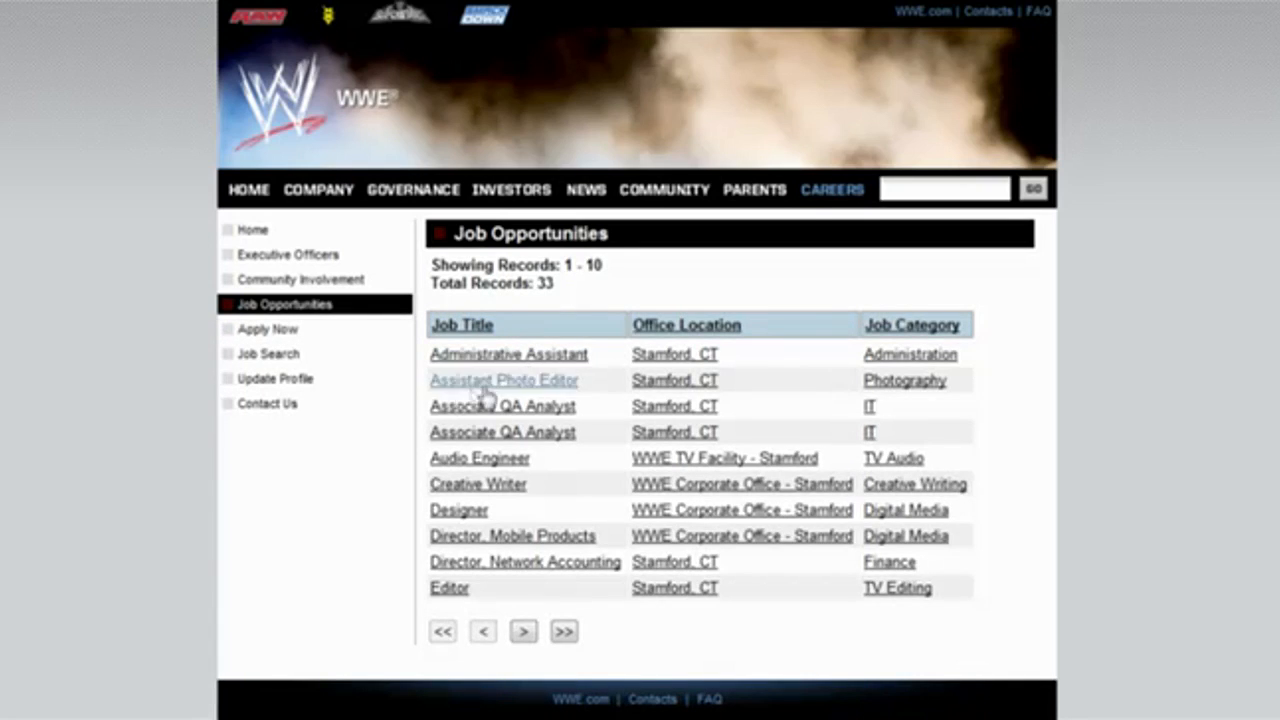
mouse_move(596, 388)
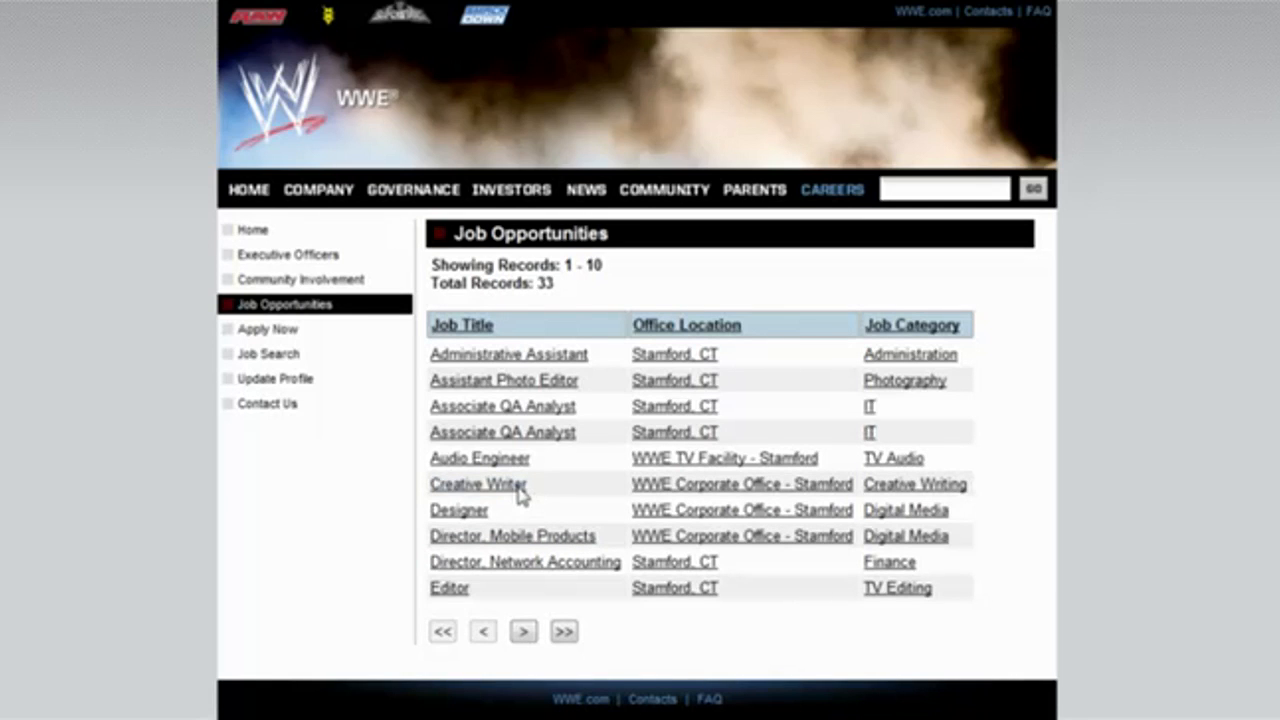
- View the Creative Writer posting down to its Office Location and 'Click Here to Apply On-line' rows
left_click(476, 482)
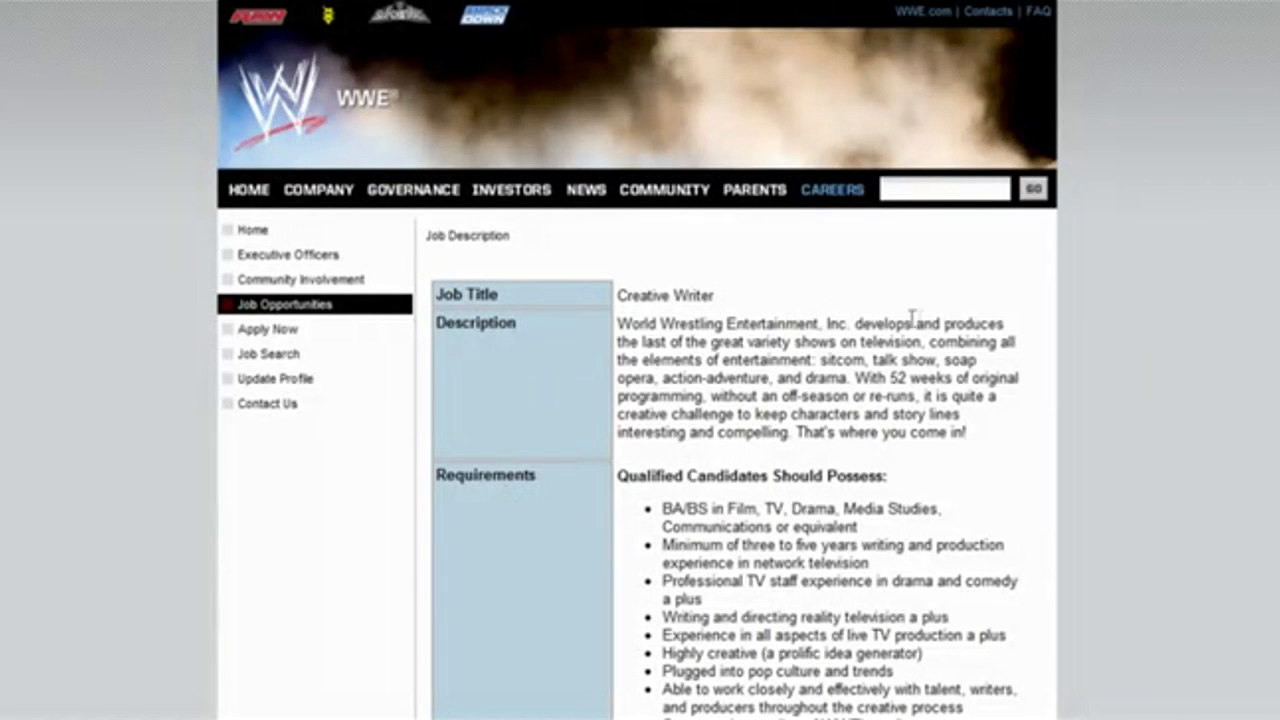
mouse_move(692, 340)
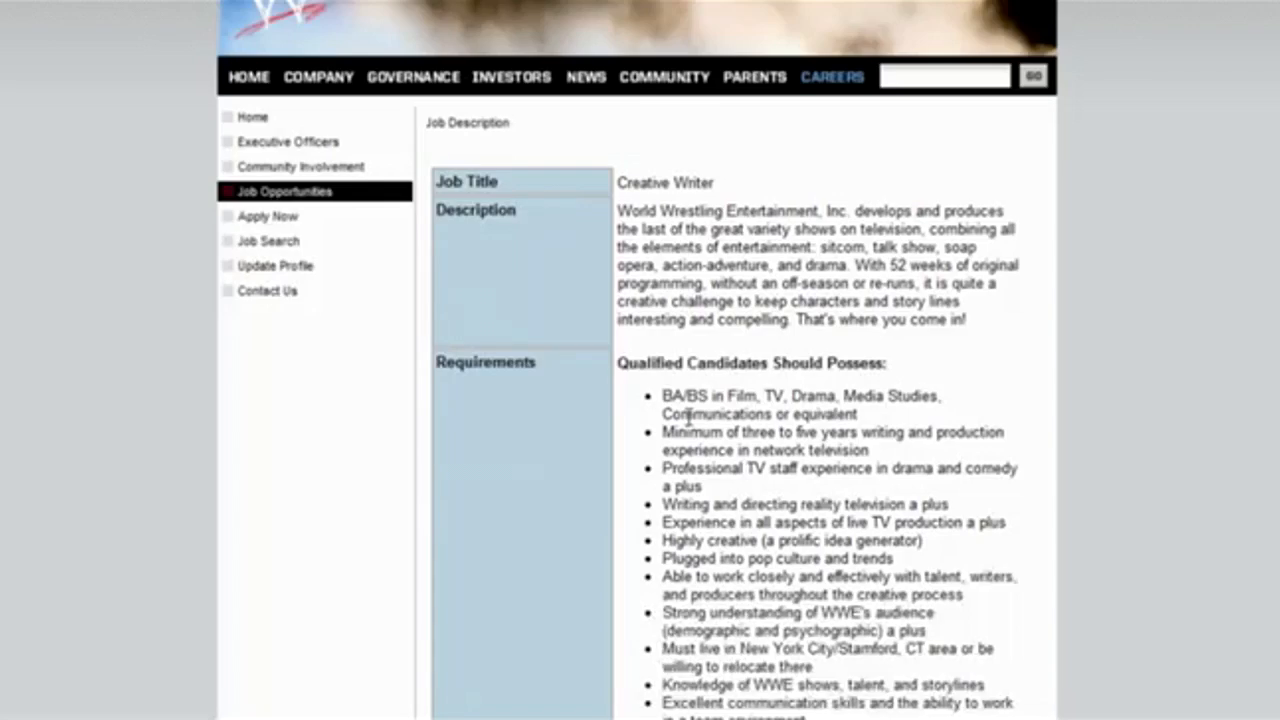
scroll("down", 3)
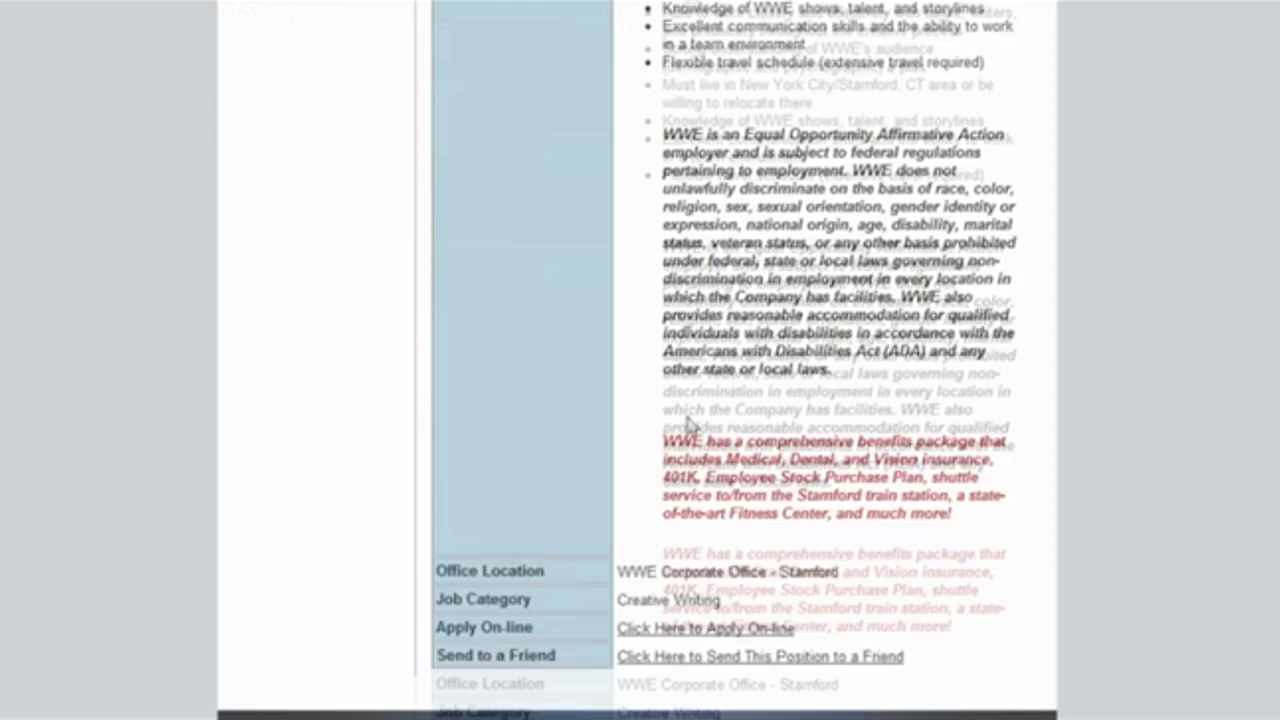
scroll("down", 3)
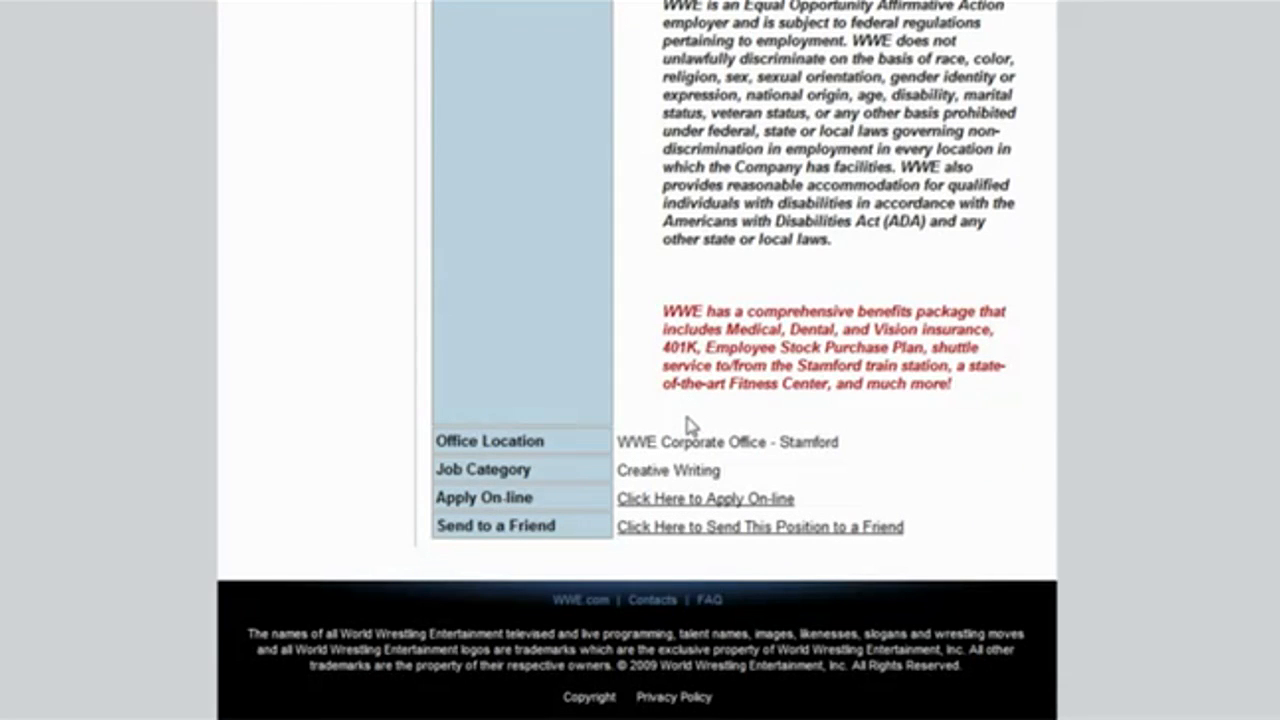
mouse_move(668, 472)
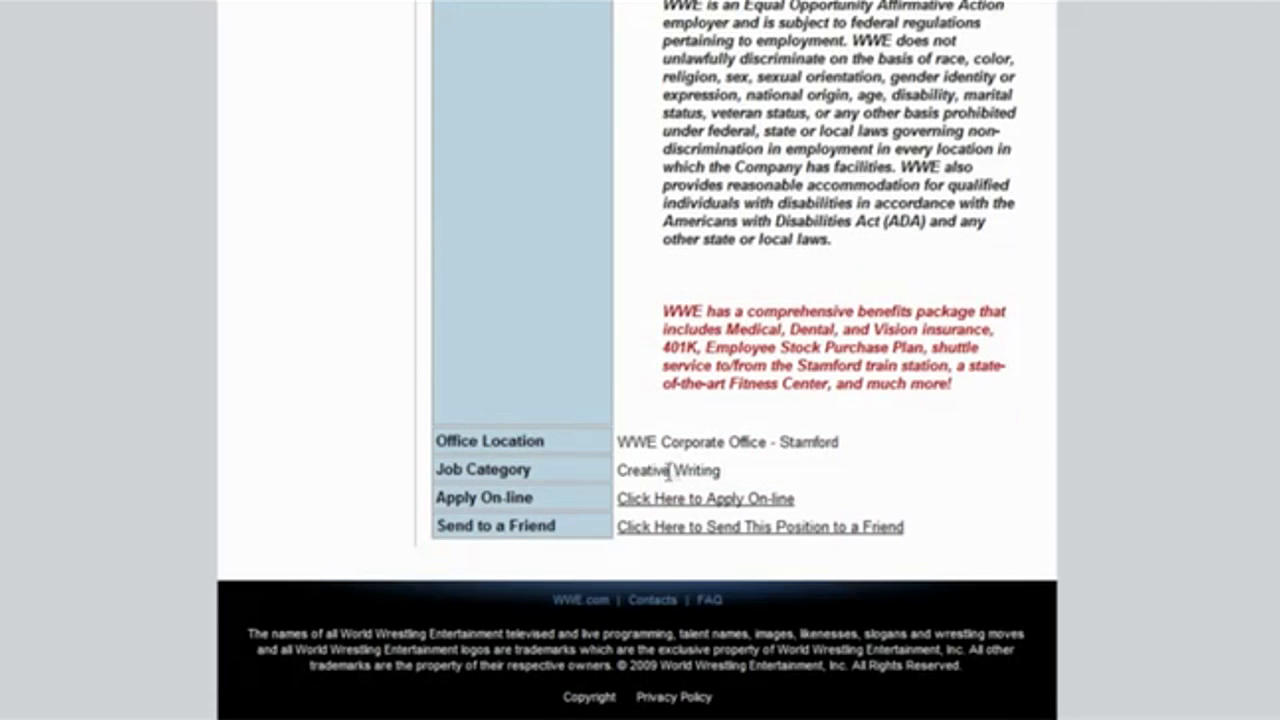
- Start the Creative Writer online application and enter the name Tony Pizza Guy
left_click(704, 498)
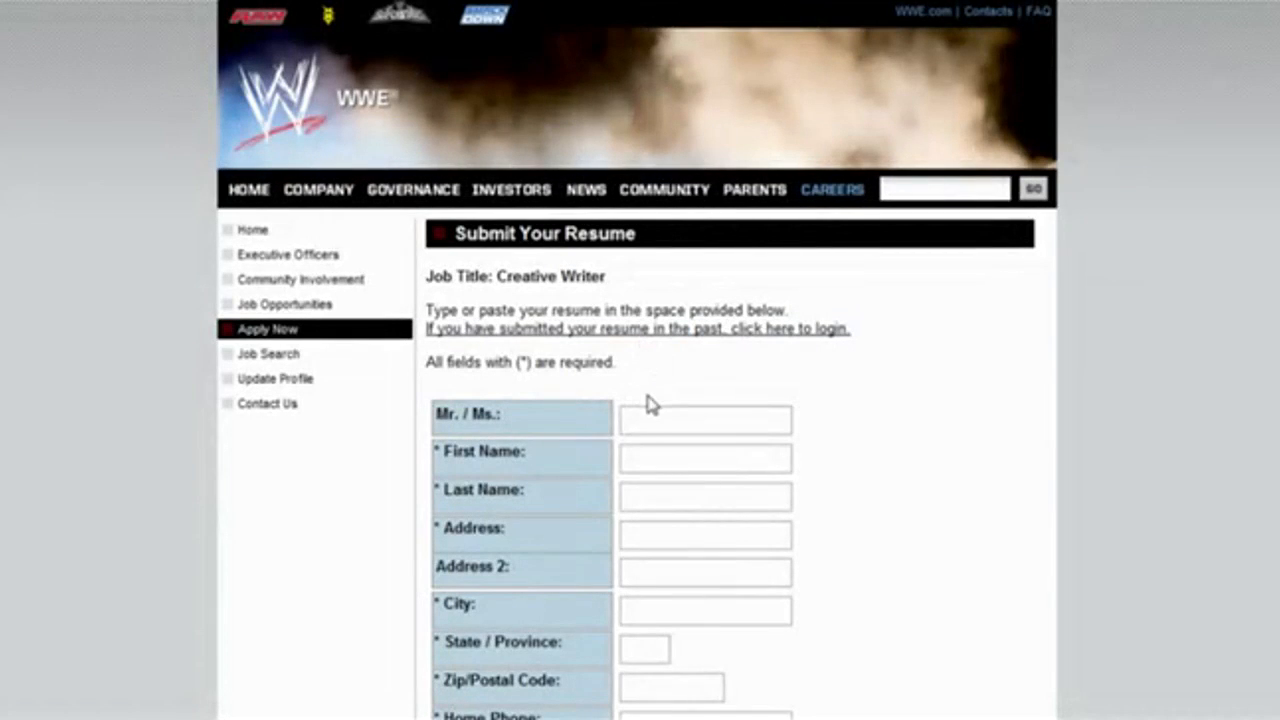
type("T")
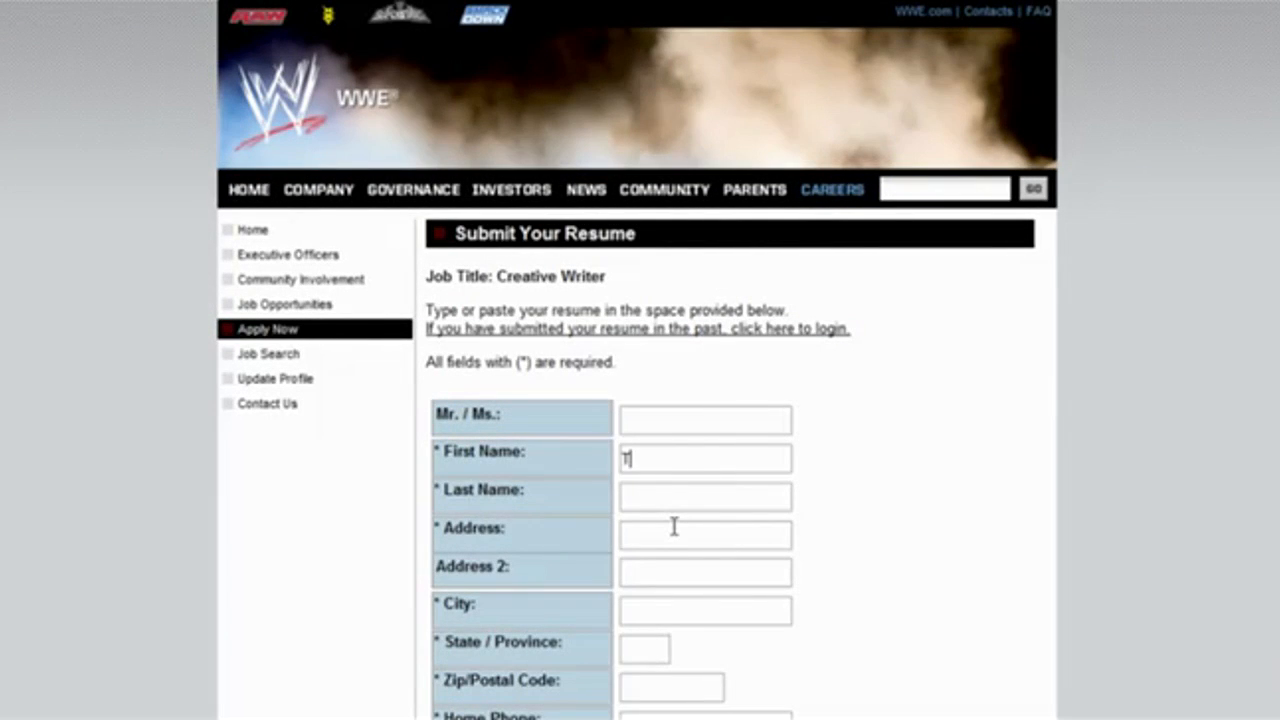
type("ony")
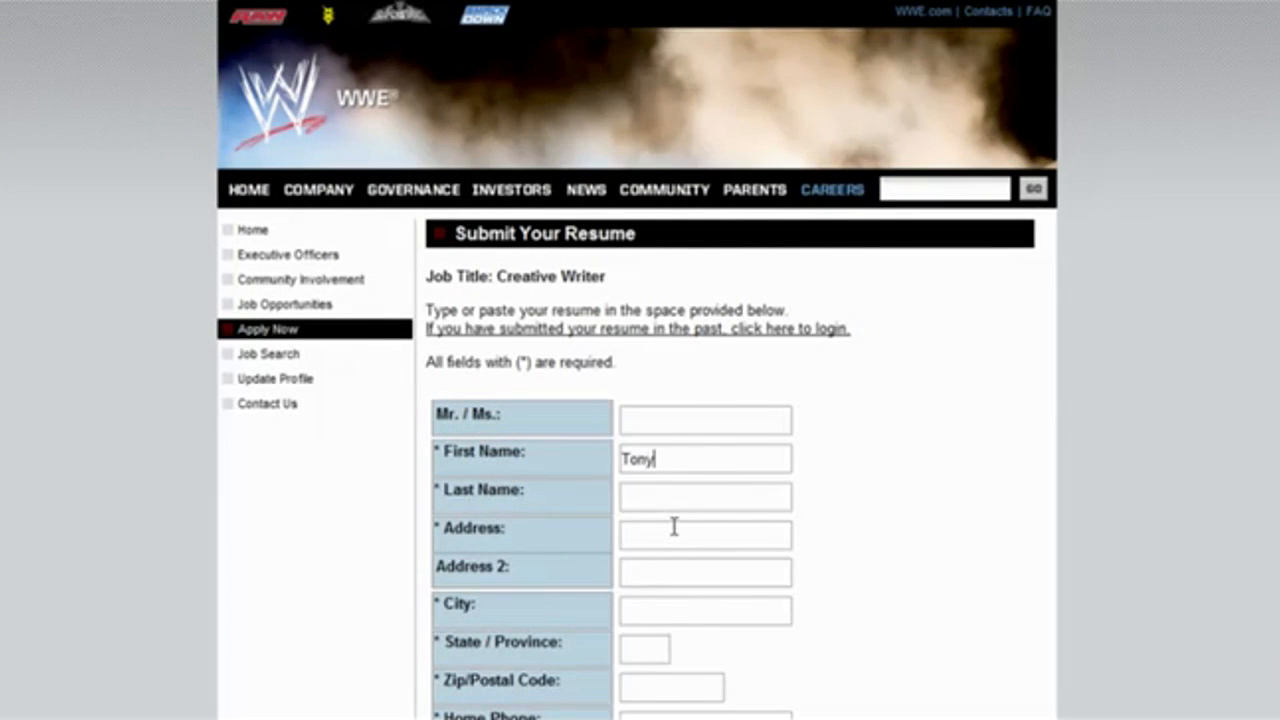
type("Pizza")
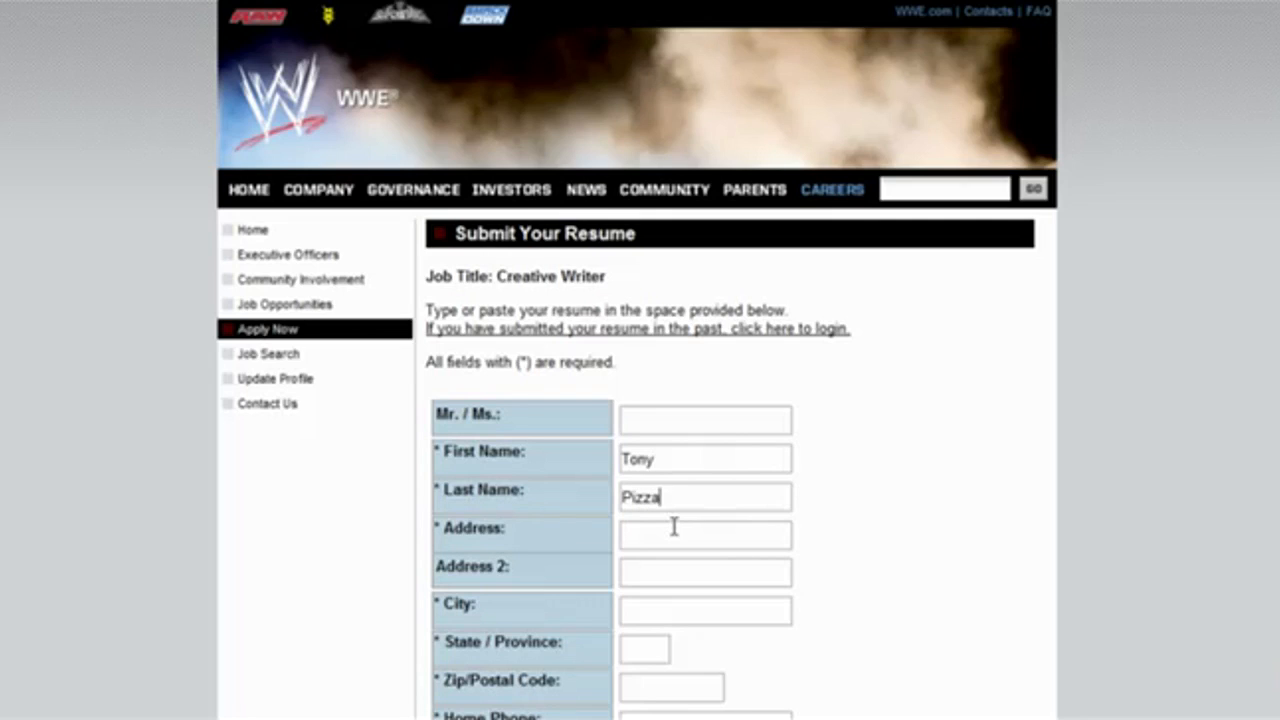
type("Guy")
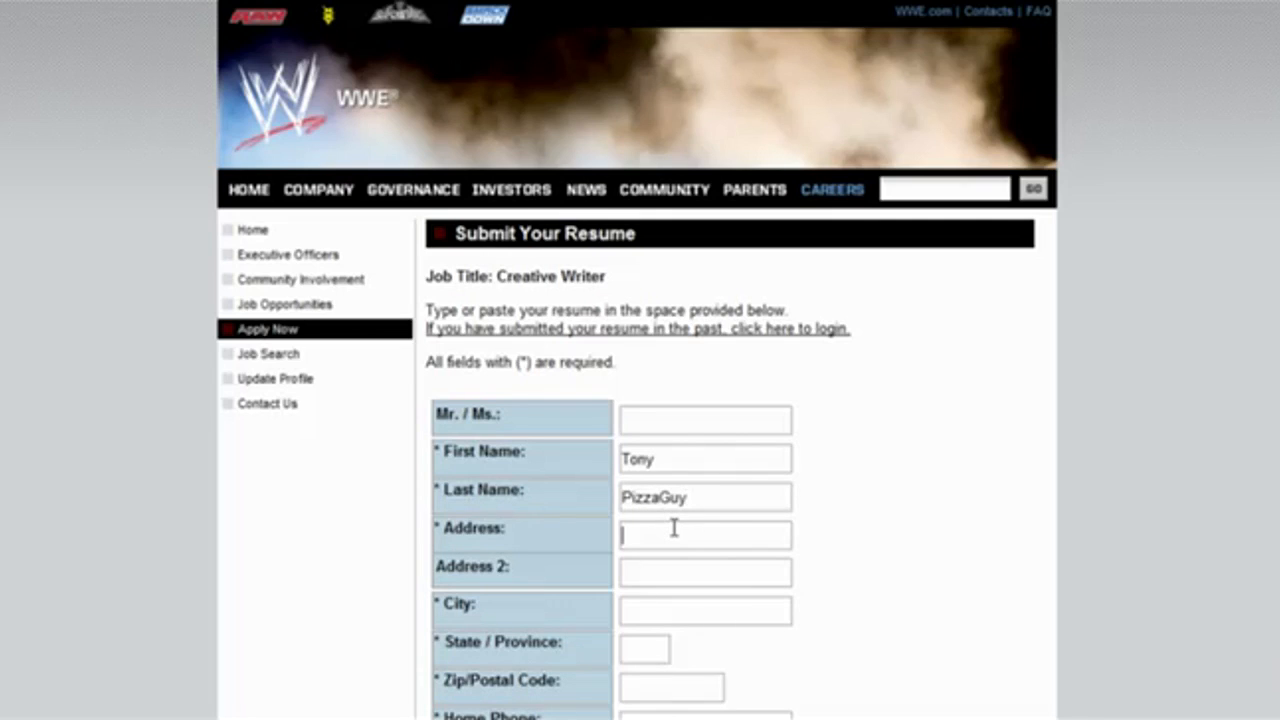
- Enter an http /tonypizzaguy address, city Papillion, state N and the title Mr
type("http://youtube.com")
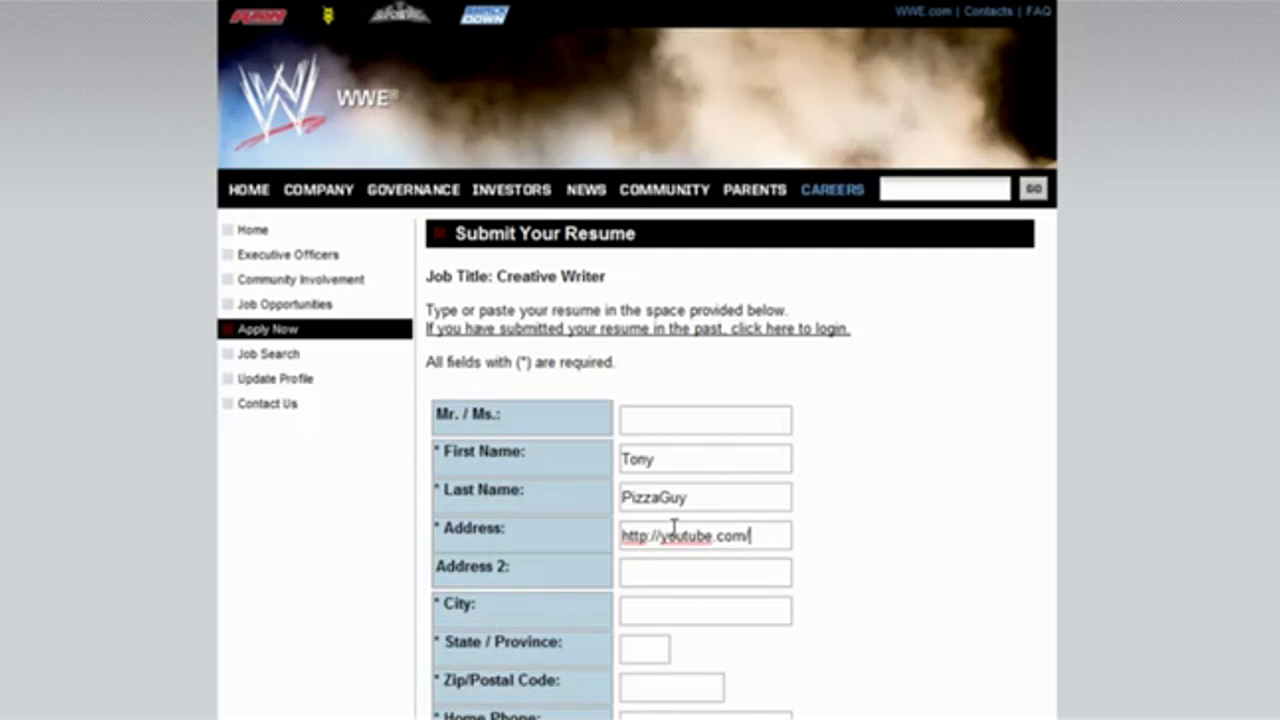
type("/tonypizzaguy")
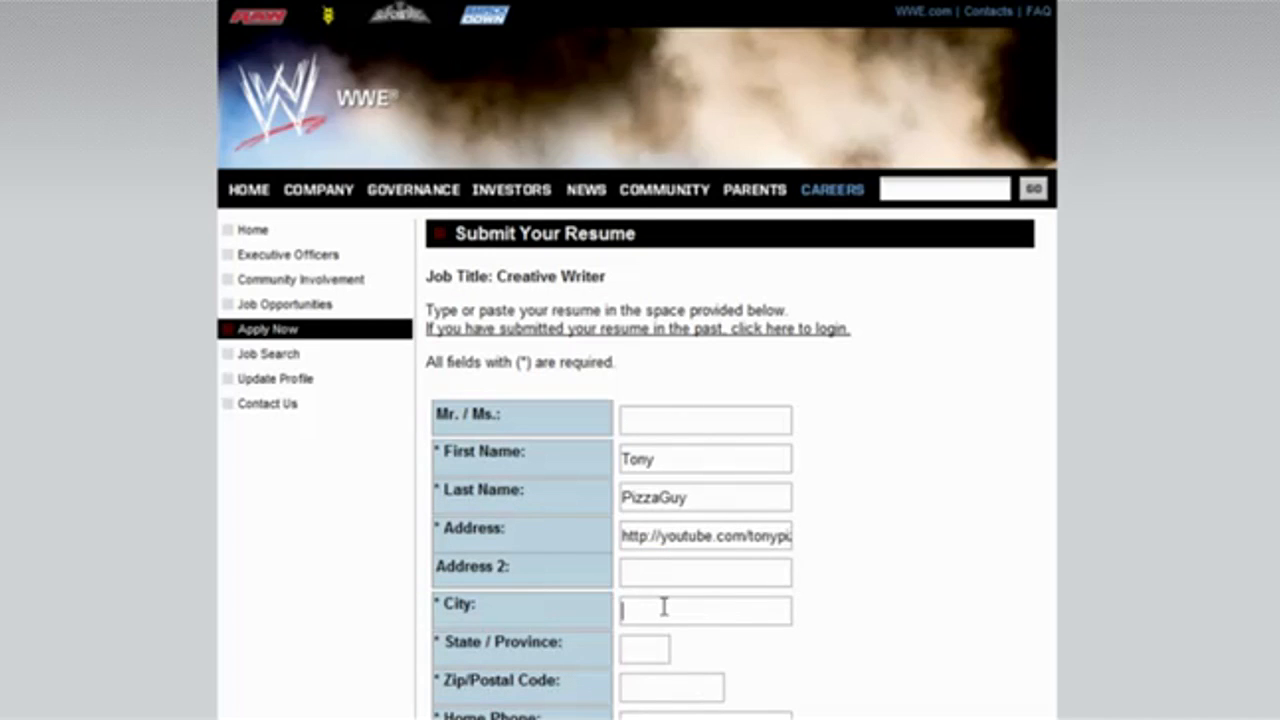
type("Papill")
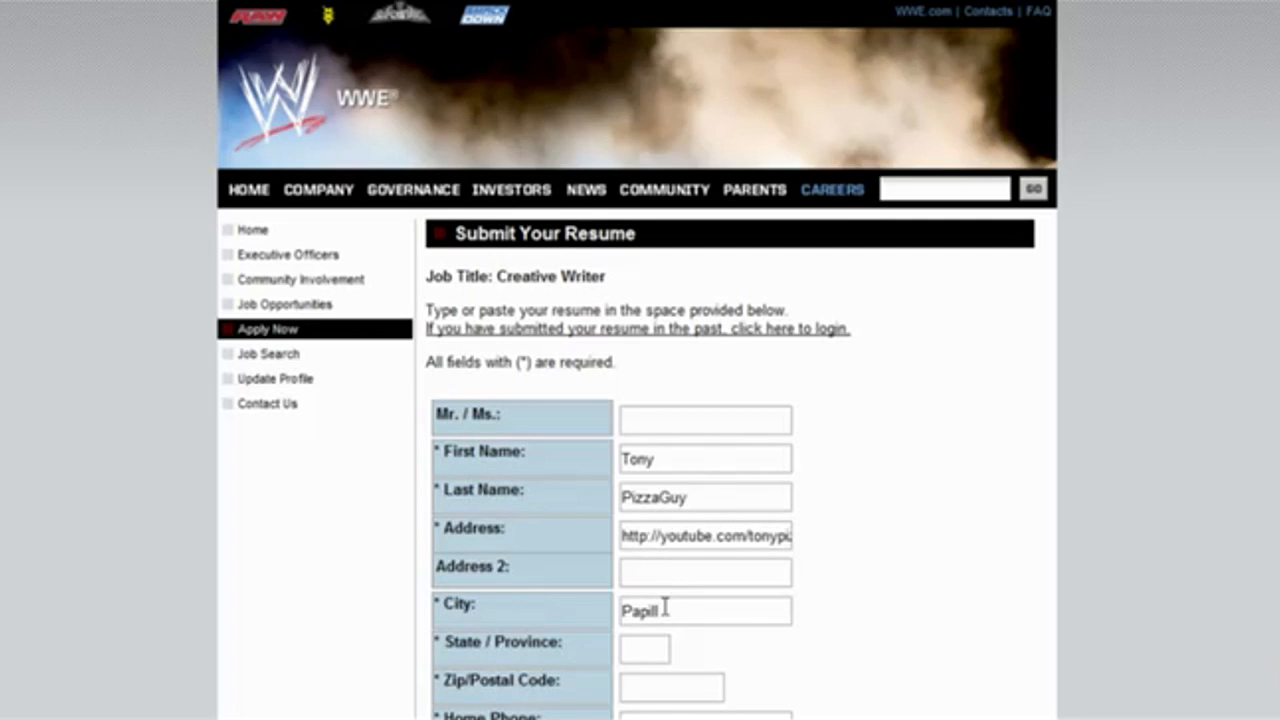
type("Ne")
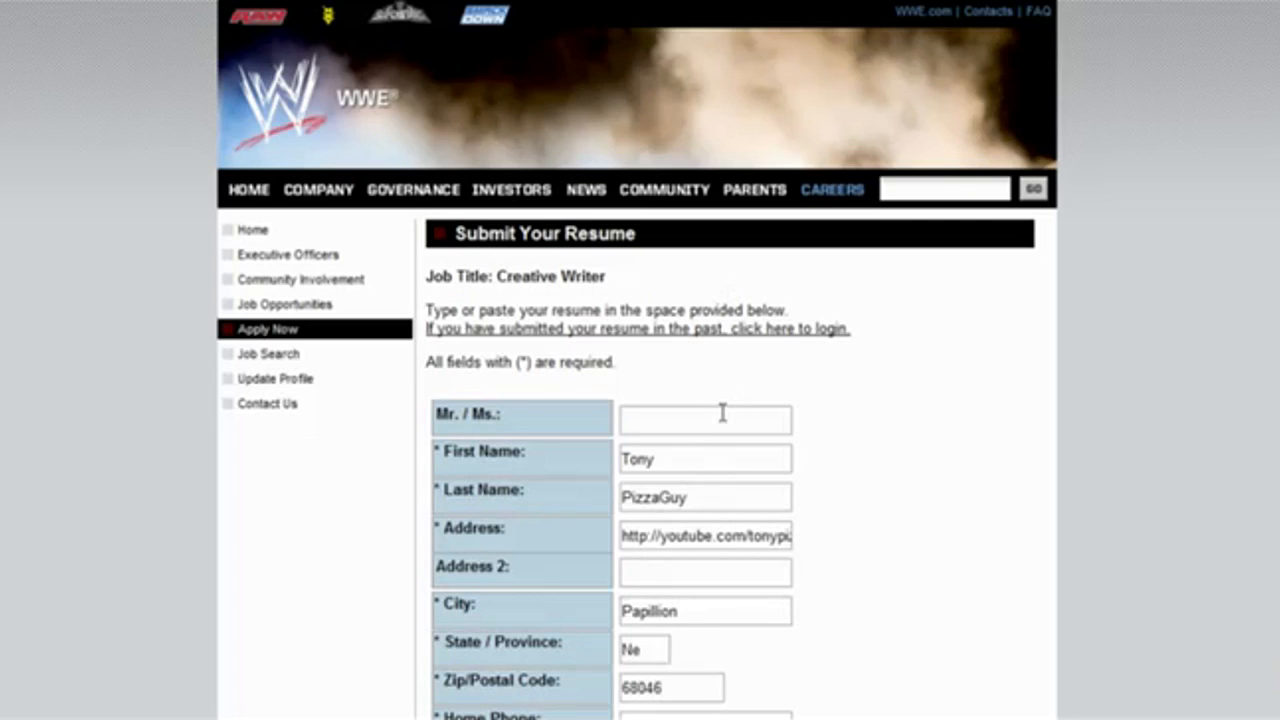
type("Mr/")
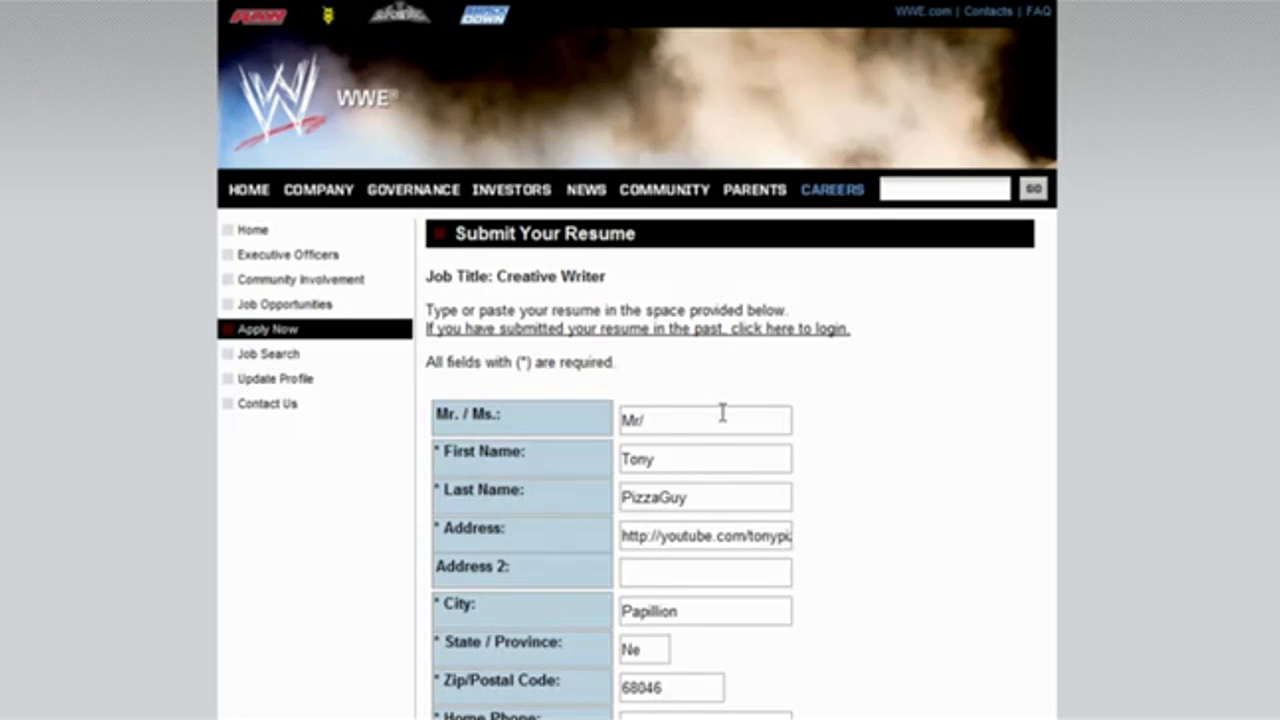
- Enter the home phone and set the City field back to Papillion after a brief change
scroll("down", 3)
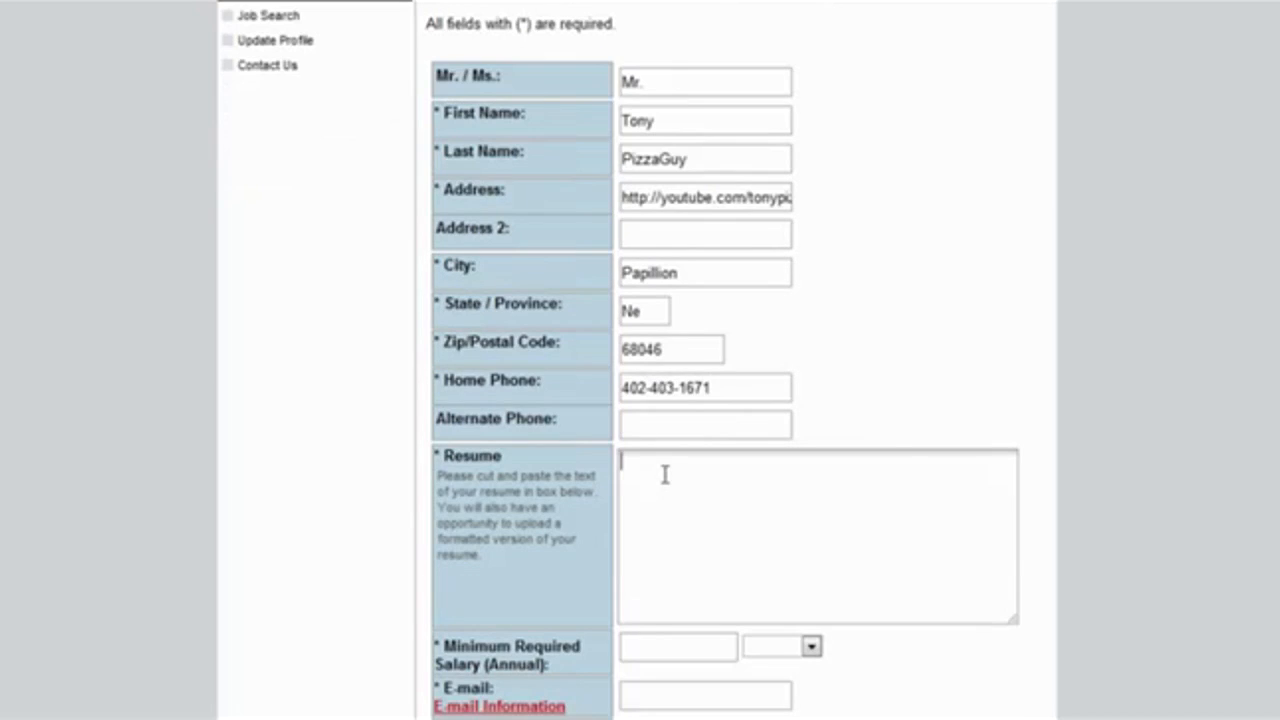
mouse_move(684, 378)
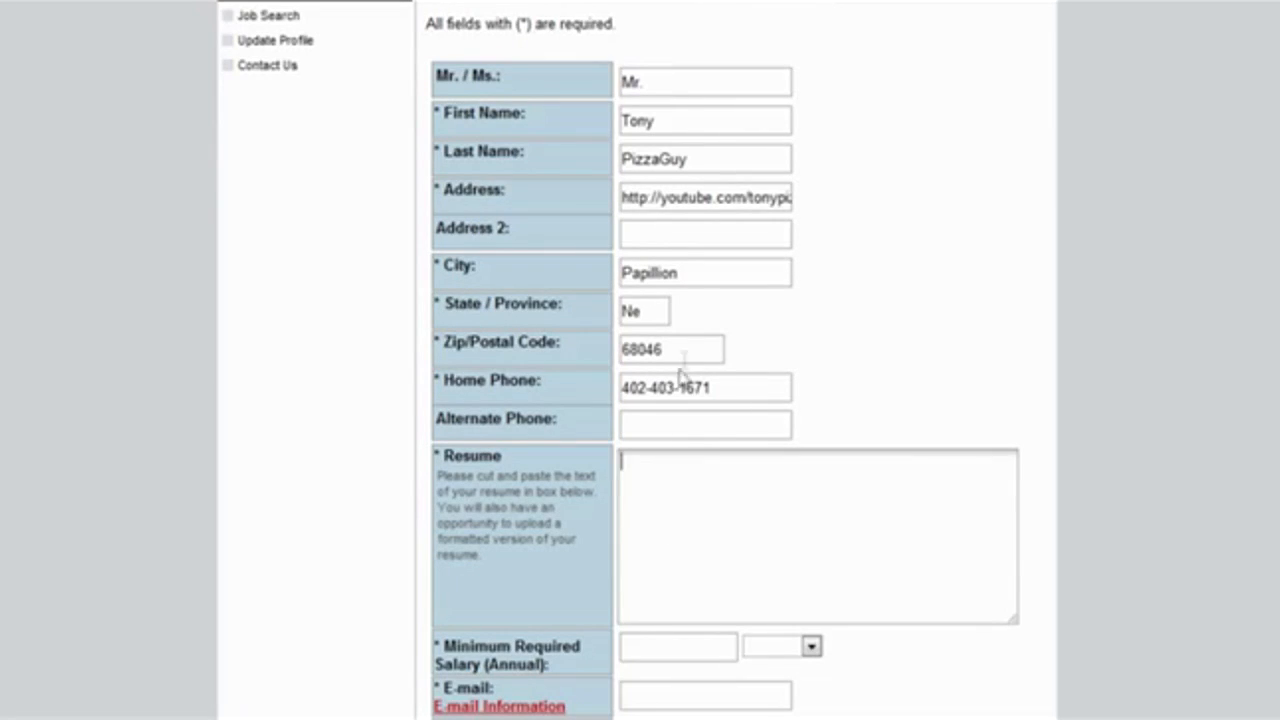
mouse_move(644, 584)
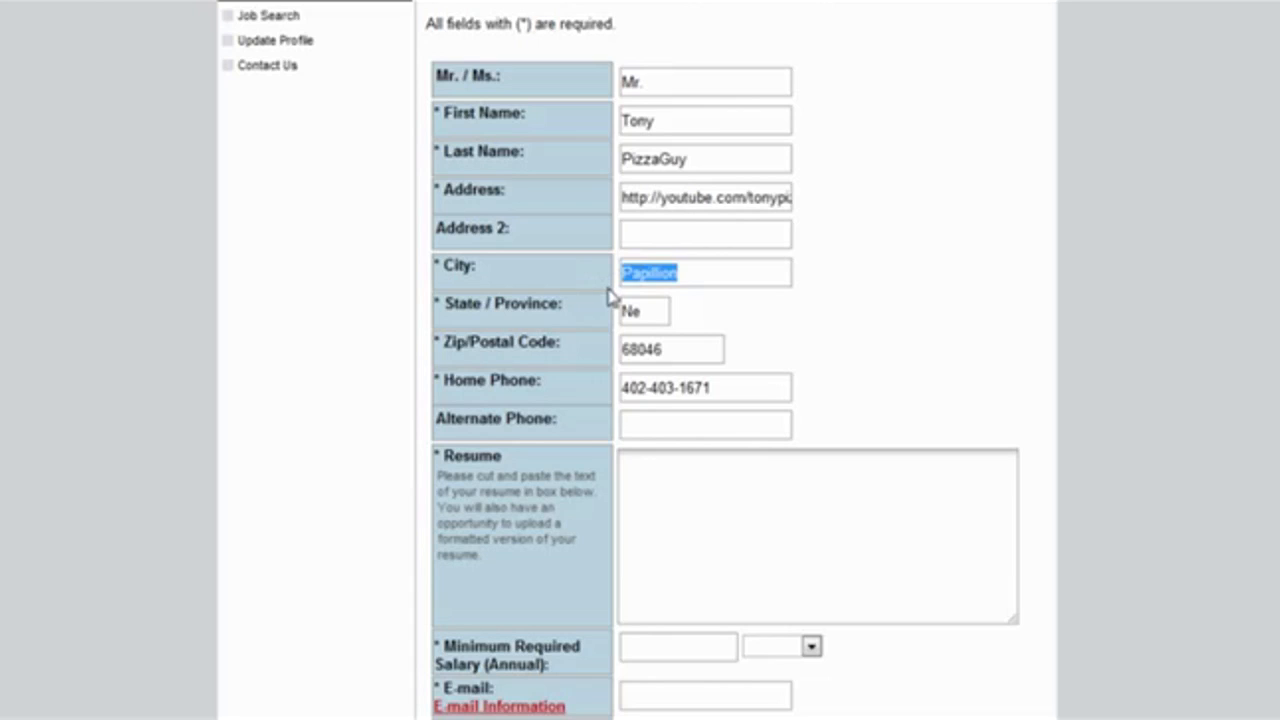
type("Mac")
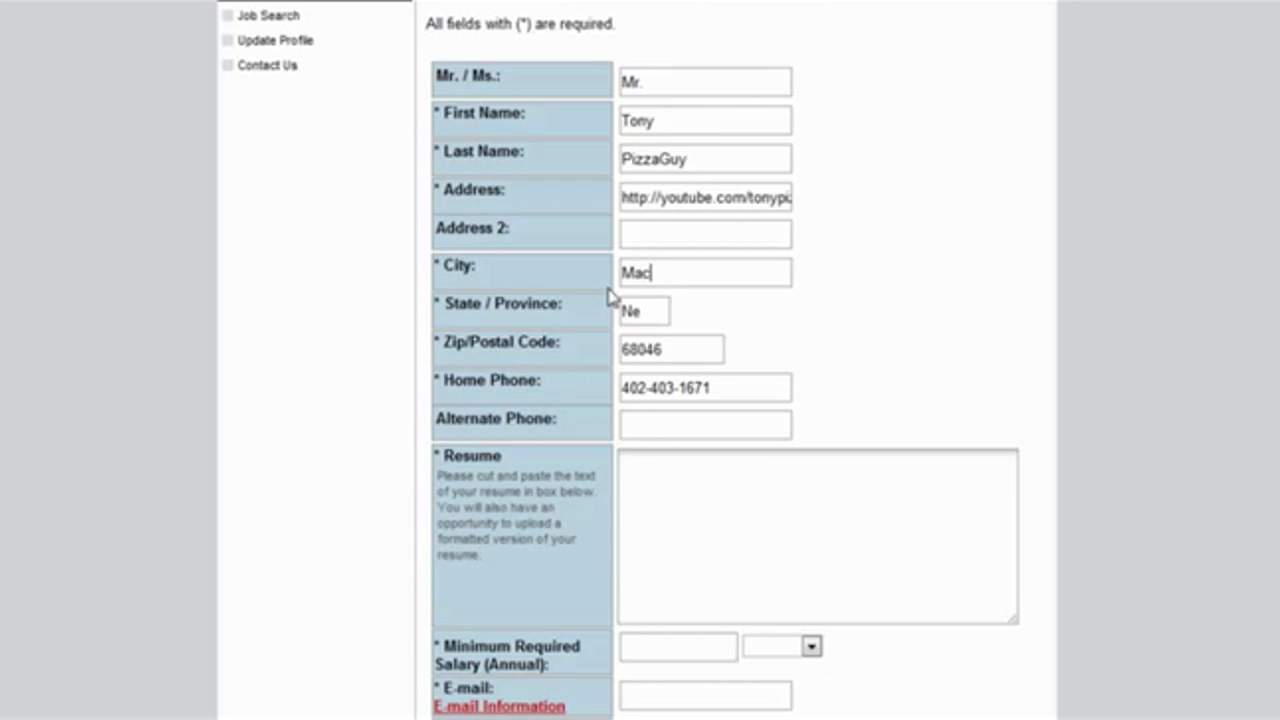
type("Papillion")
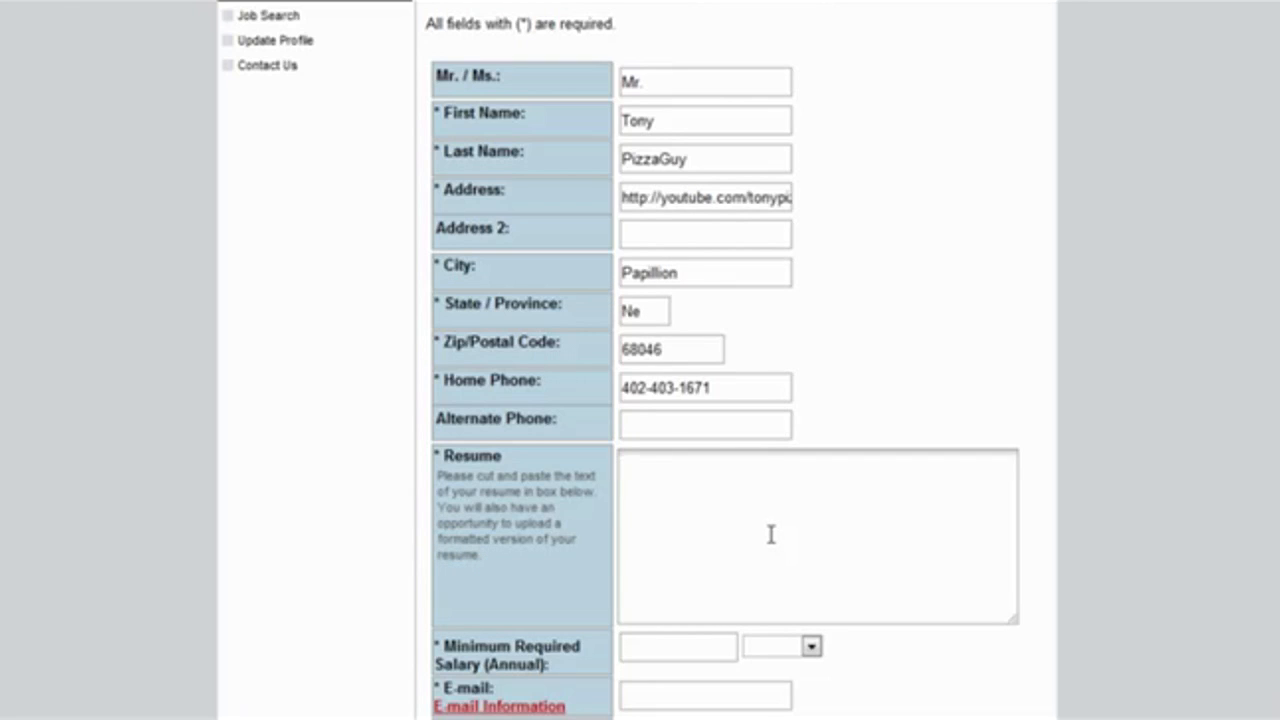
- Type a resume blurb about working for YouTube, machinima videos, watching the shows and WWE 12 games
type("I wor")
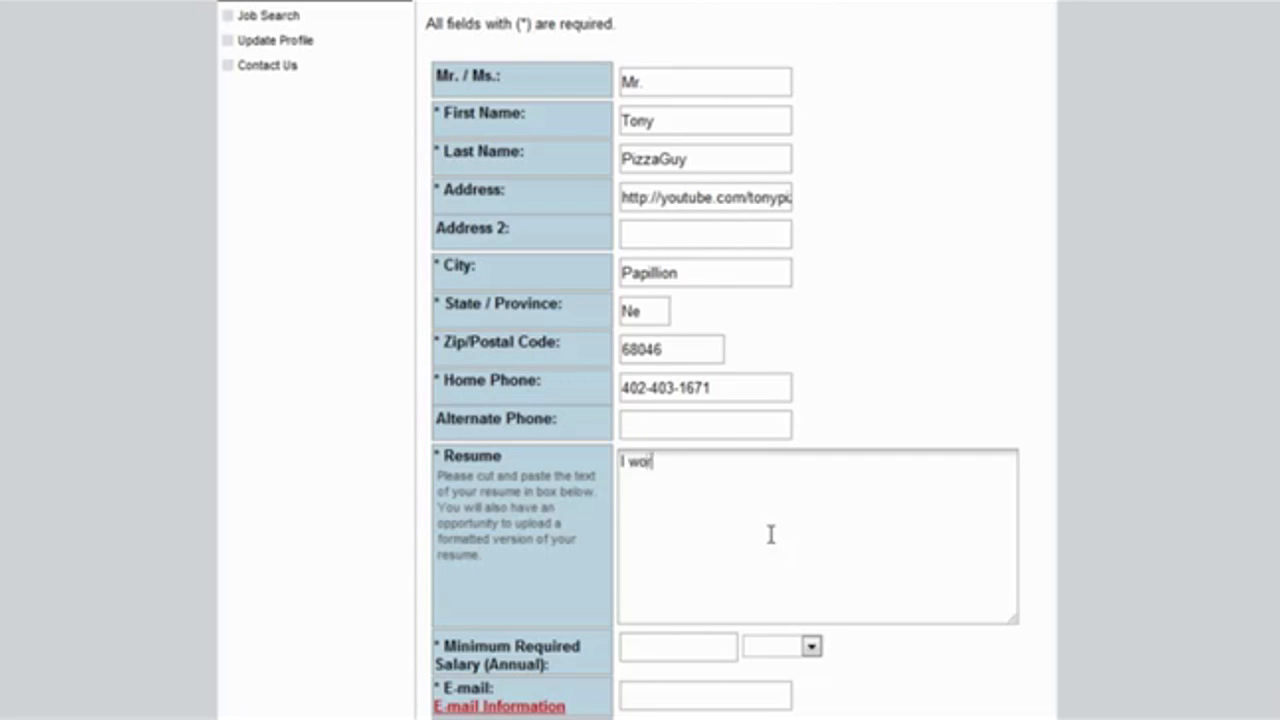
type("k for the youtube")
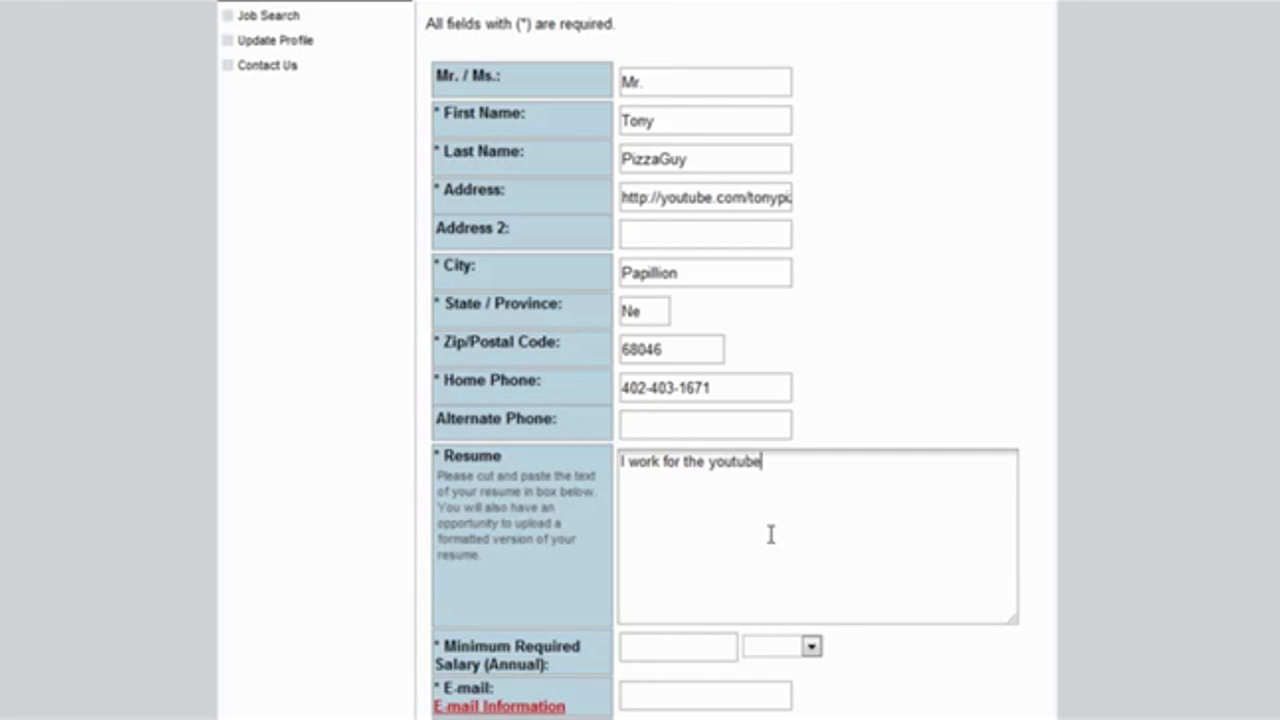
type("s. I")
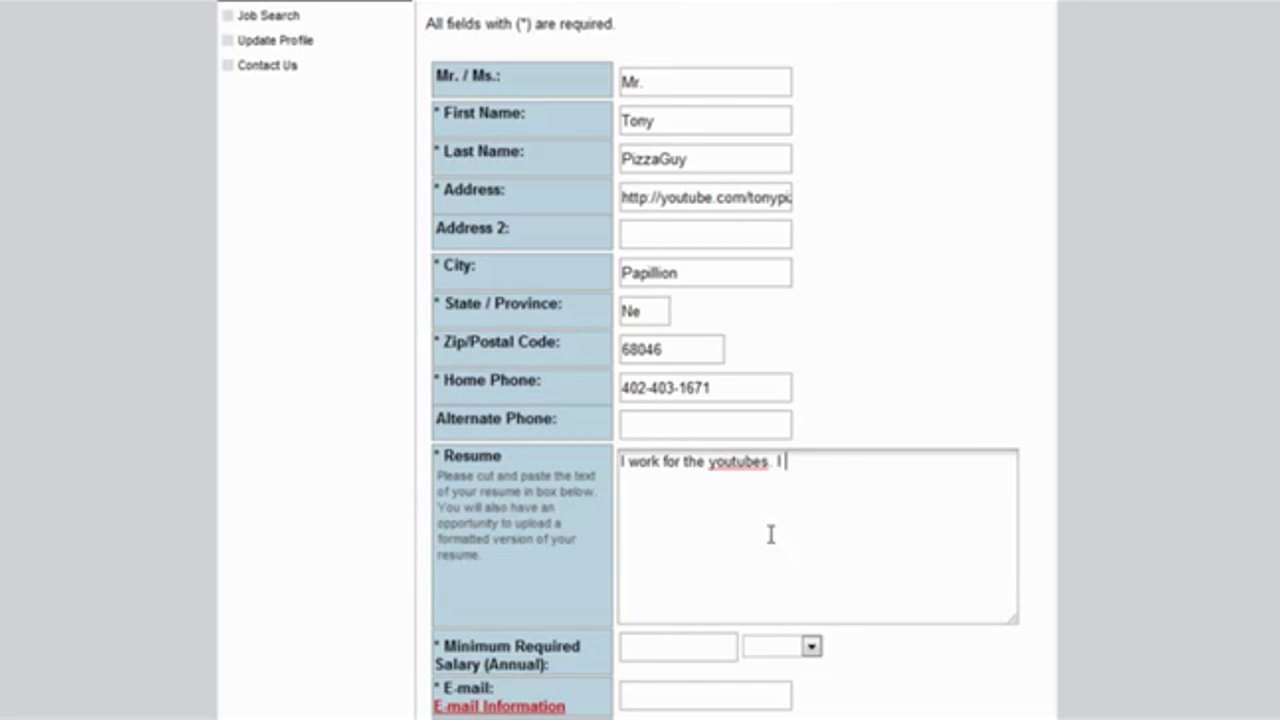
type("make videos for")
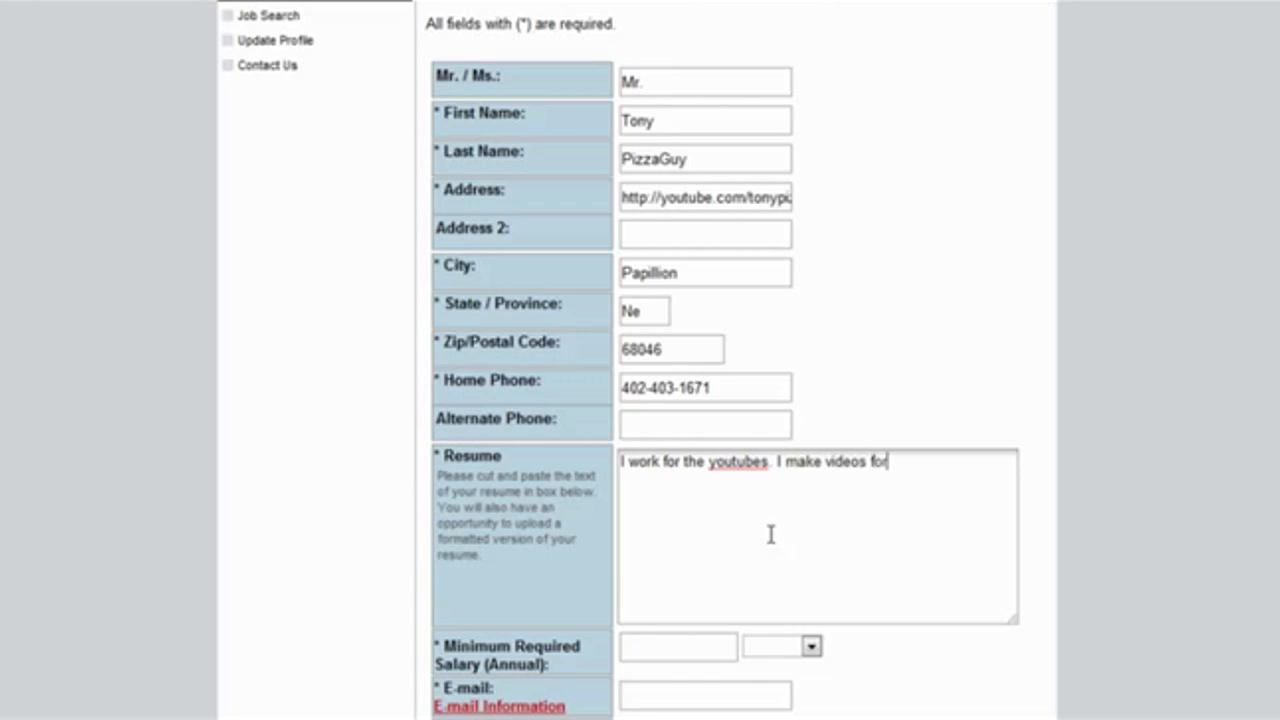
type("machinima")
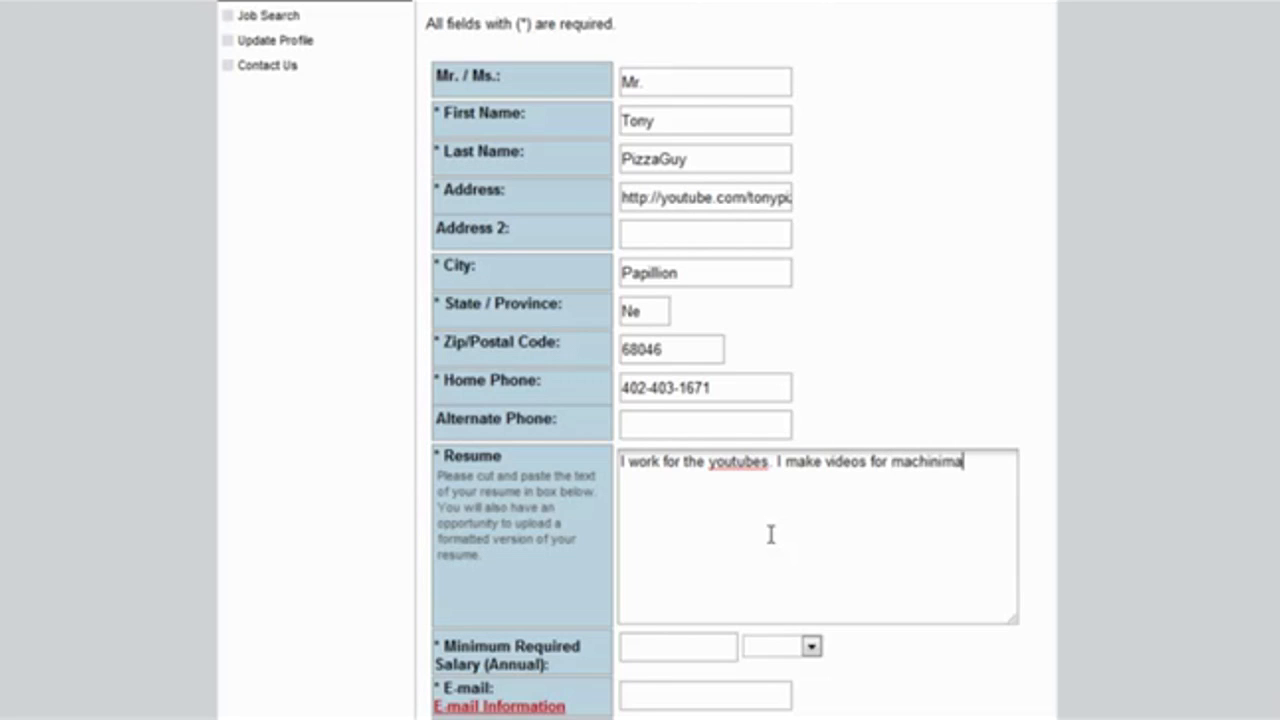
type("I also watch all of your")
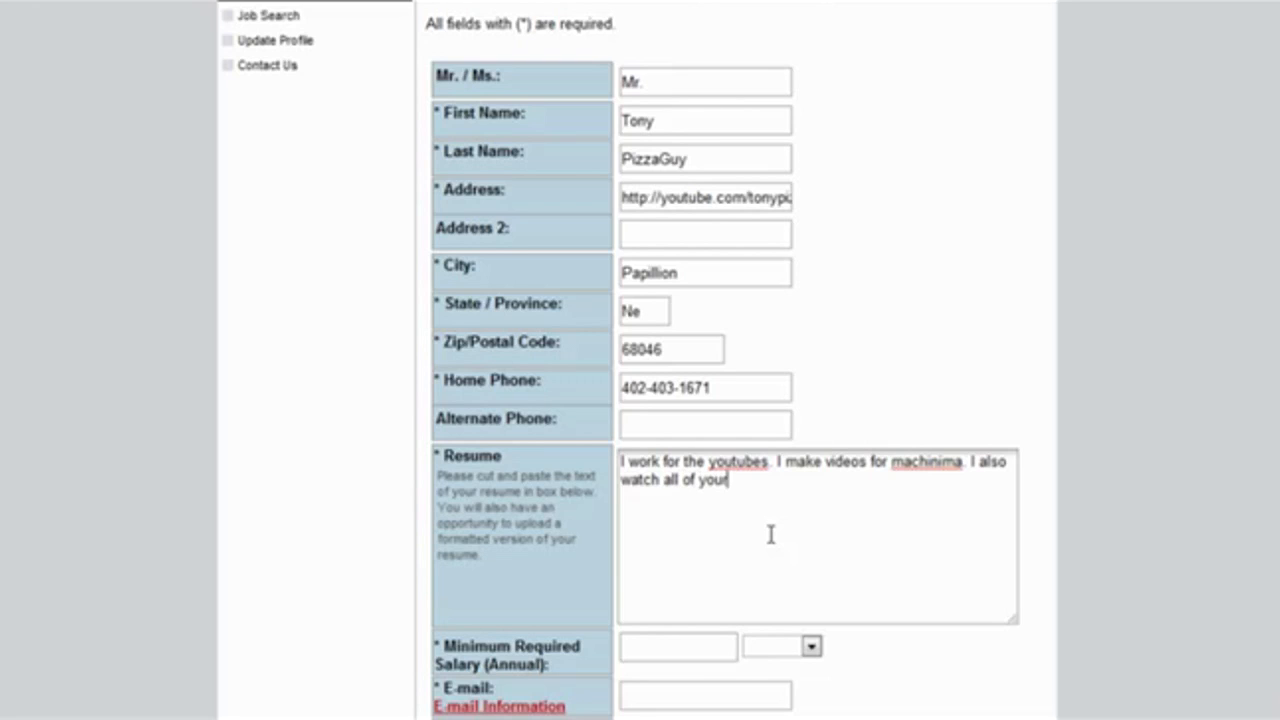
type("showz. LET'S GO JOHN CENA")
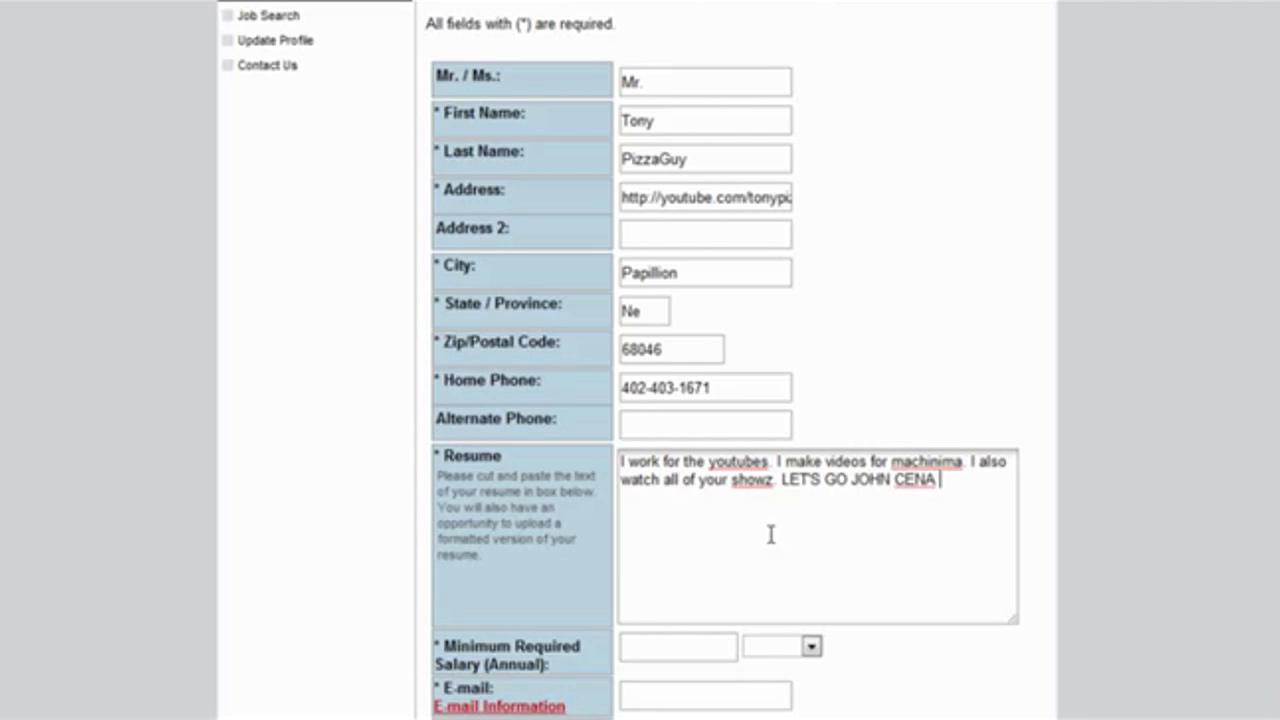
type("LOL!")
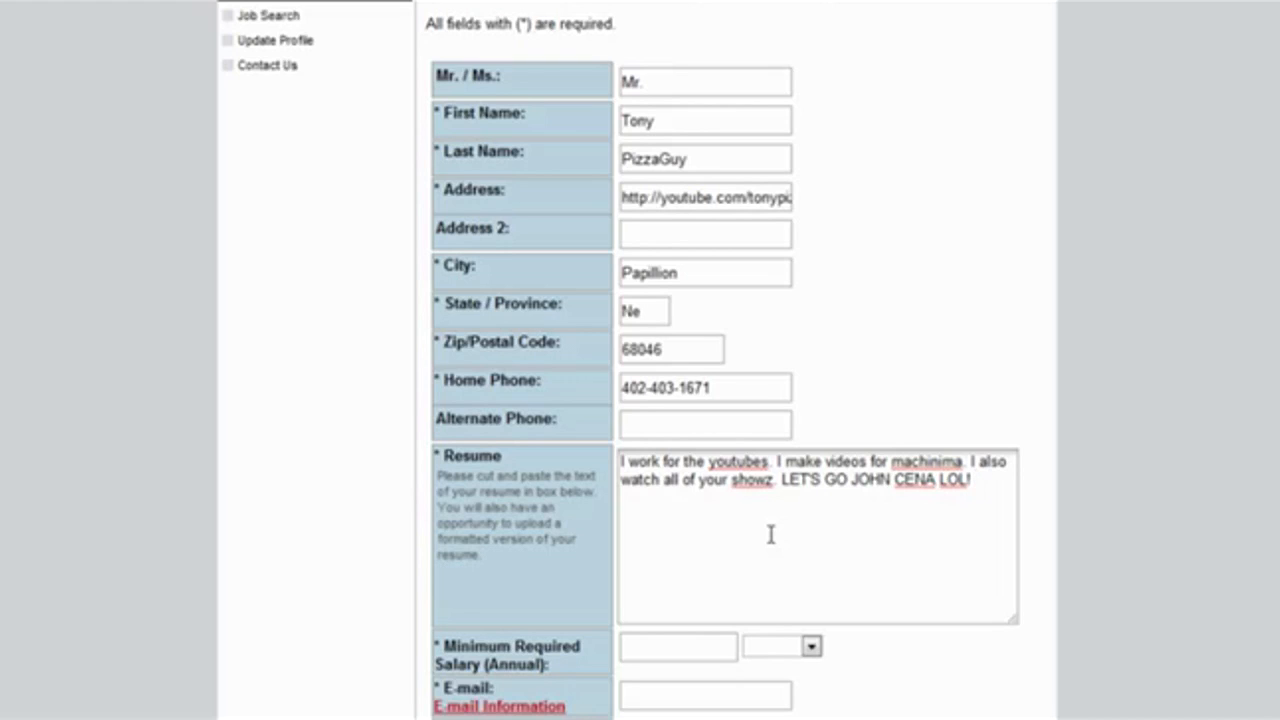
type("(")
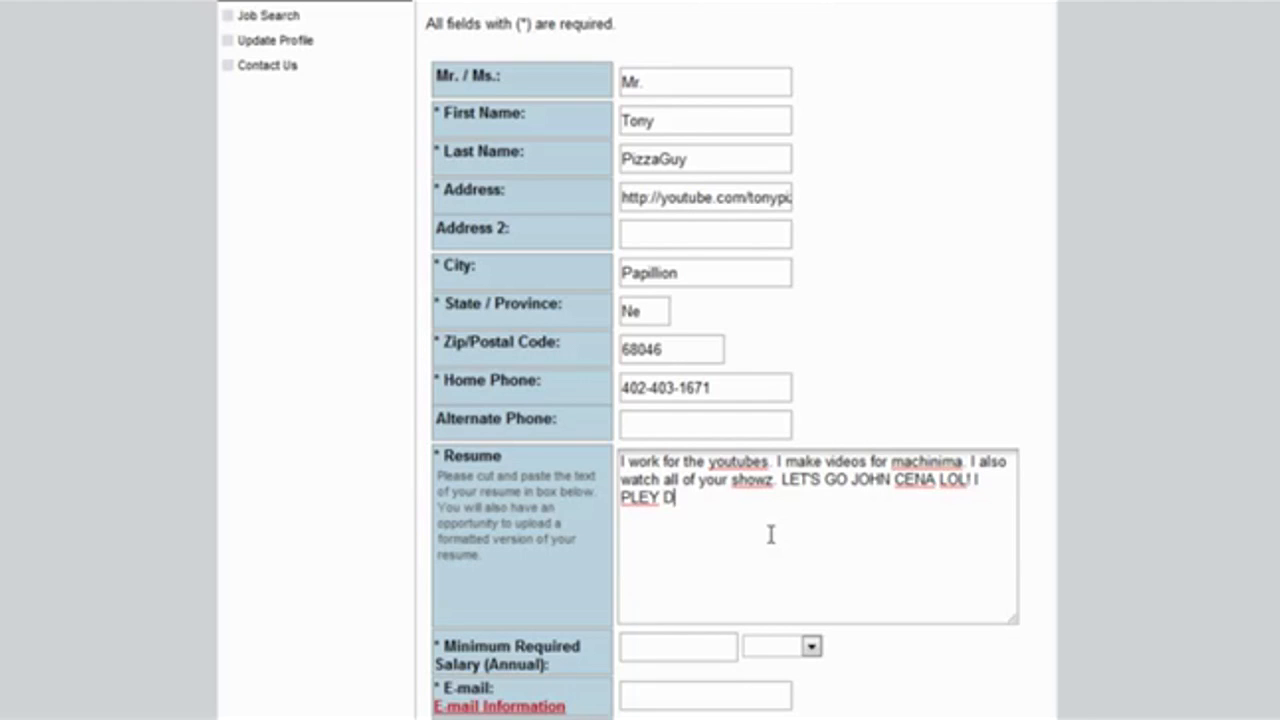
type("A VIDEO GHA")
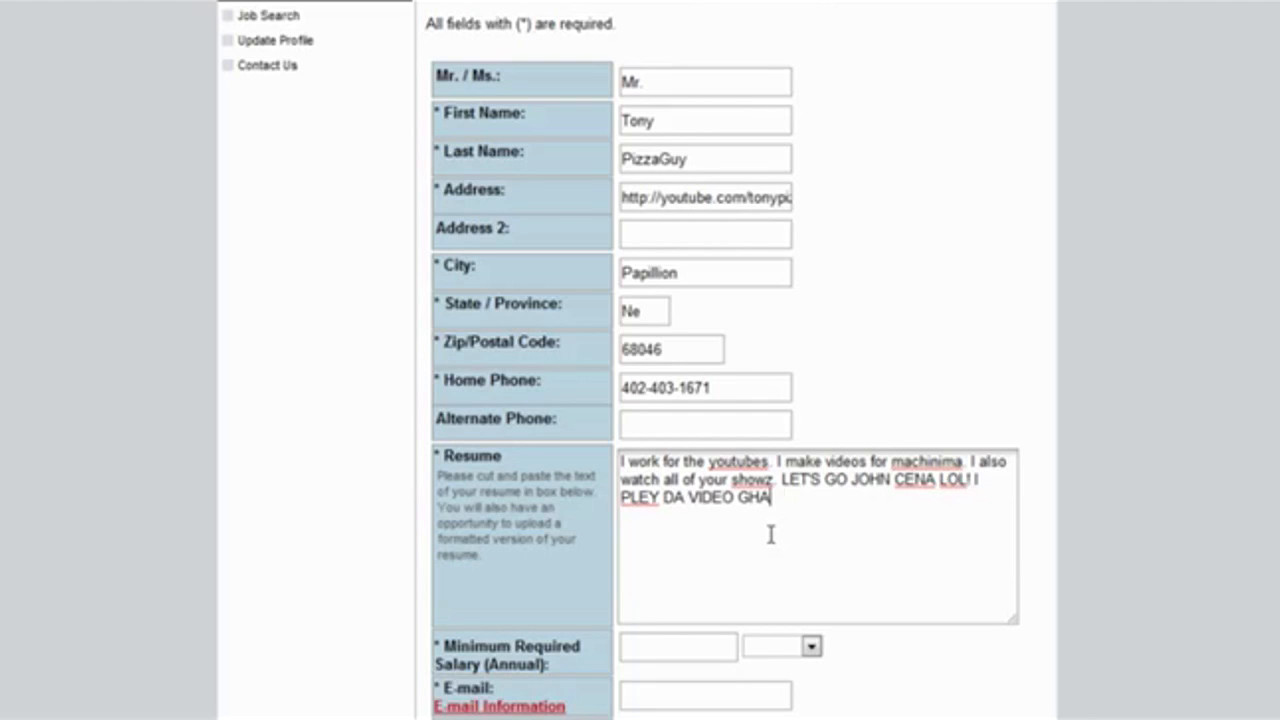
type("MES OF WWE")
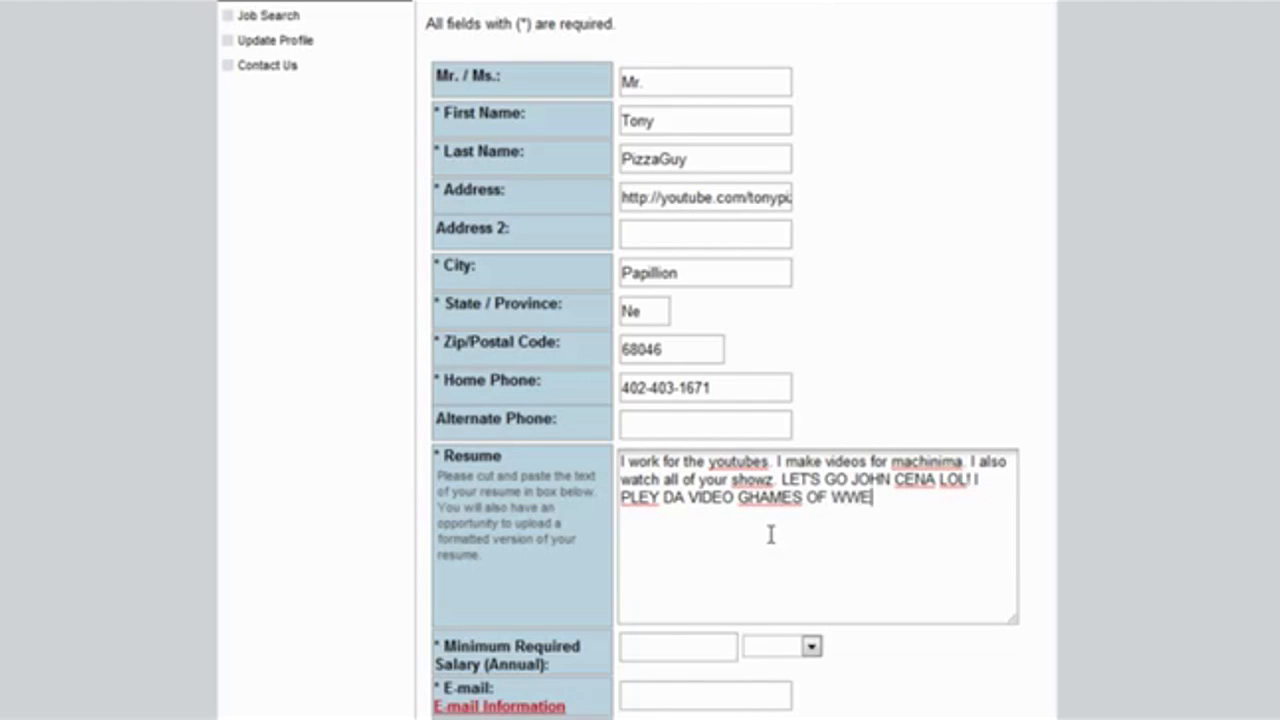
type("12.")
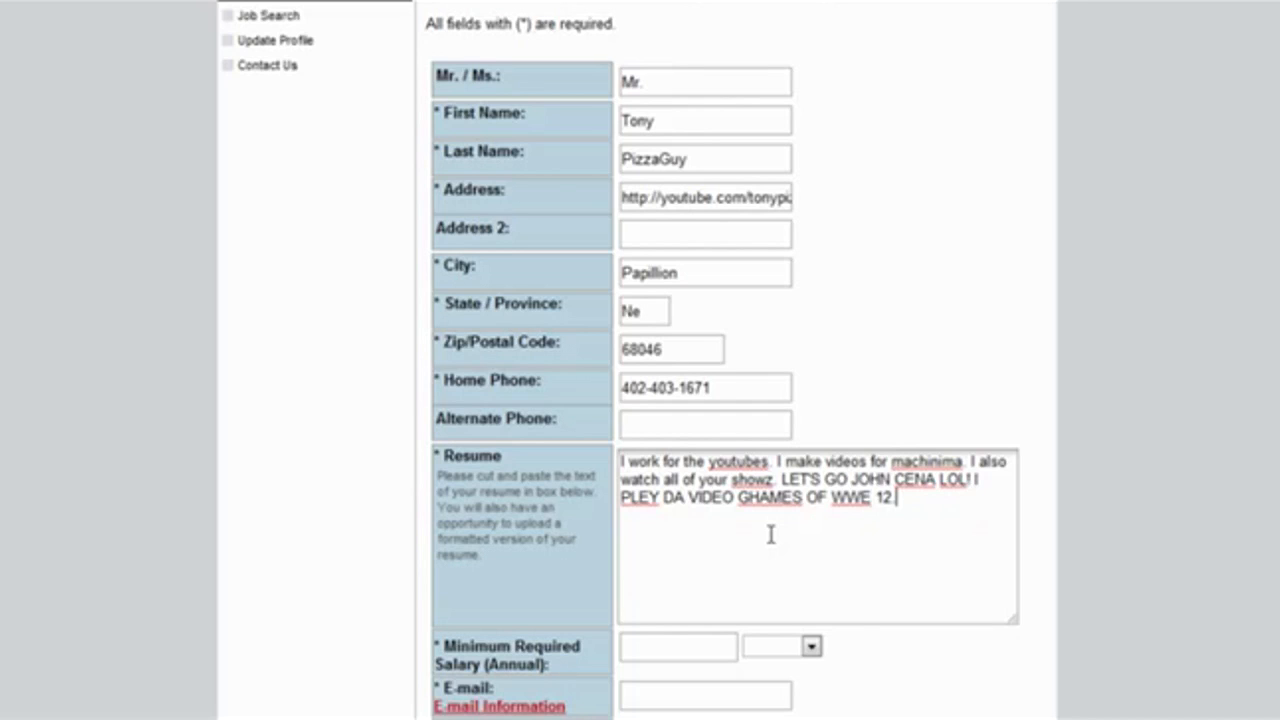
- Add street number 123 to the address and extend the resume with 'ALSO TALK TO CORY ... THE TWITTER'
scroll("down", 3)
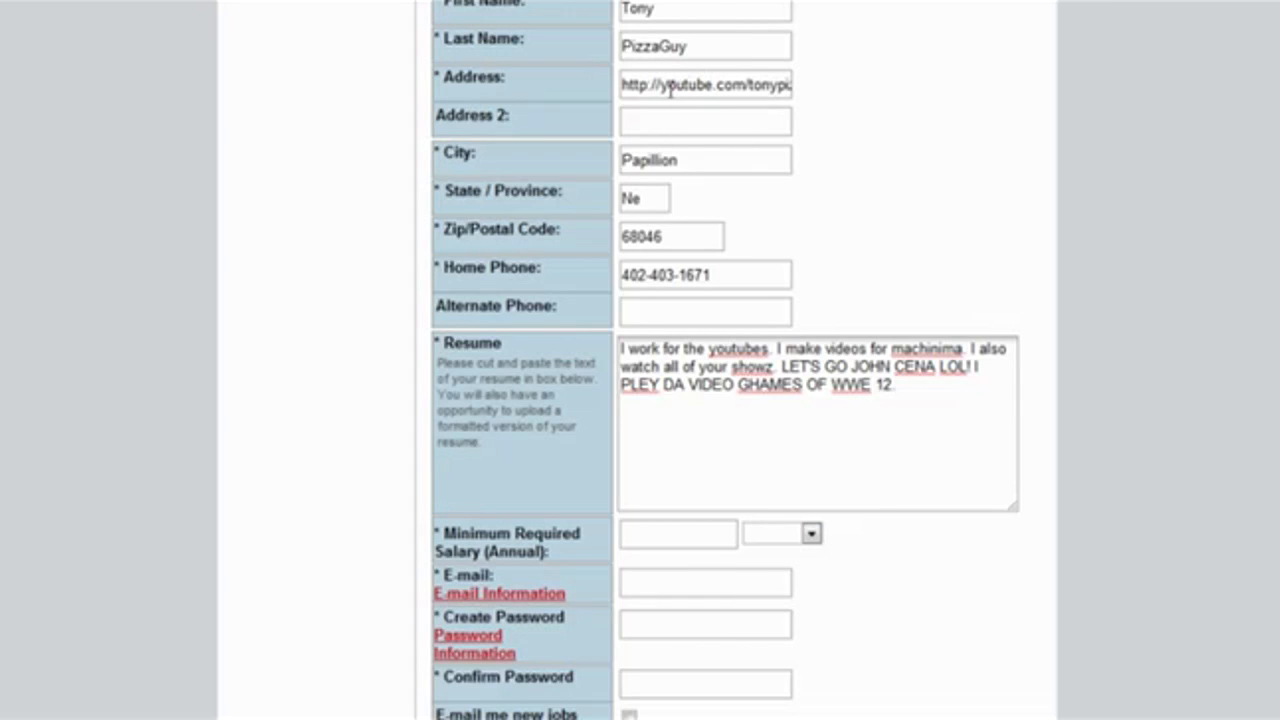
type("123 1ST ST.")
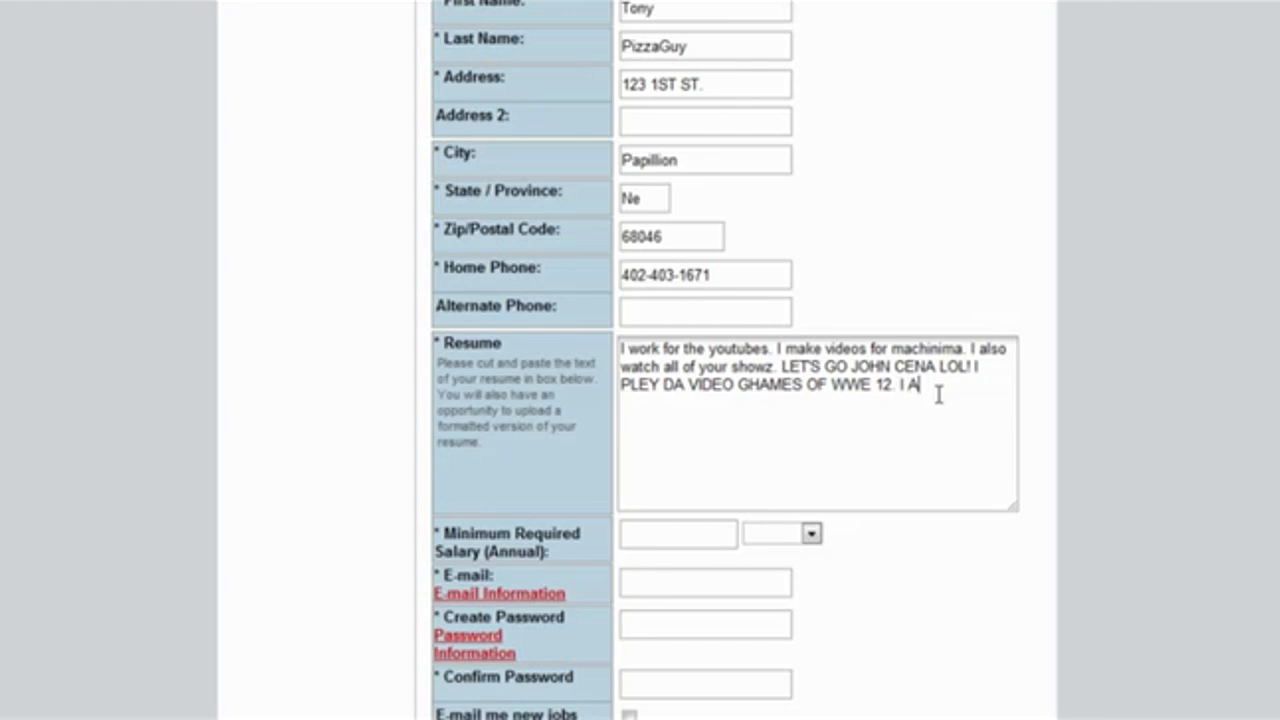
type("LSO TALK TO")
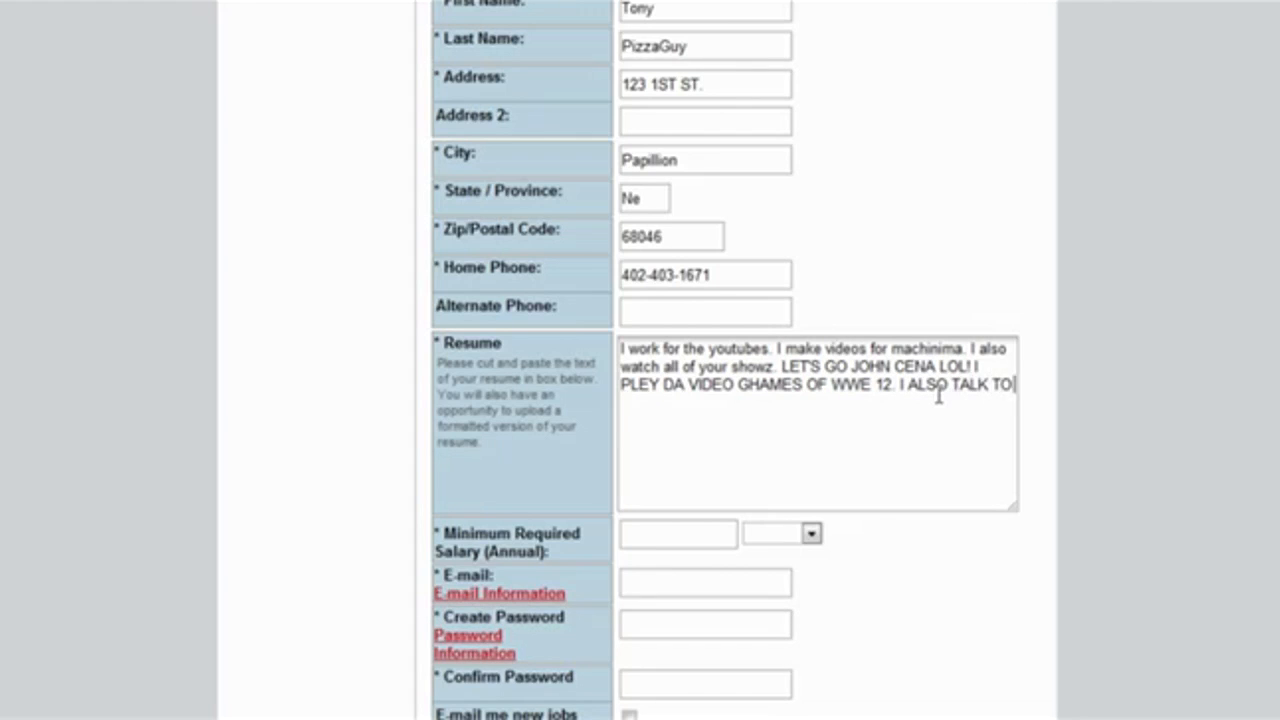
key("Backspace")
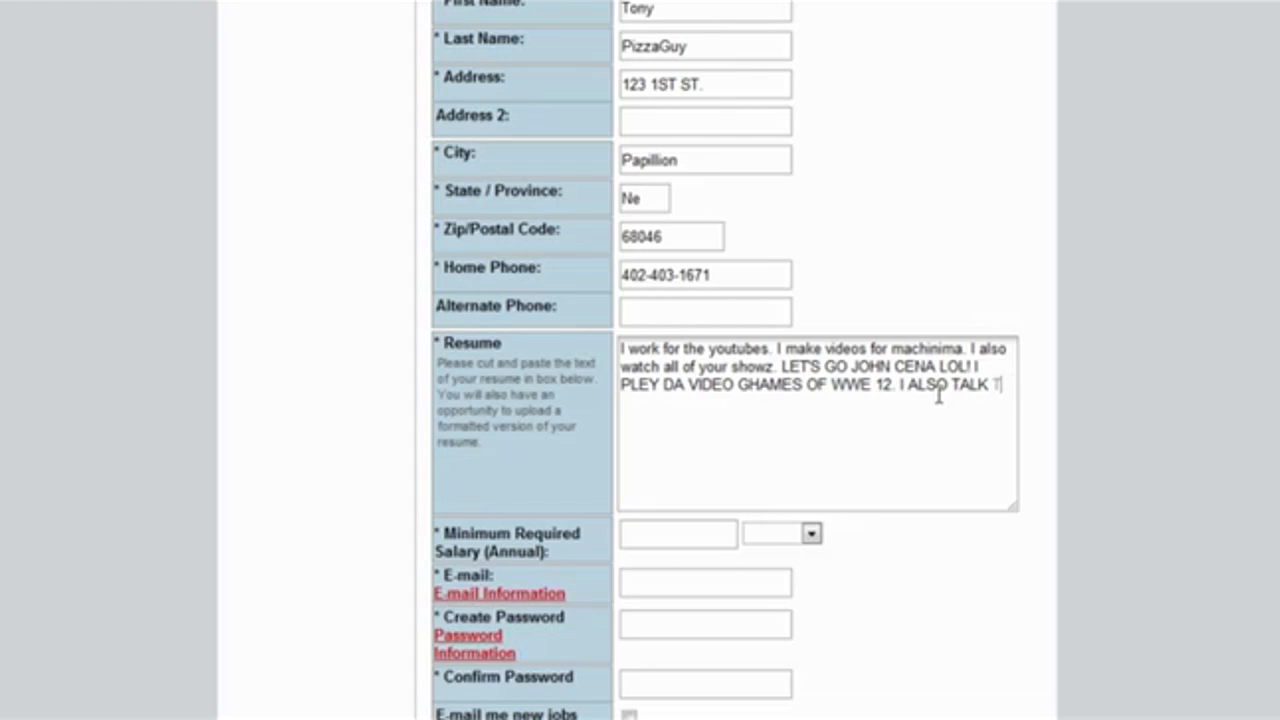
type("TALK TO CORY")
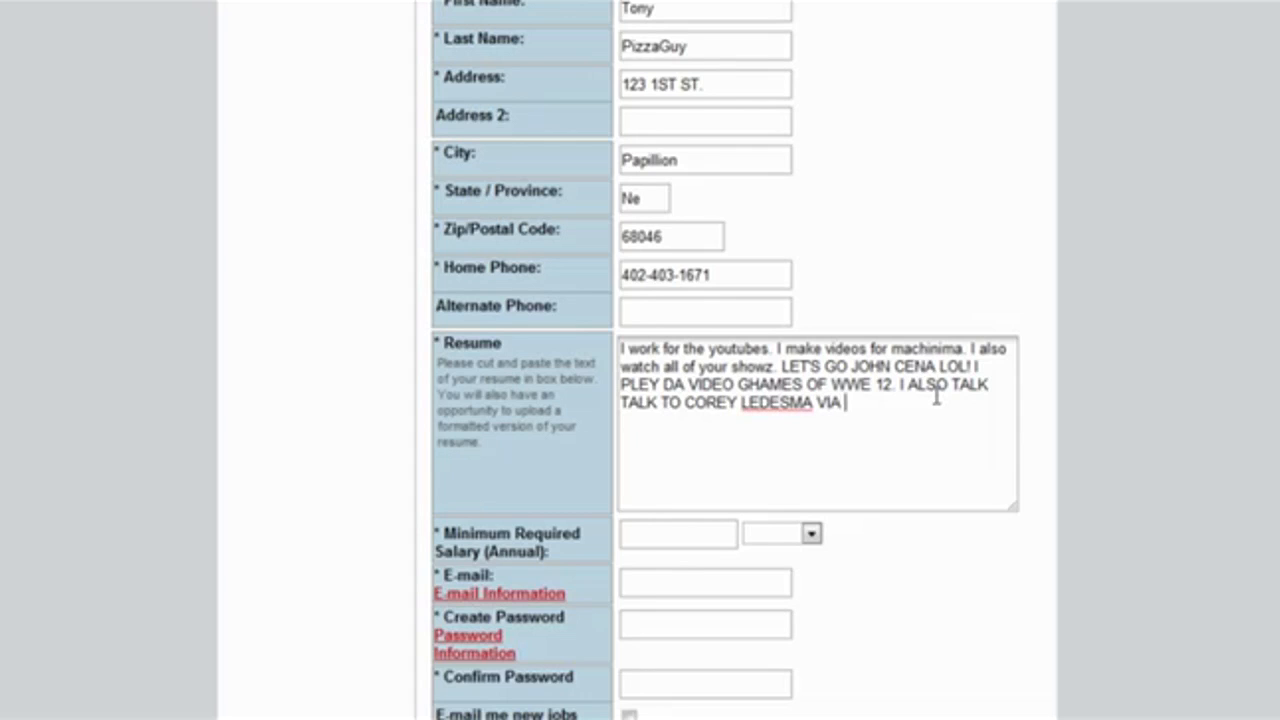
type("THE TWITTER.")
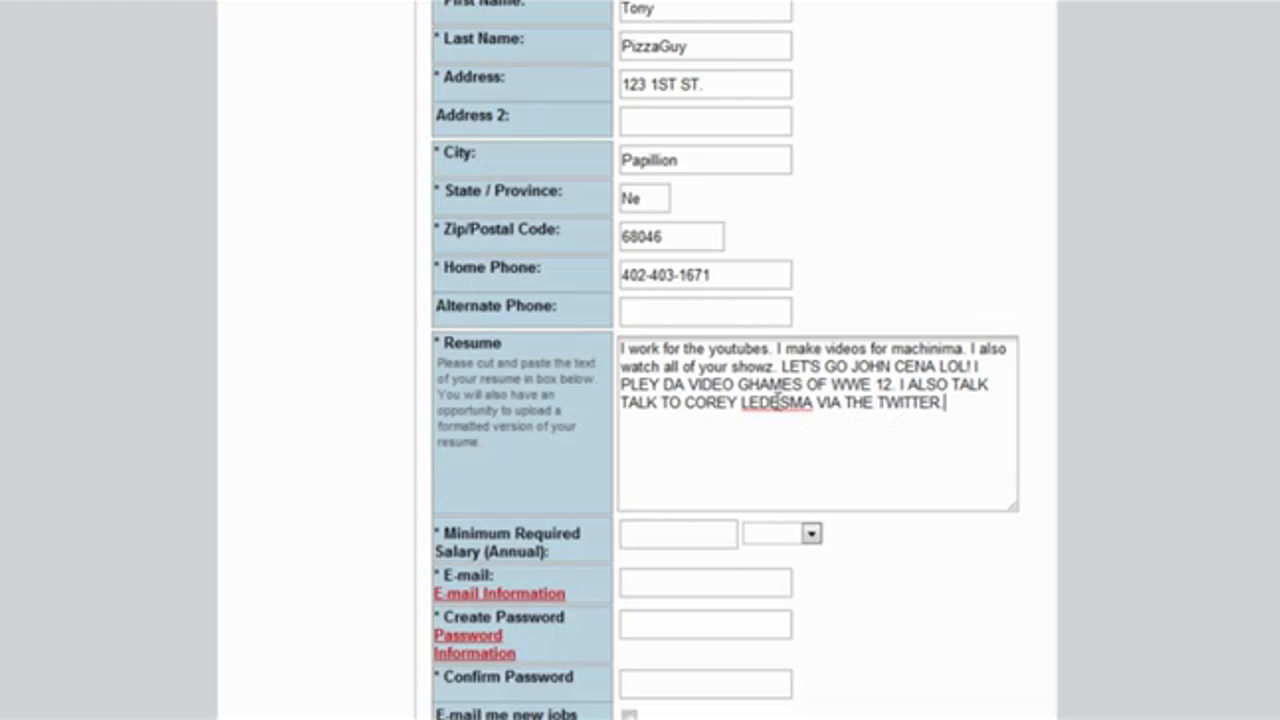
mouse_move(924, 436)
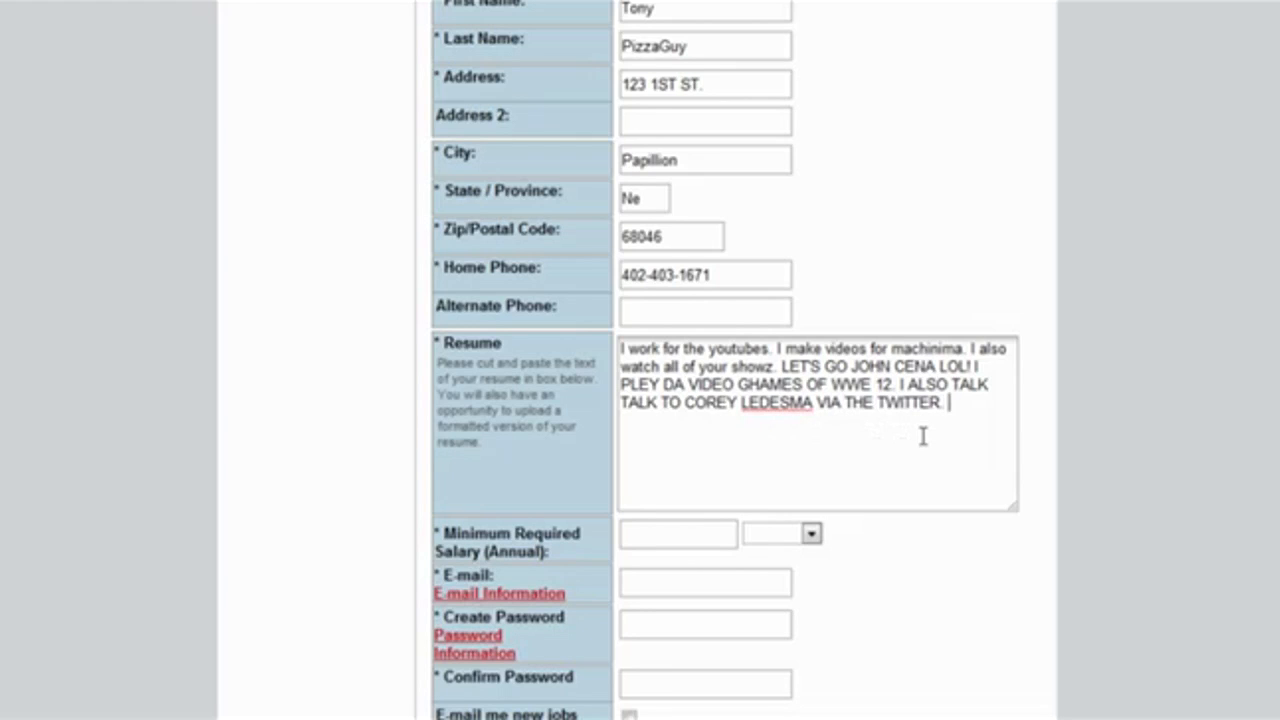
- Finish the resume with lines about knowing what makes a good product and having watched TNA
type("I k")
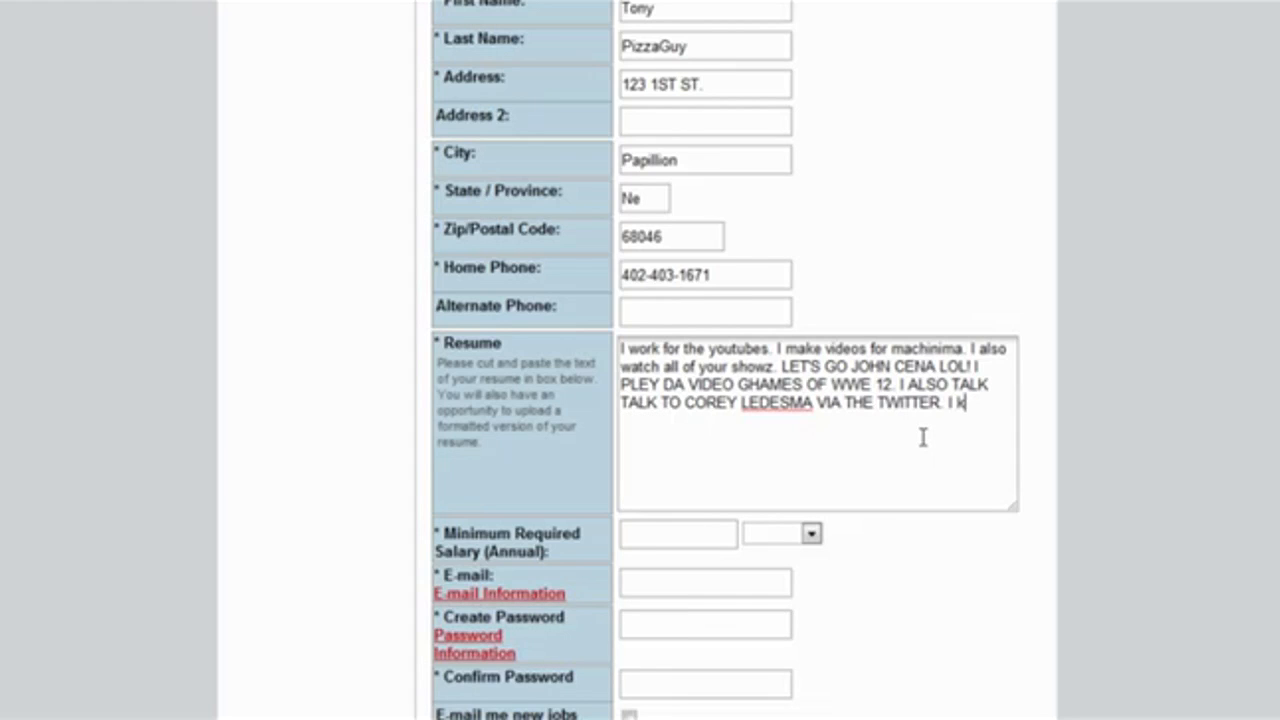
type("now what")
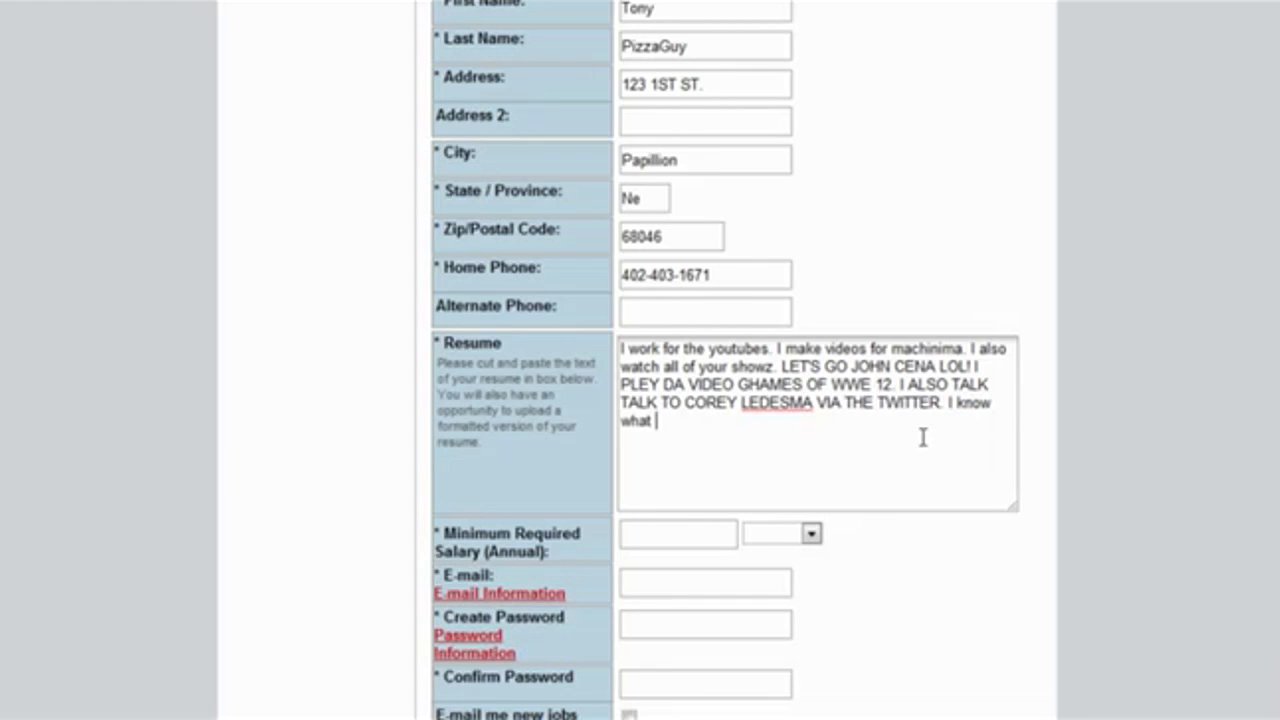
type("makes a good")
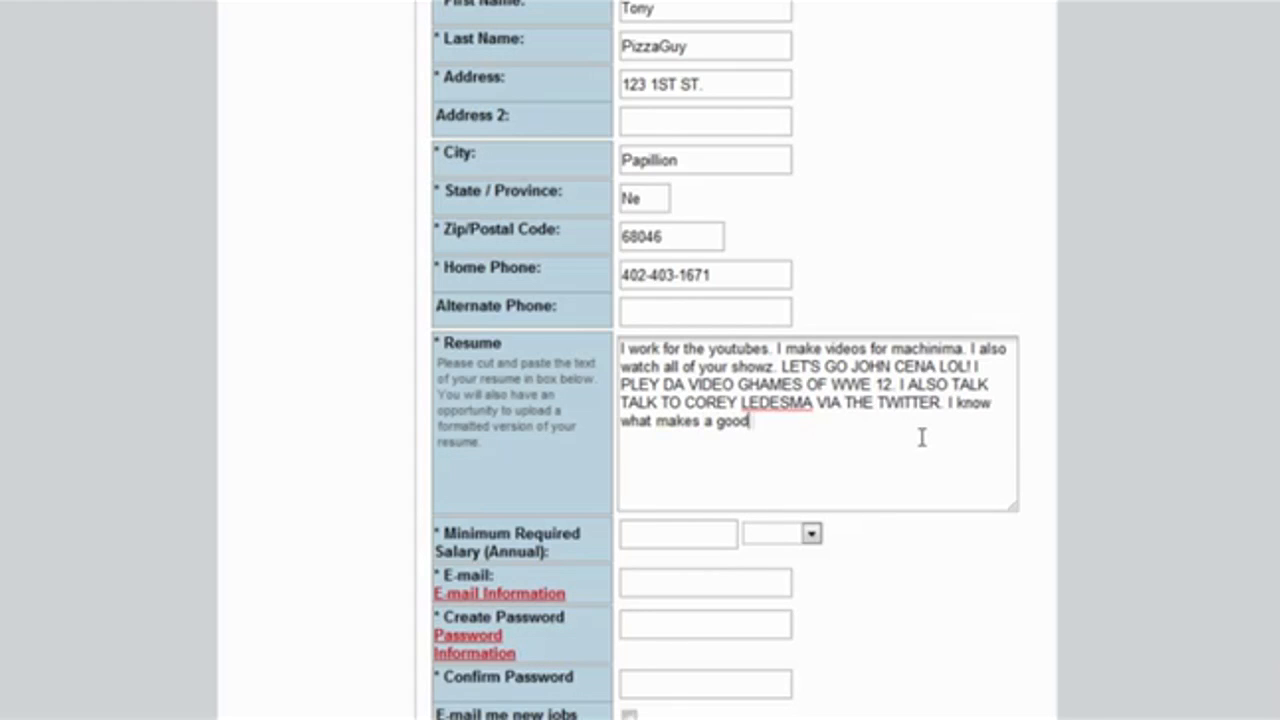
type("product")
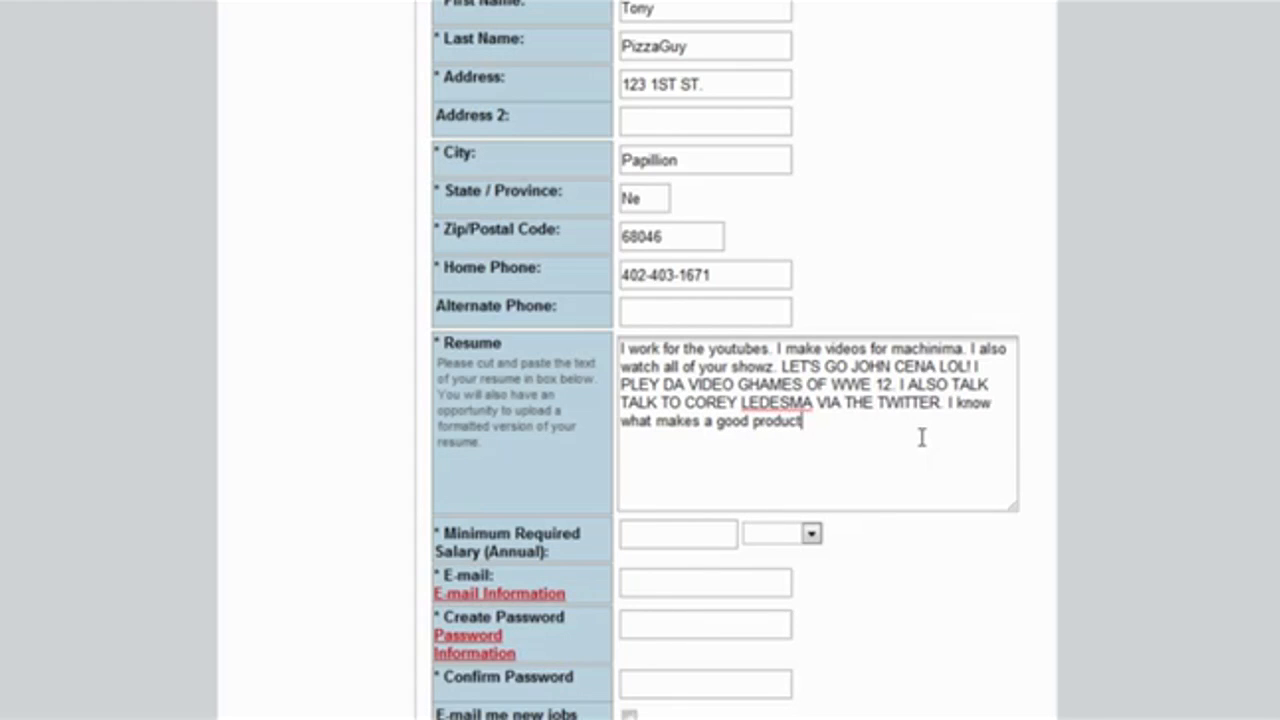
type("I watch it")
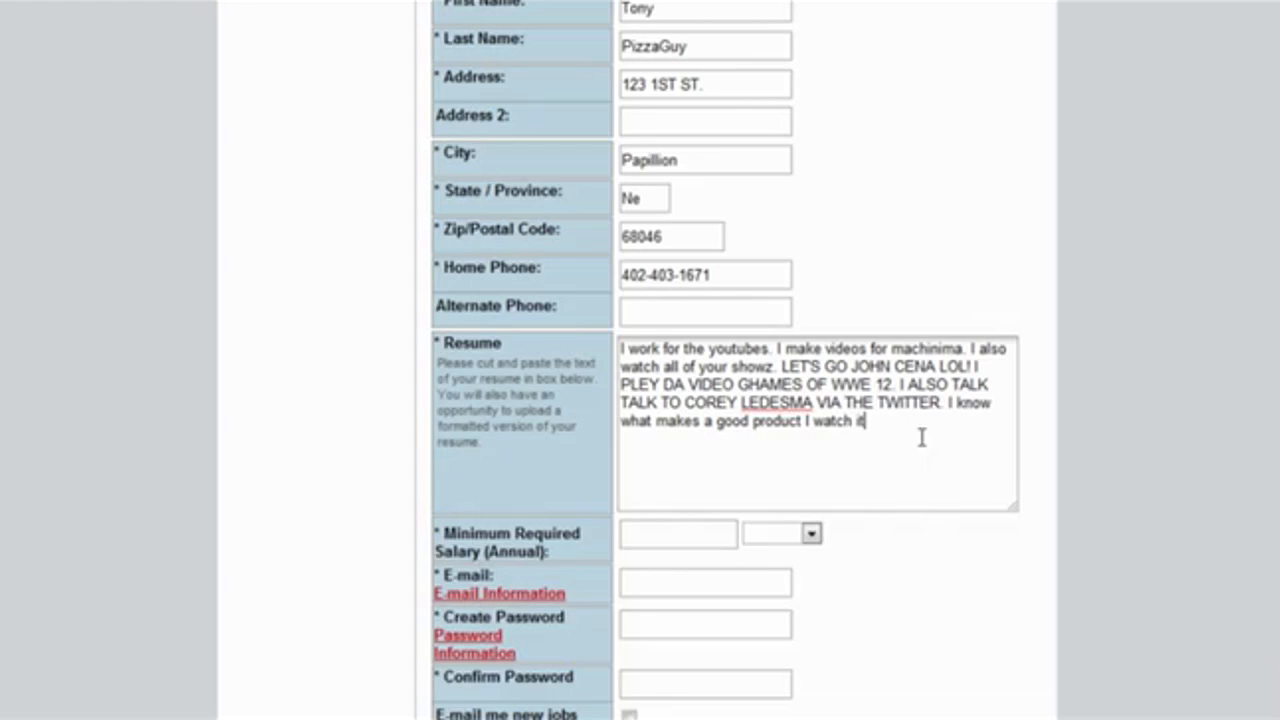
type("\" \"")
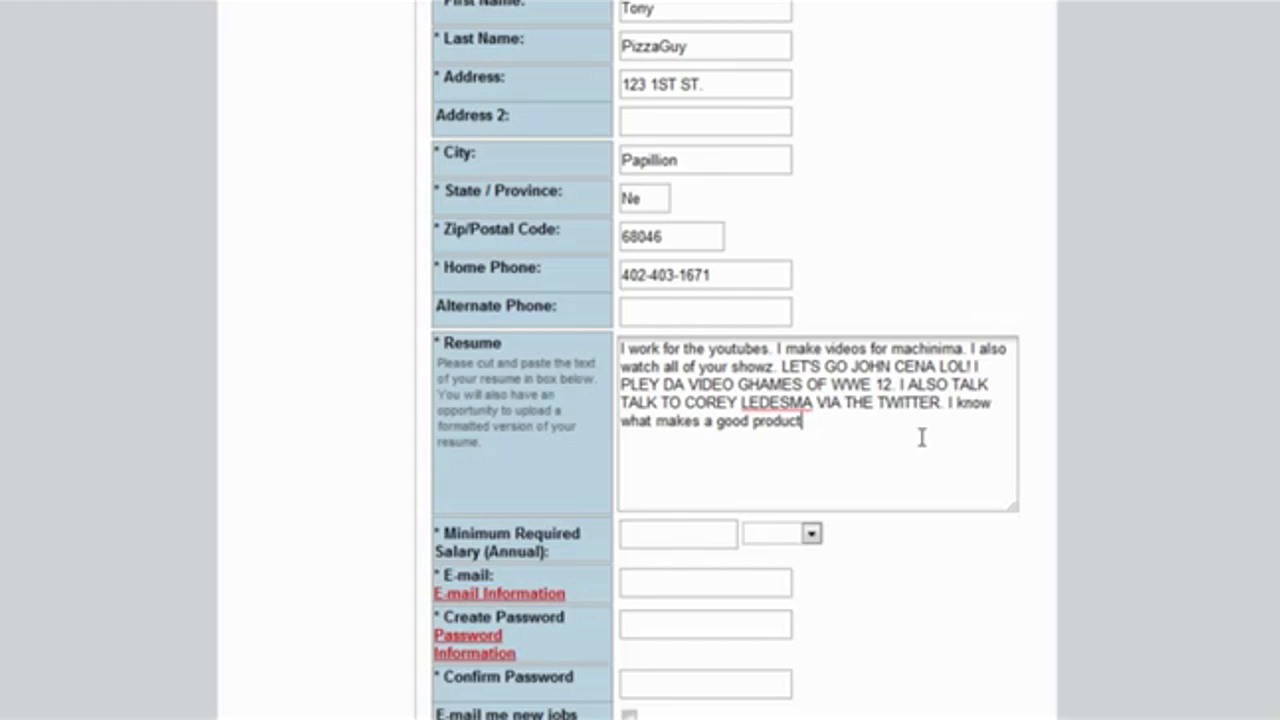
type(", si")
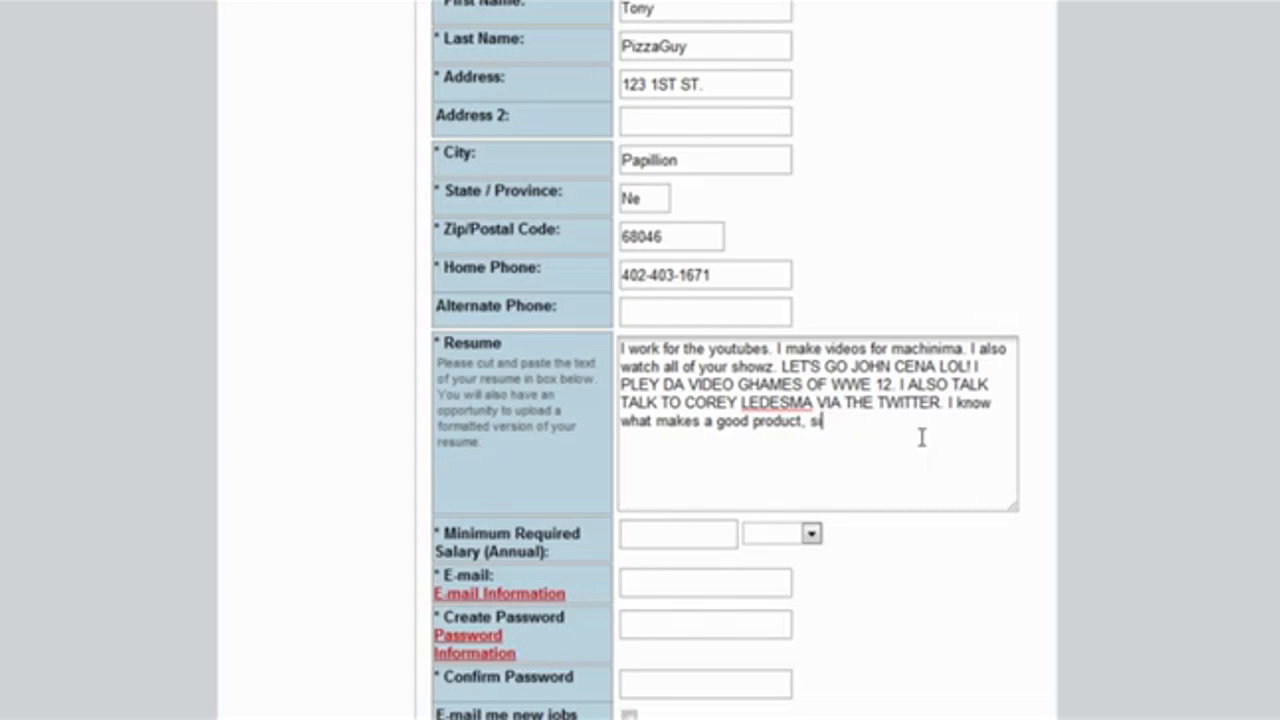
type("I have watch")
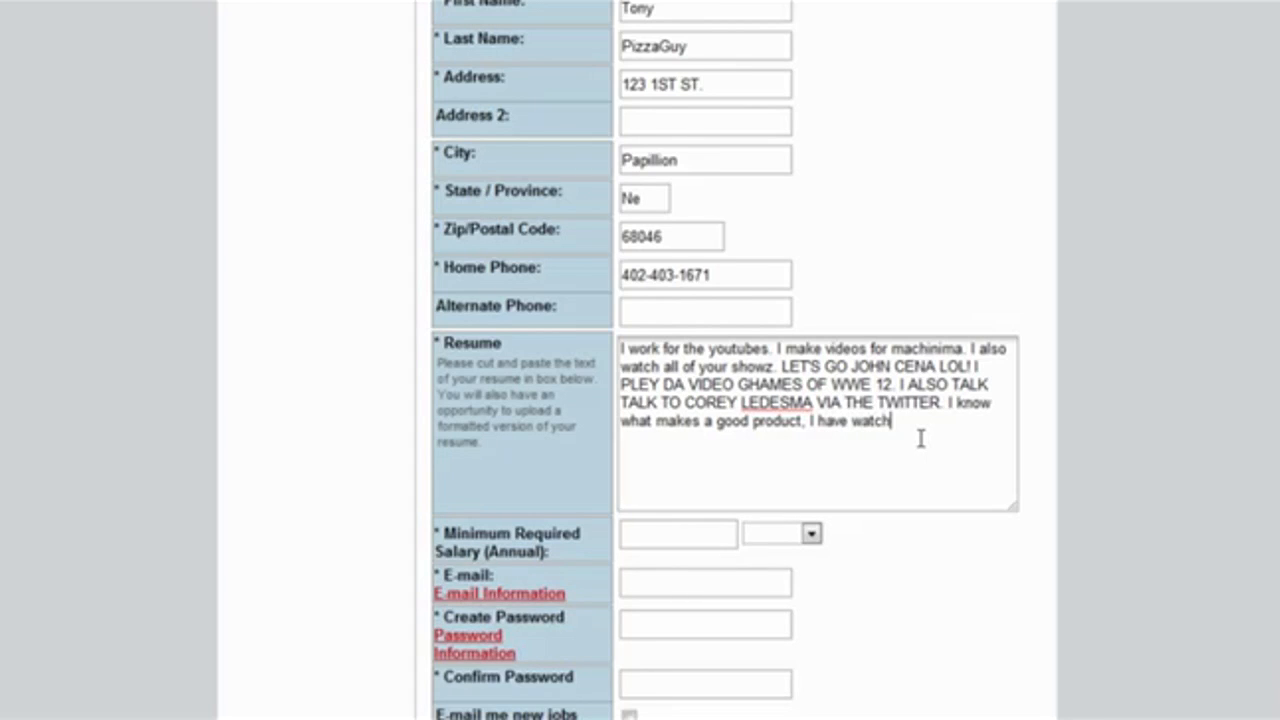
type("TNA!")
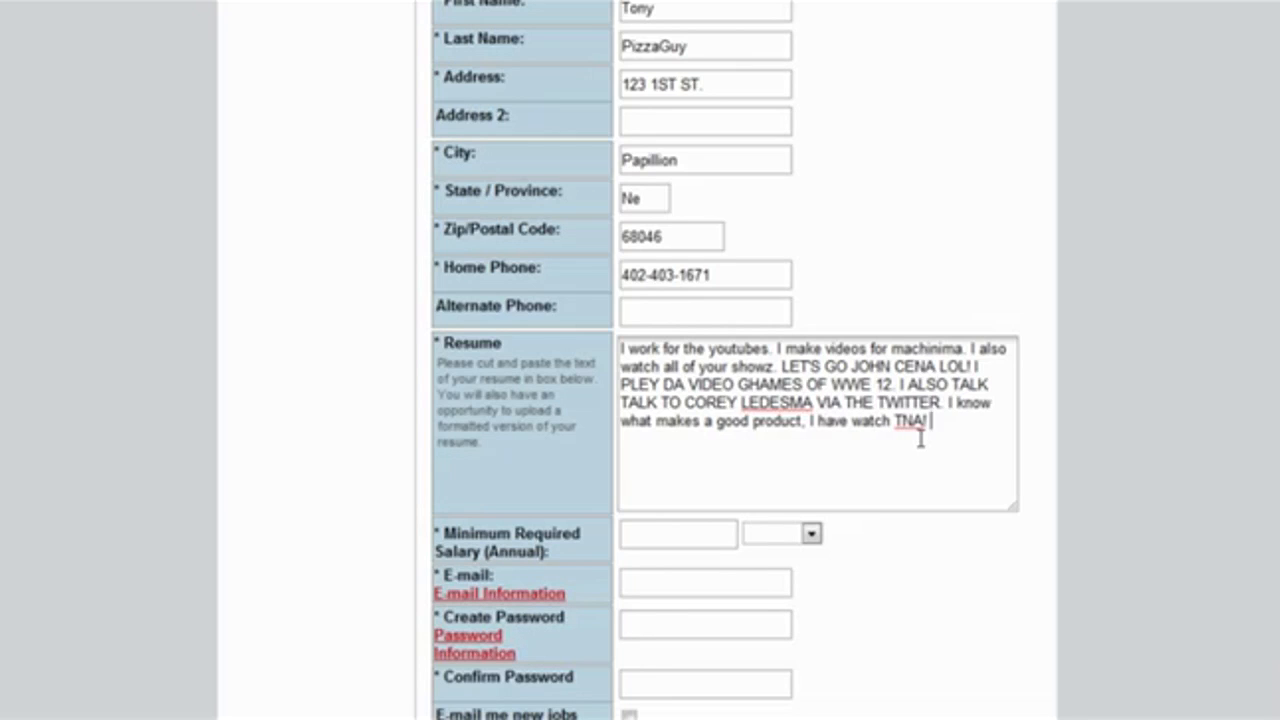
type("A")
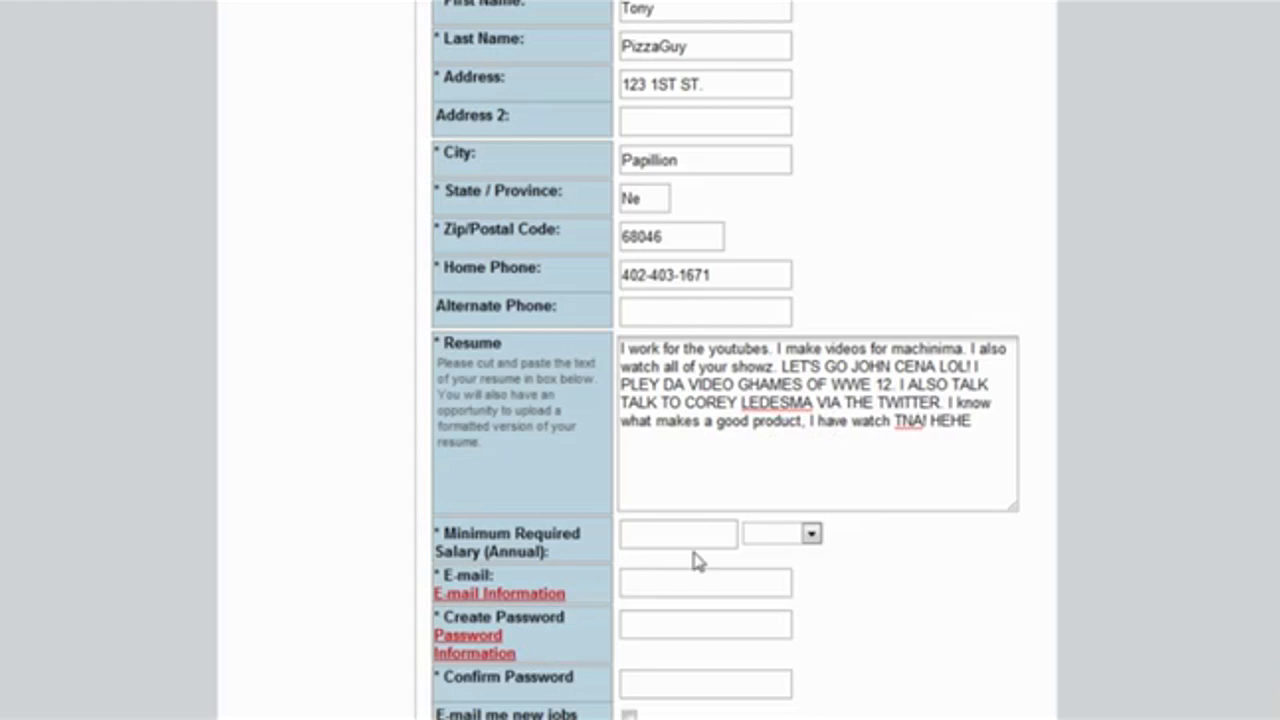
- Set the minimum required salary to 19500 USD and fill in the e-mail address and password
left_click(810, 532)
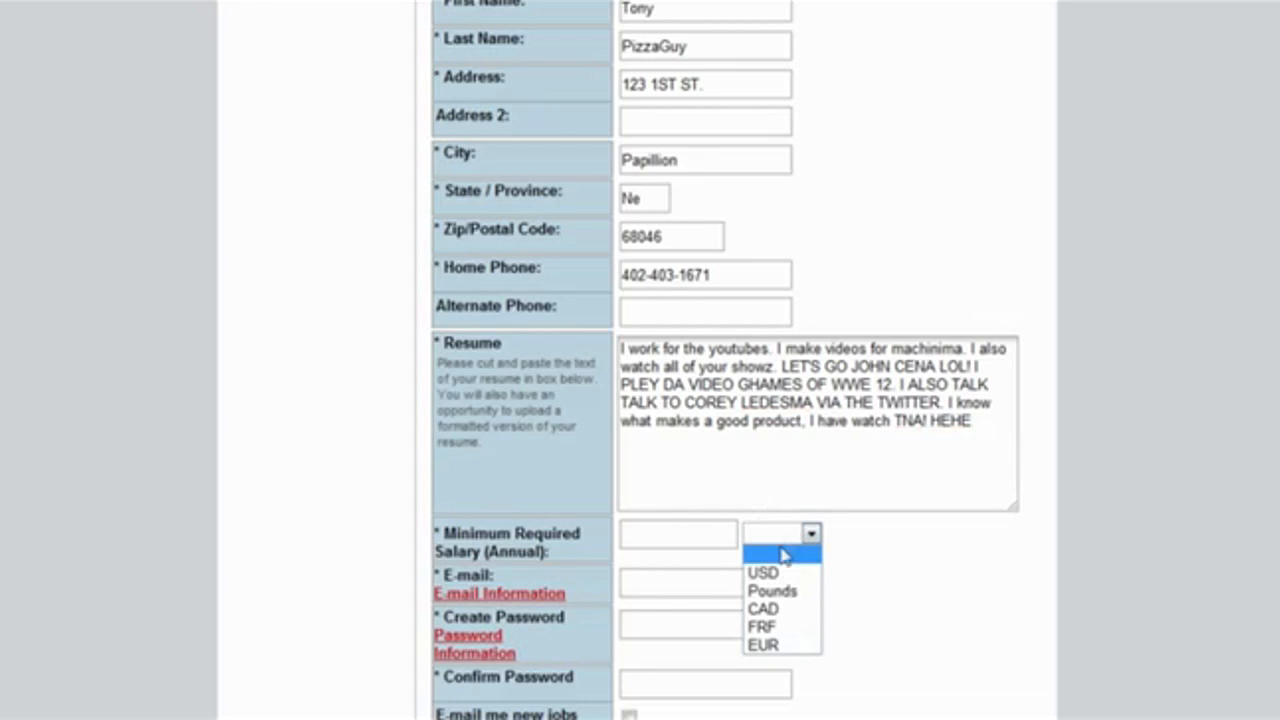
left_click(764, 572)
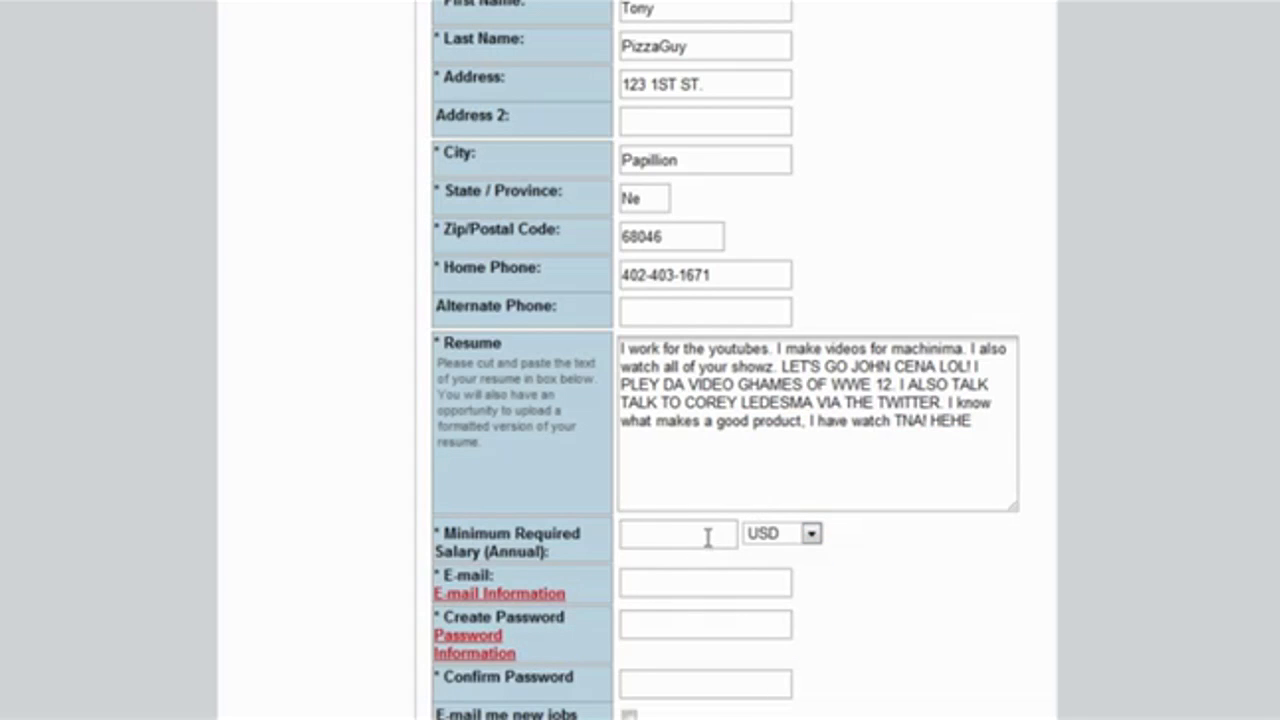
type("19")
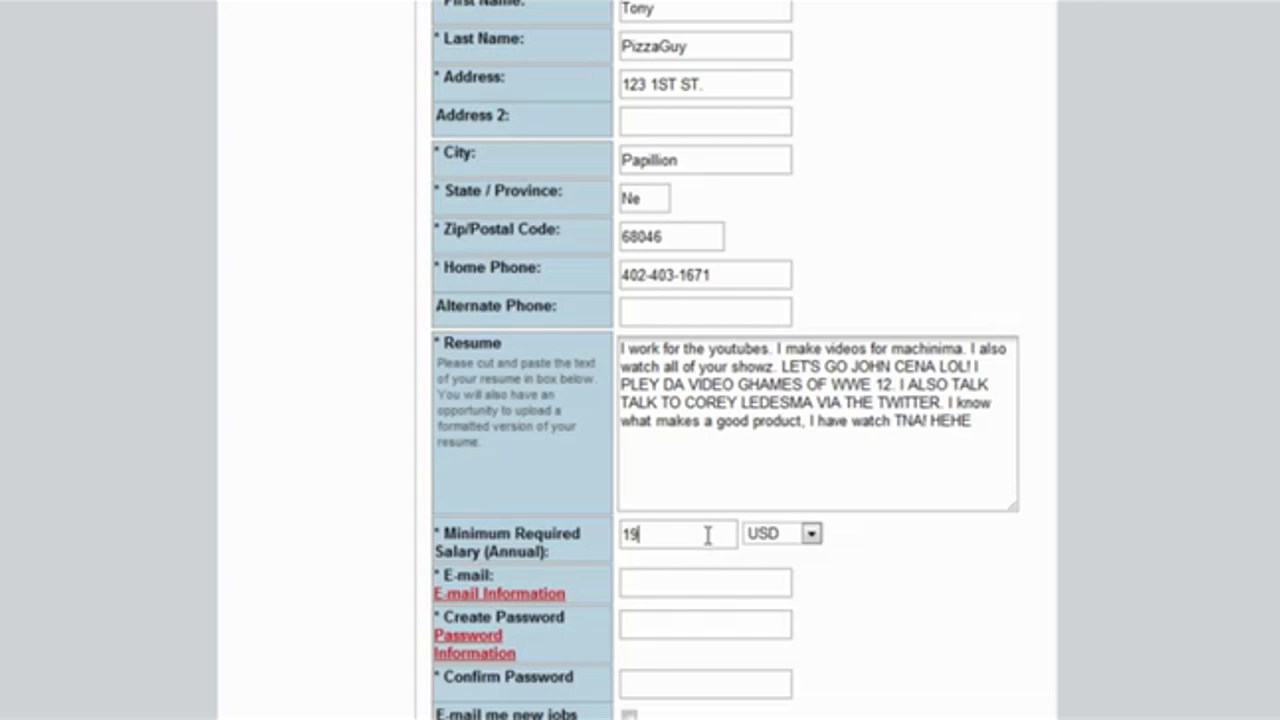
type("500")
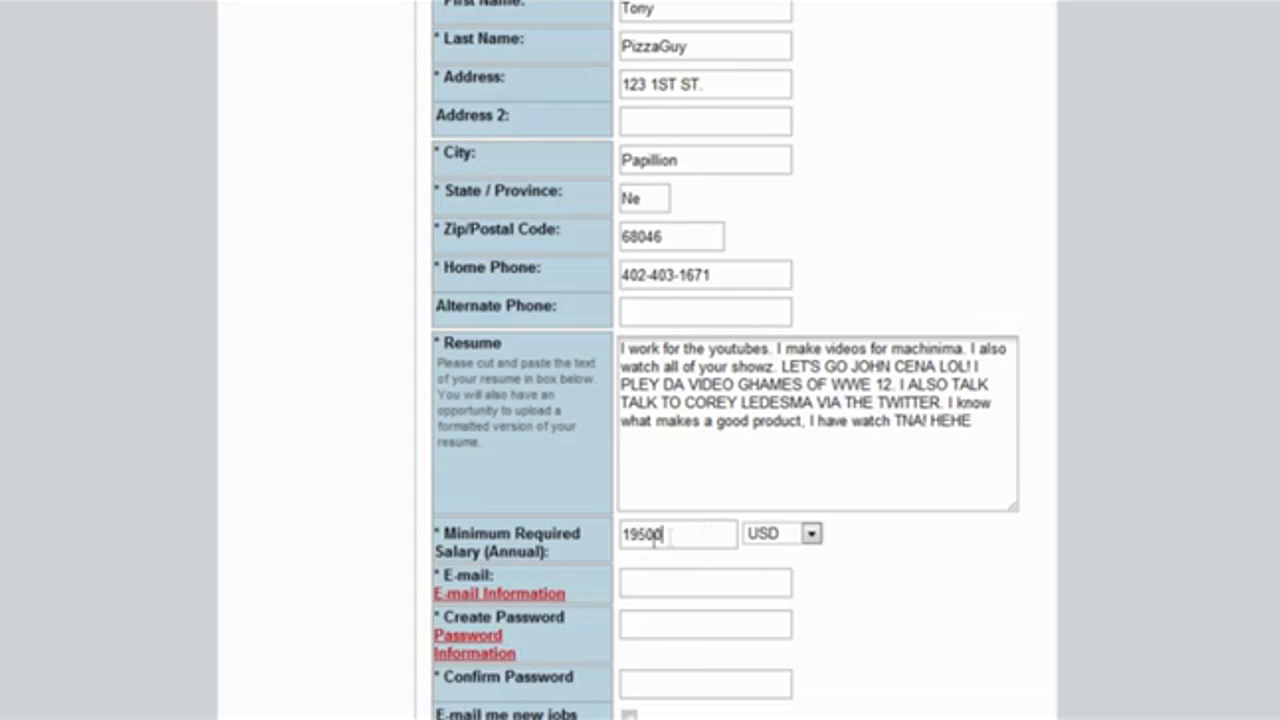
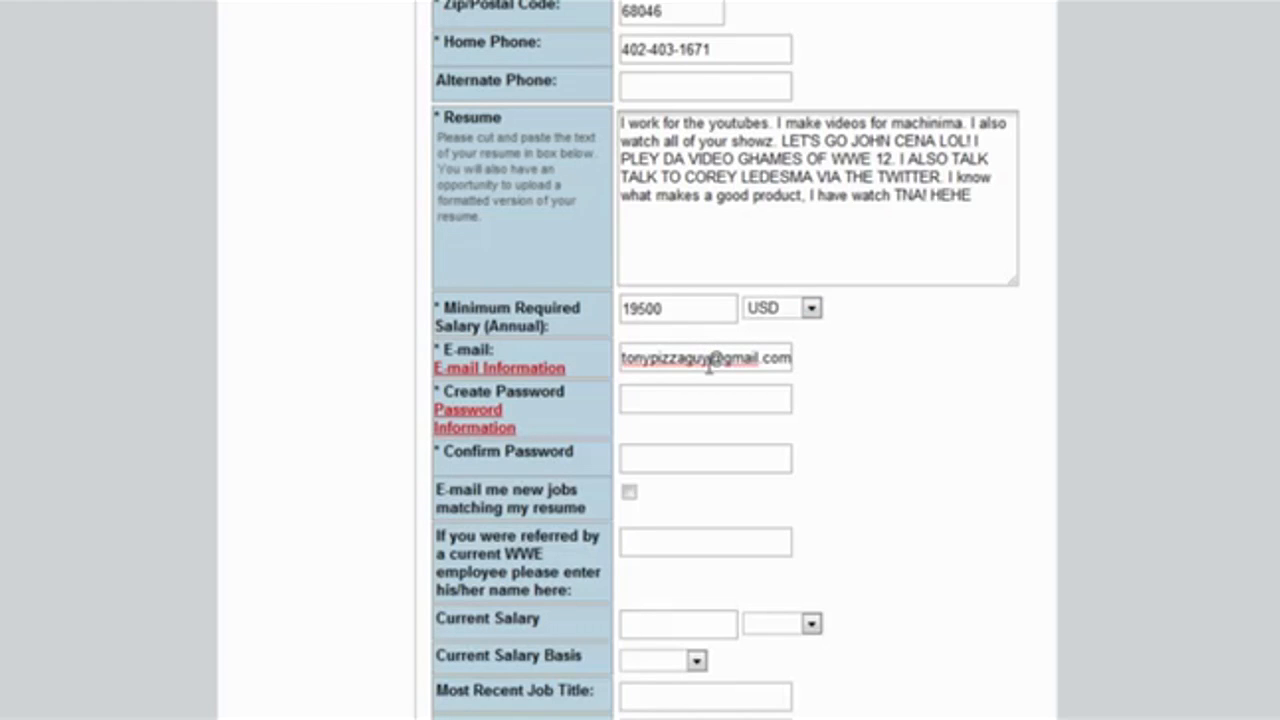
double_click(670, 358)
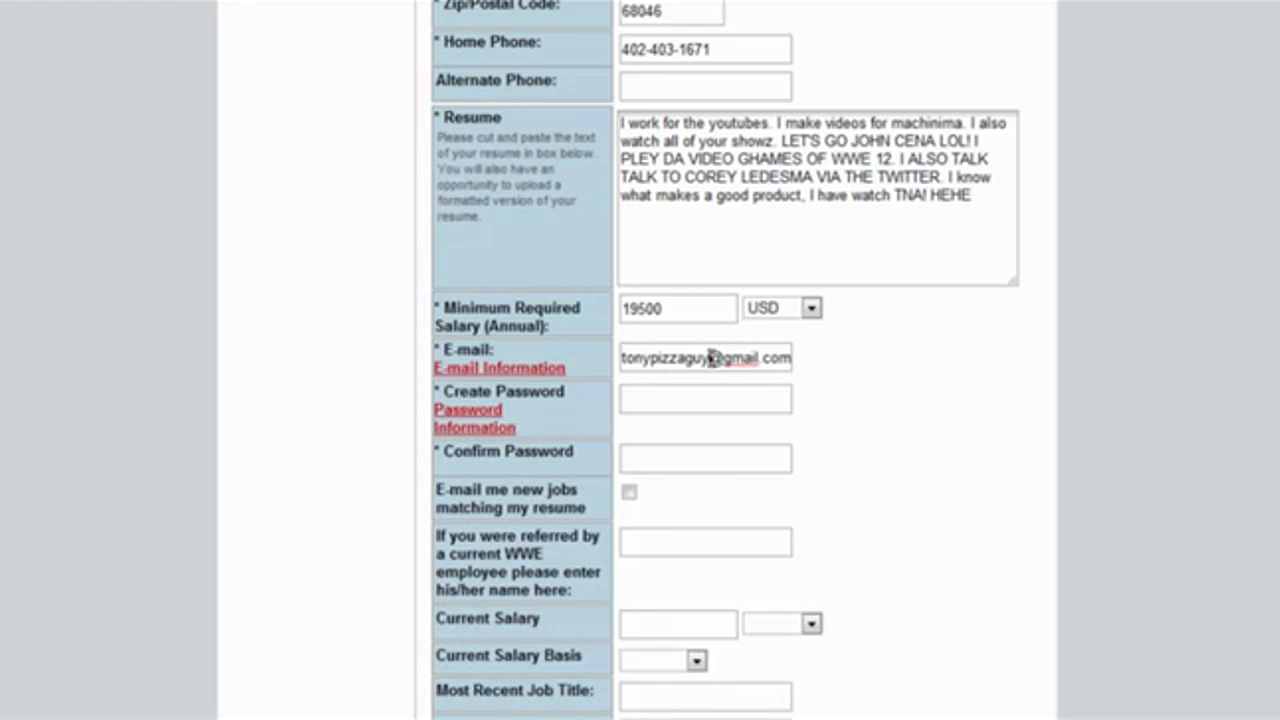
double_click(664, 358)
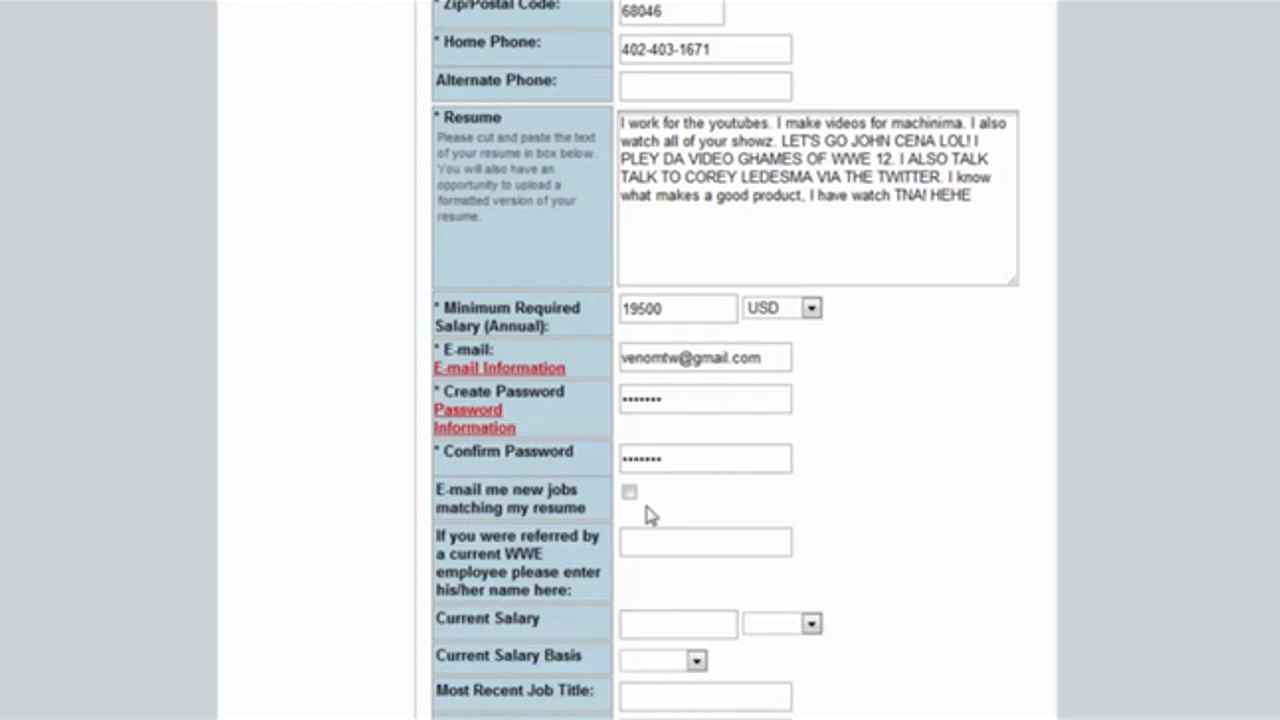
- Name The Rock as referrer and enter a current salary of 14000 on an annual basis
scroll("down", 3)
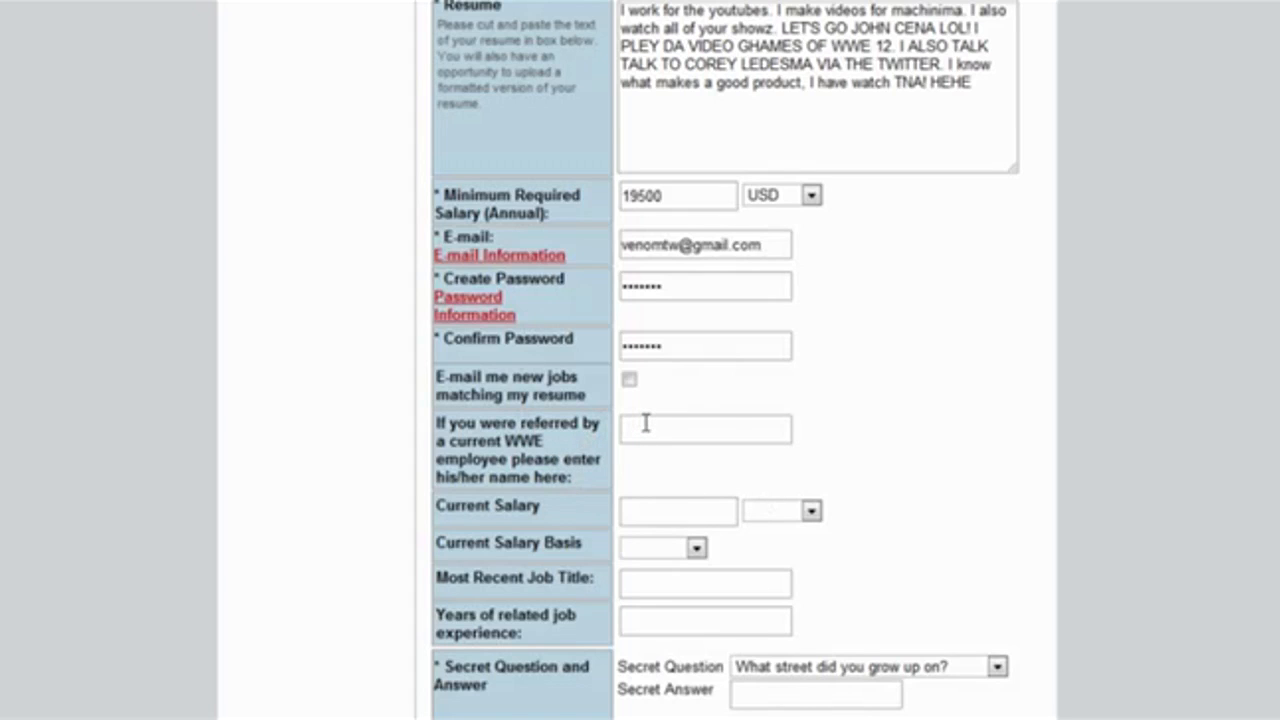
type("The Rock")
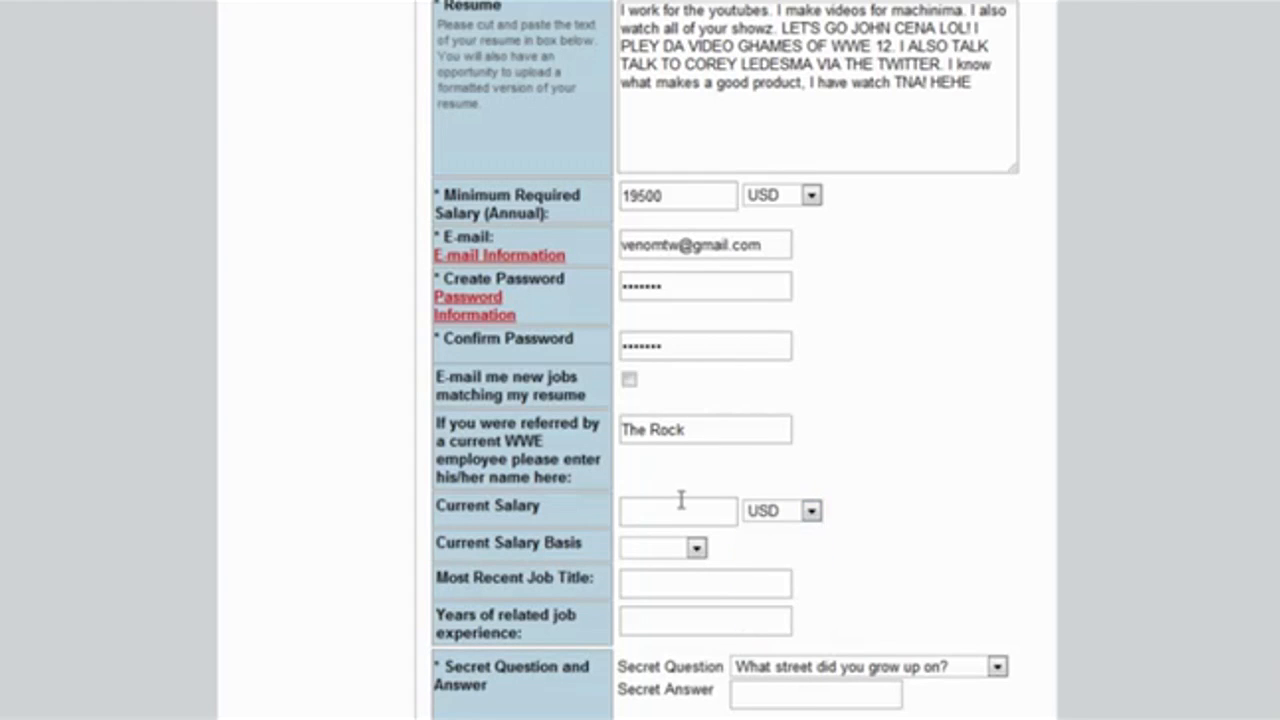
left_click(678, 512)
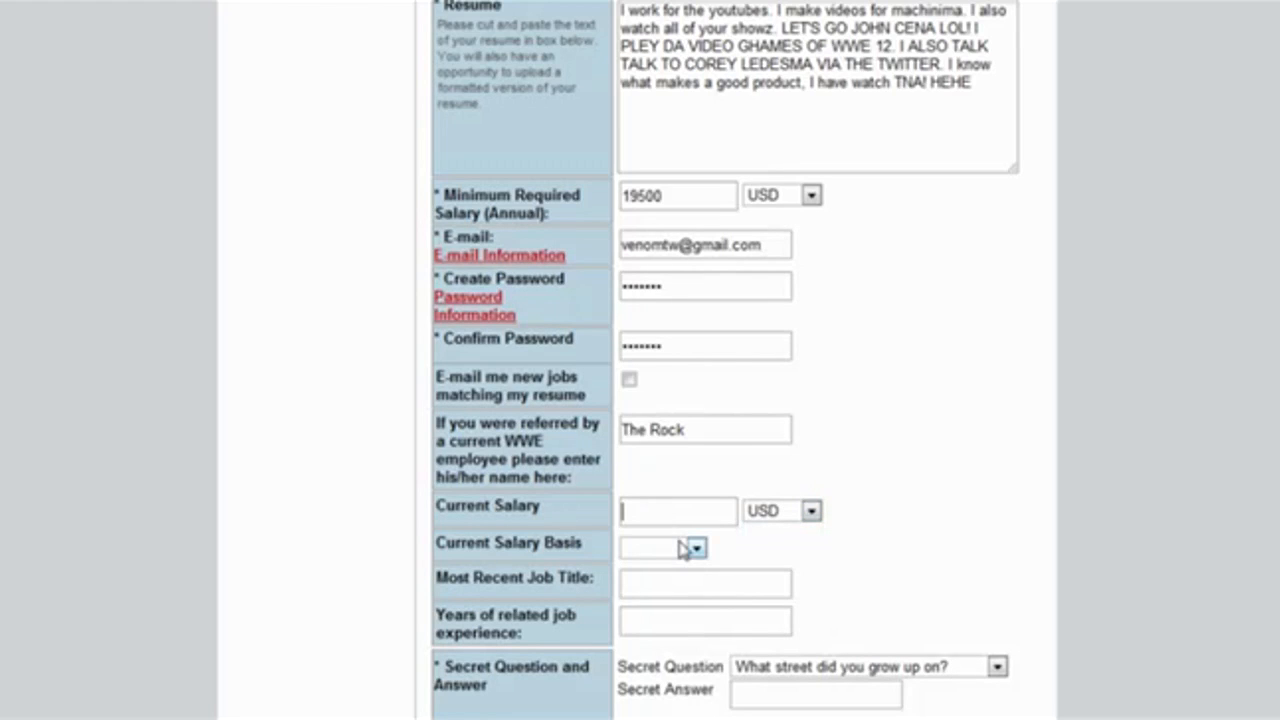
type("15")
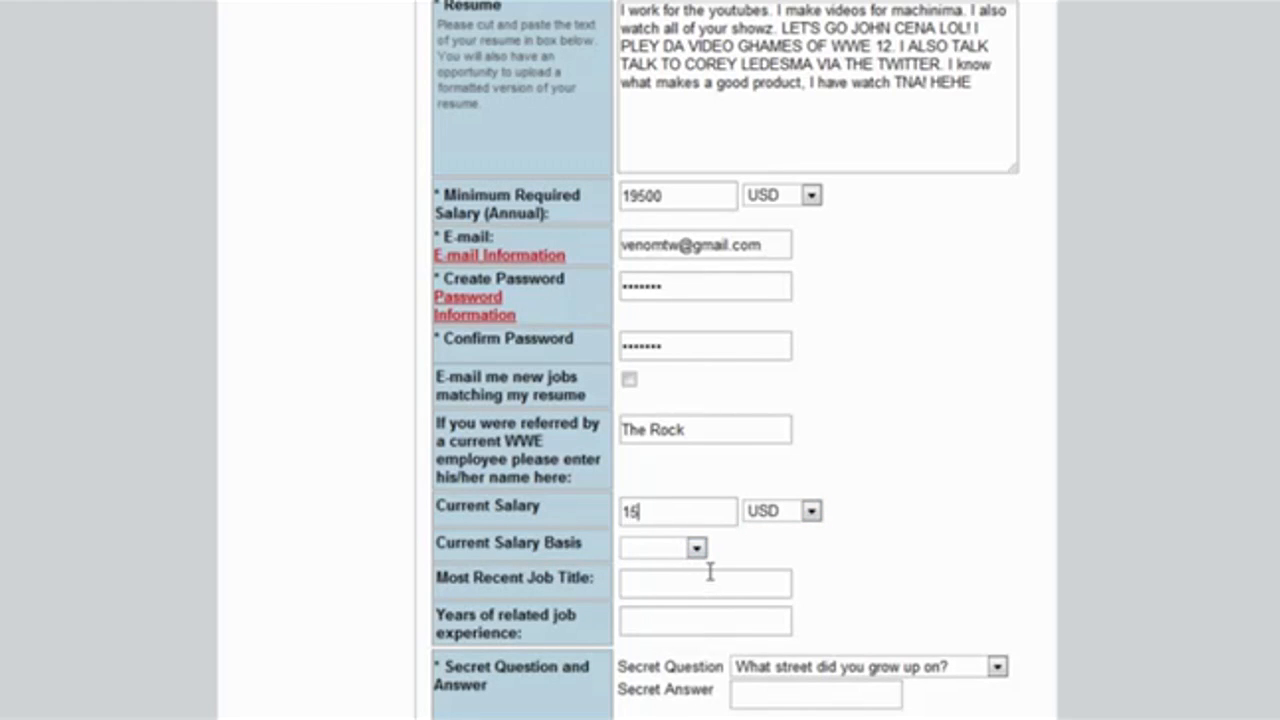
key("Backspace")
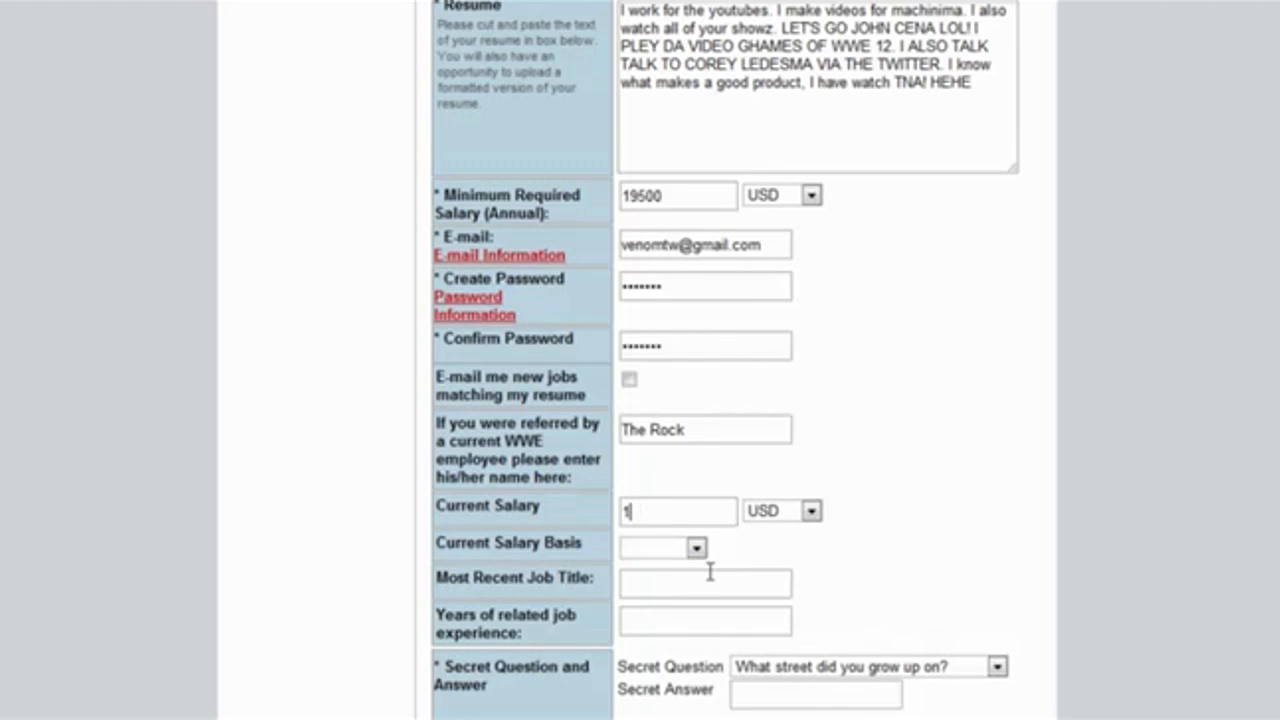
type("0")
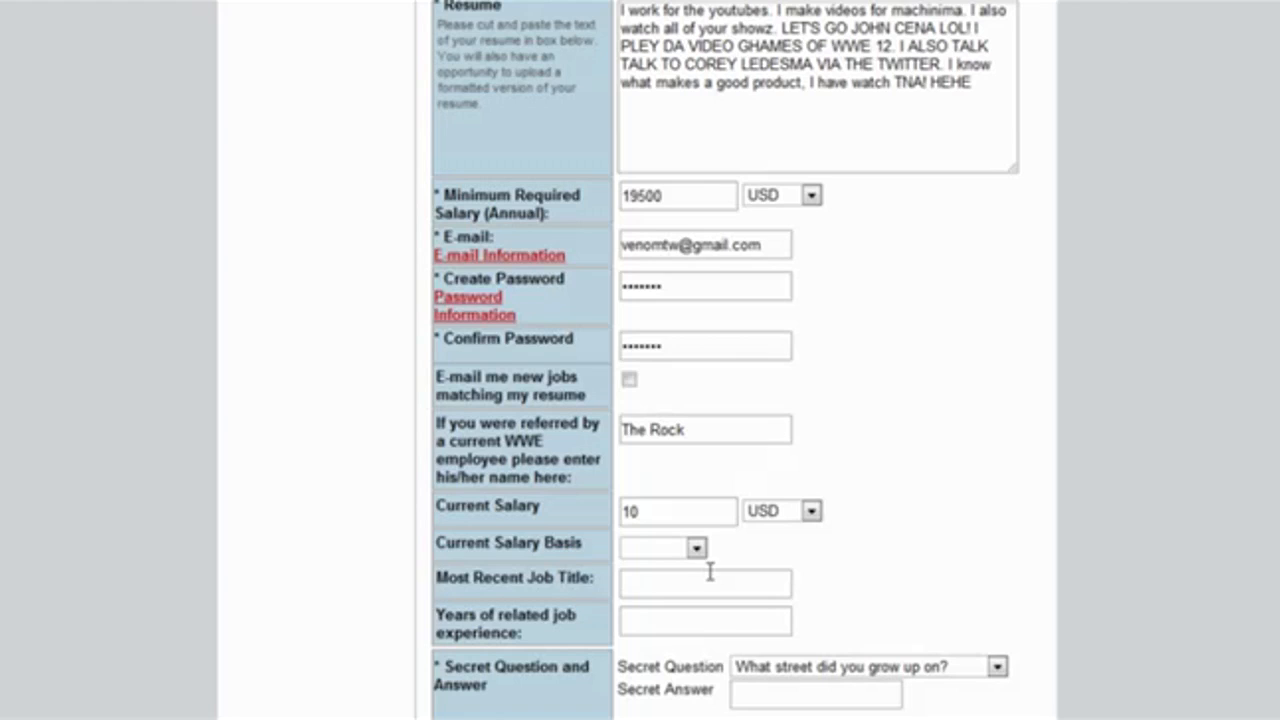
left_click(676, 512)
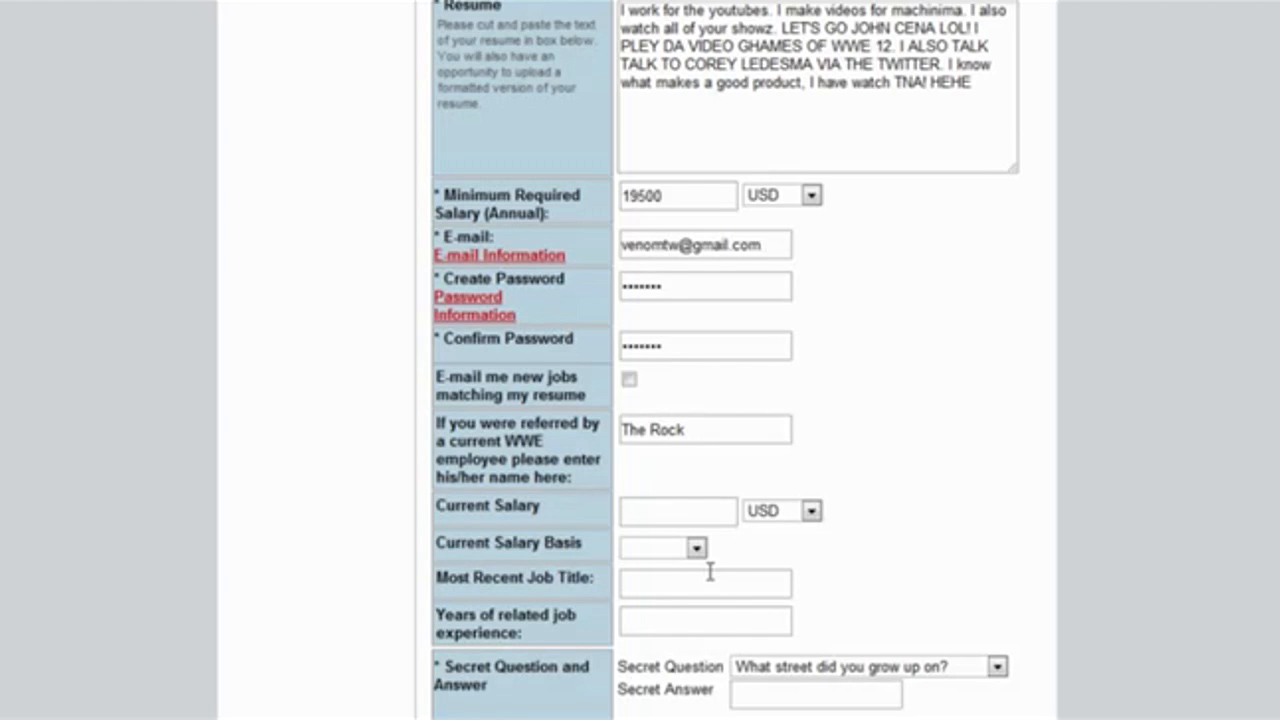
type("14000")
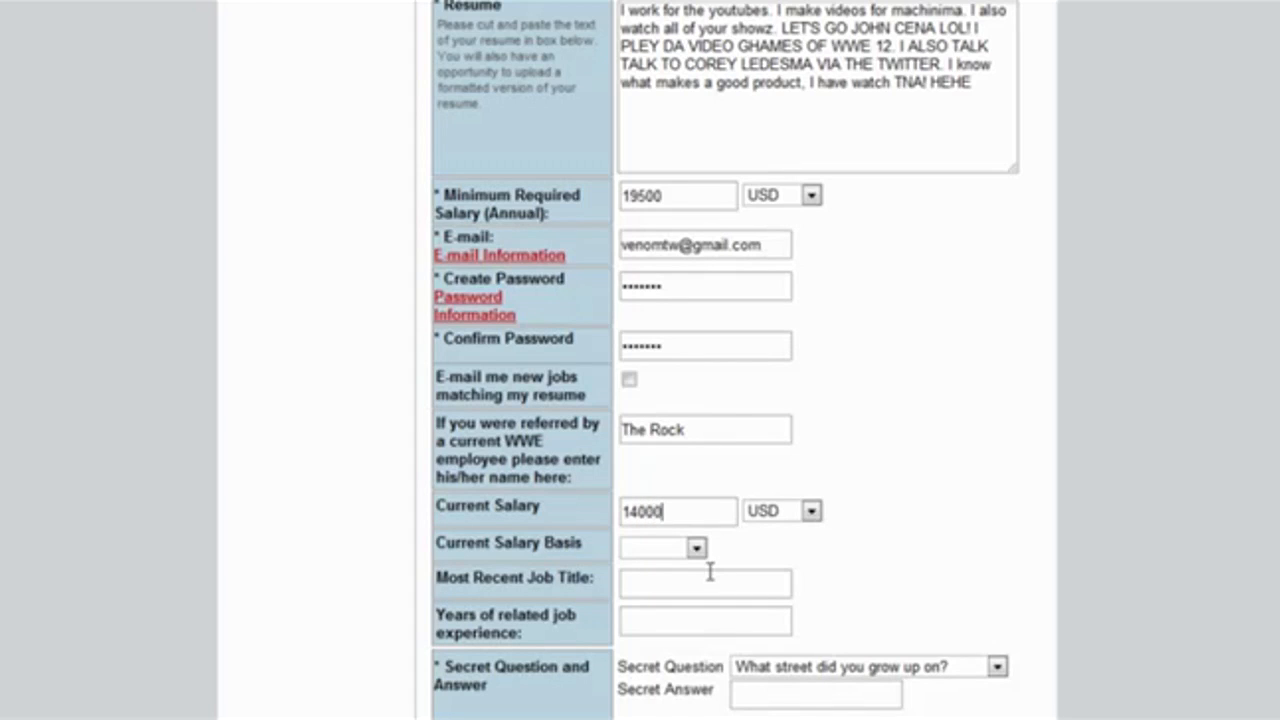
left_click(696, 548)
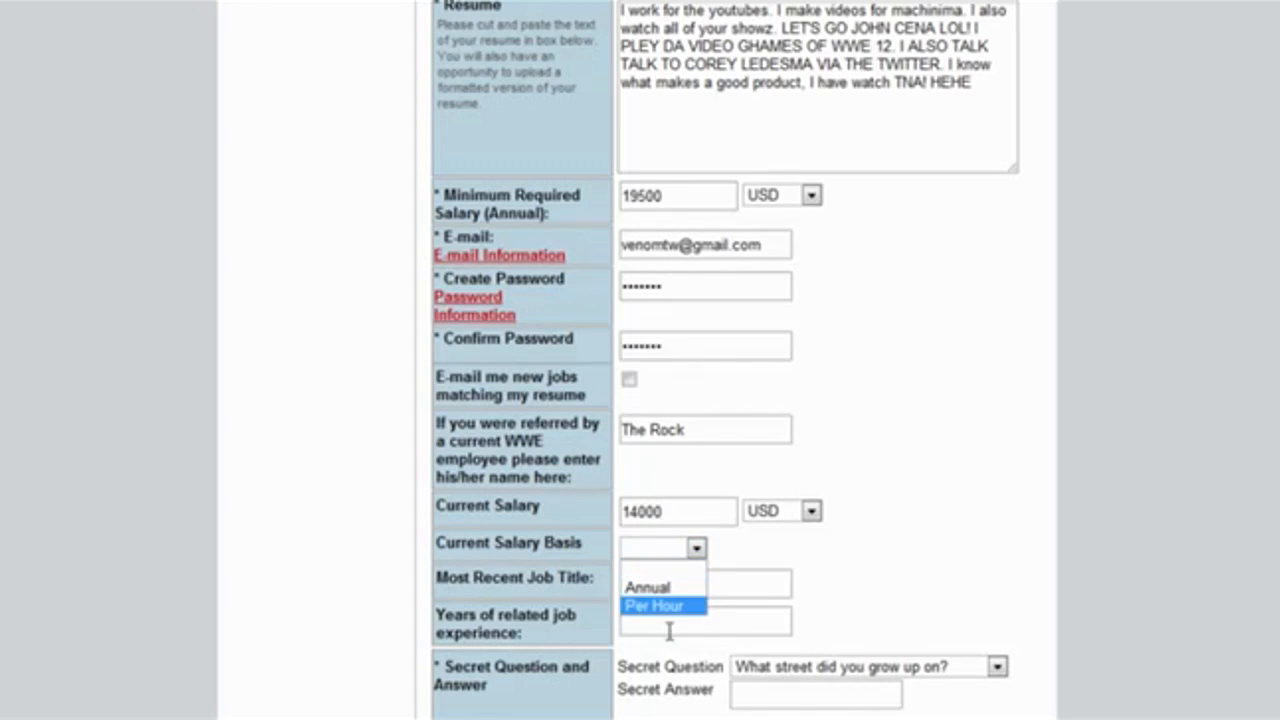
mouse_move(648, 588)
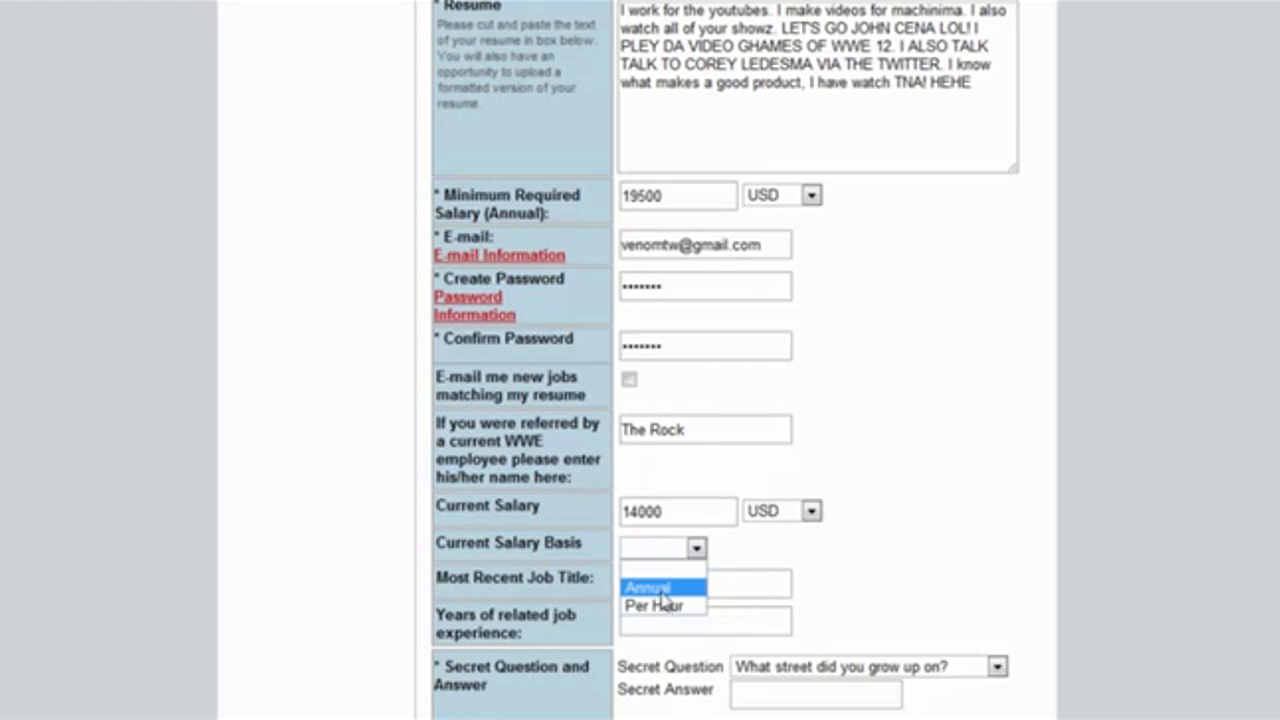
left_click(648, 588)
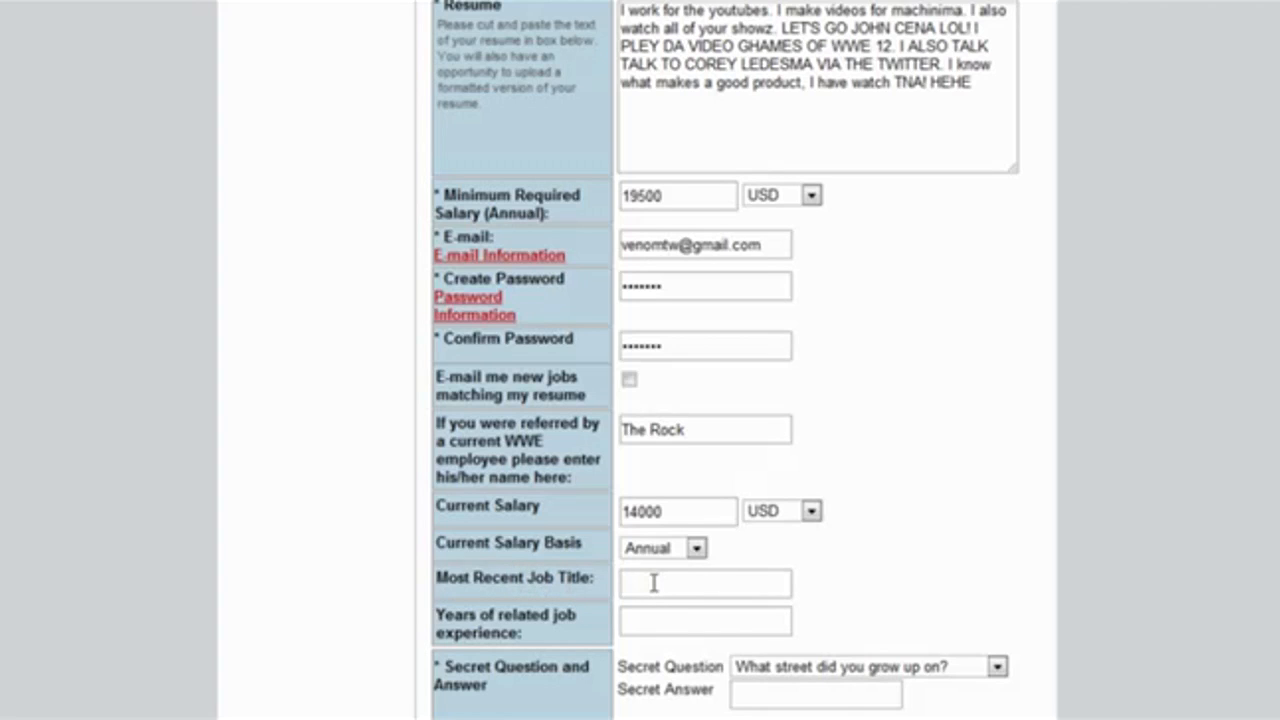
- Enter Internet Content Producer as most recent job title with 5 years of related experience
type("Y")
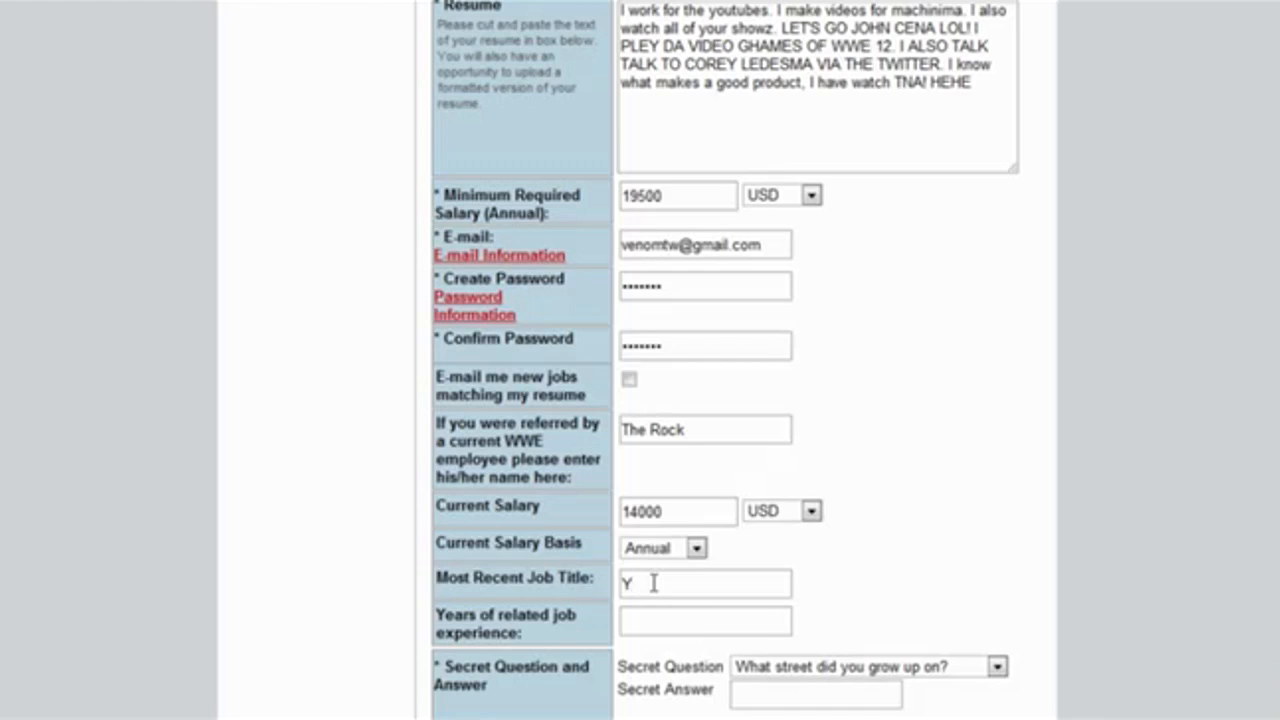
key("Backspace")
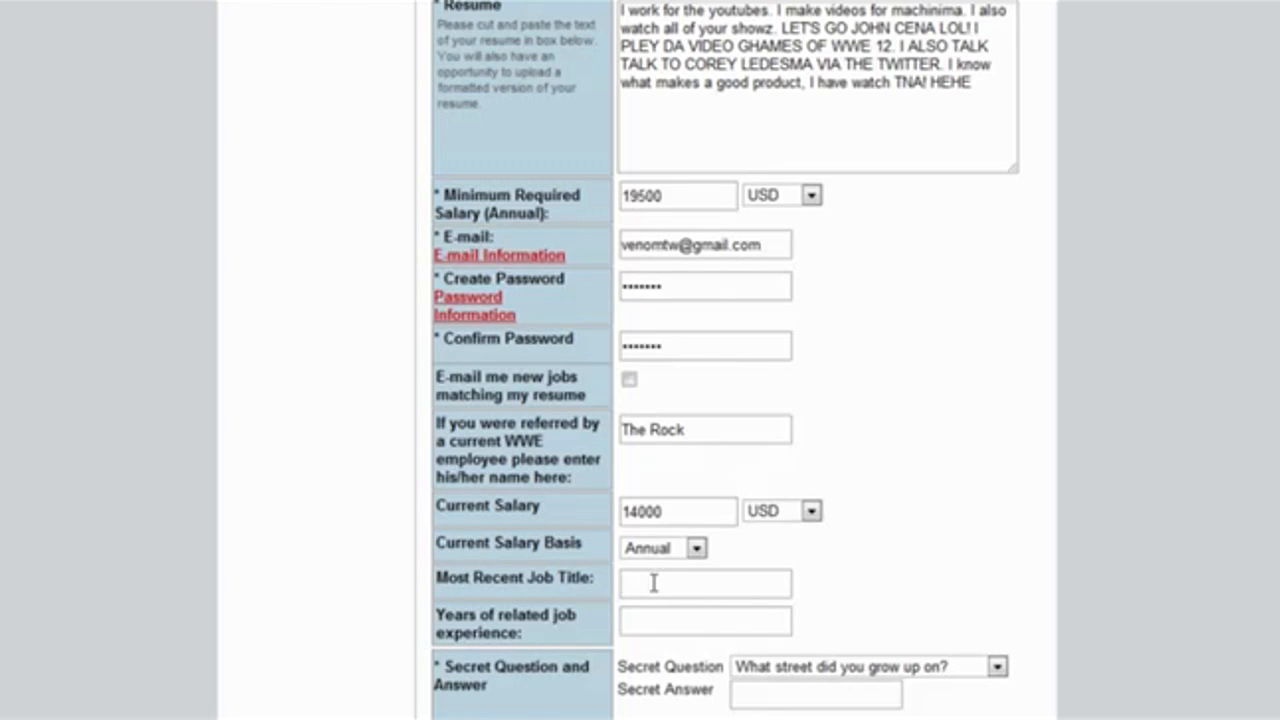
type("Internet Content")
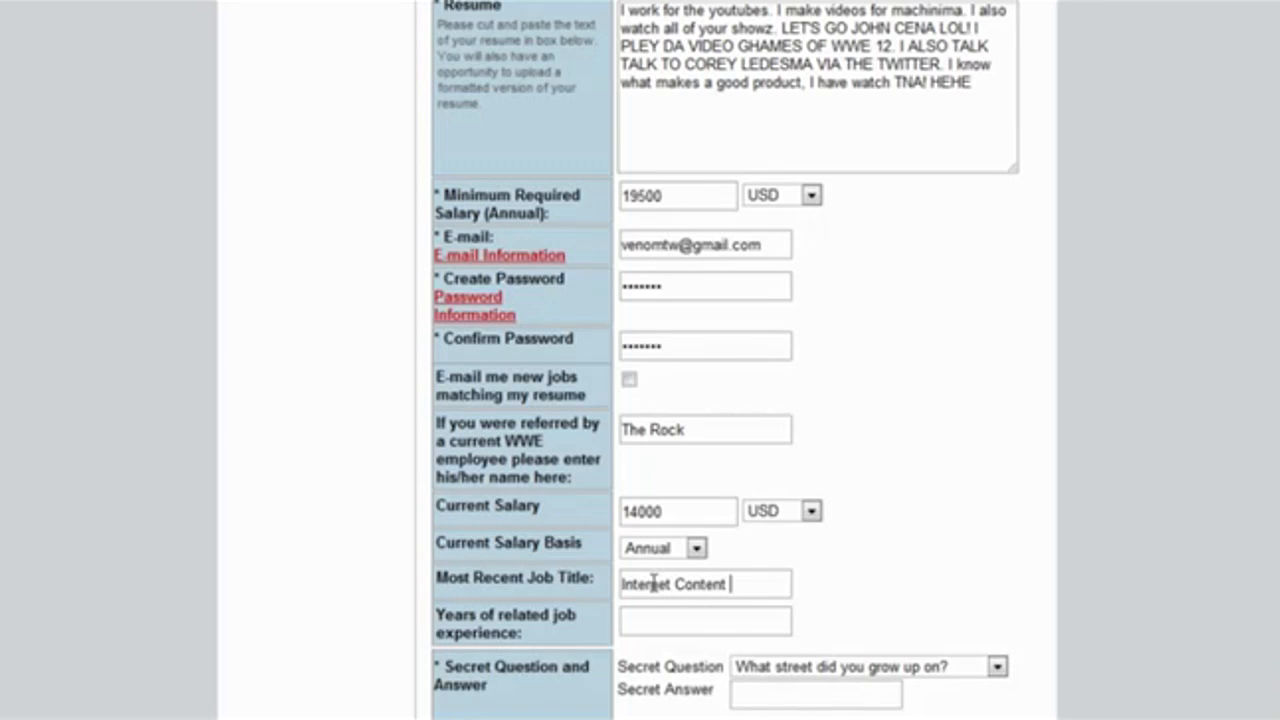
type("Producer")
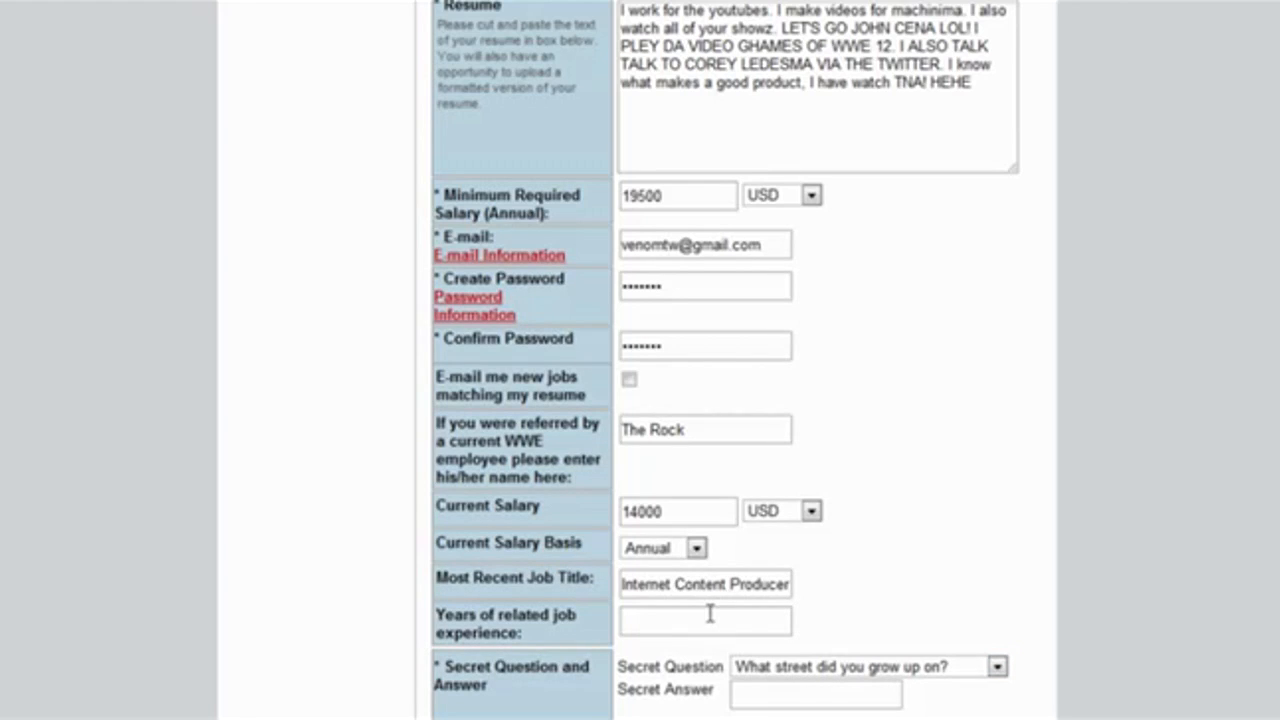
type("5")
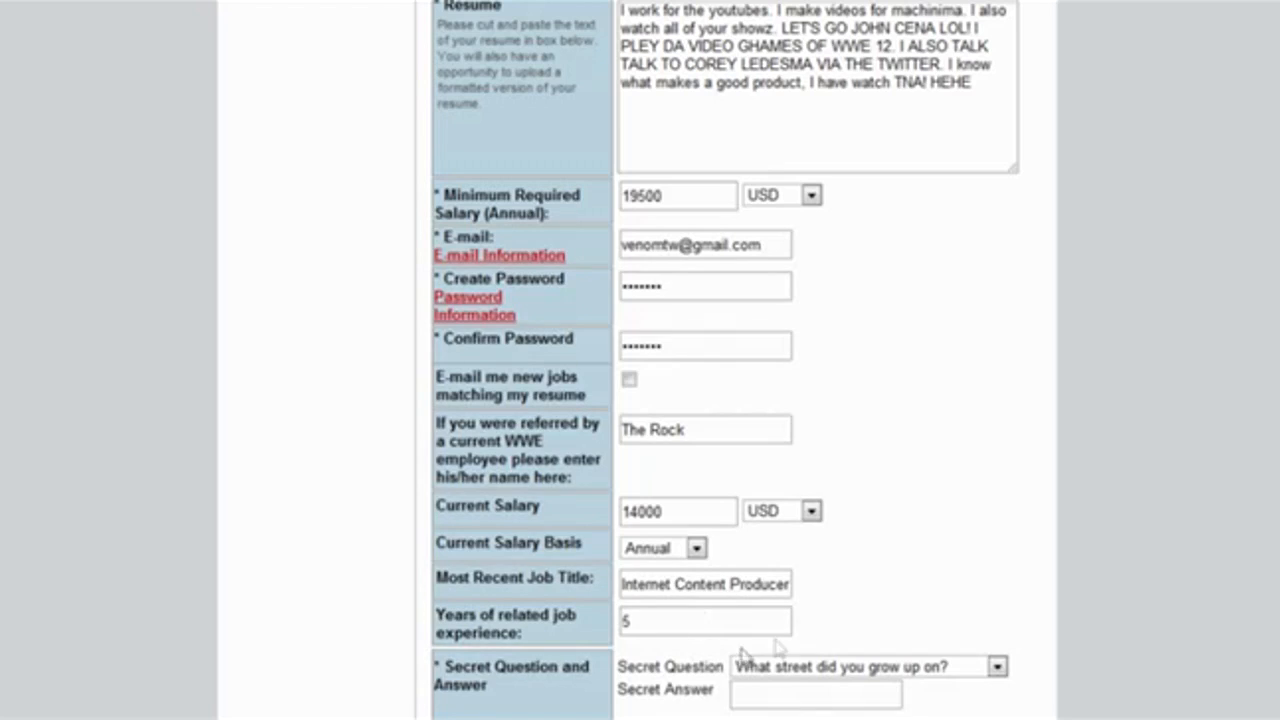
scroll("down", 3)
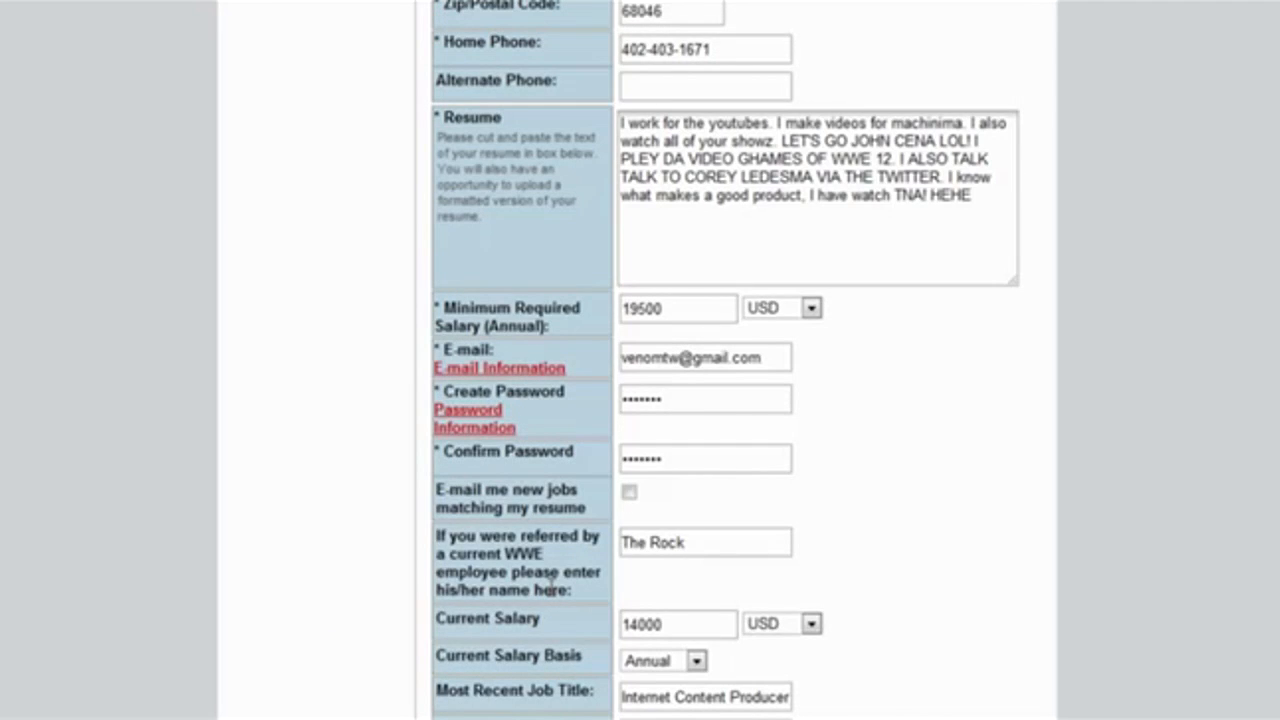
- Reload the timed-out careers page to bring back the blank Creative Writer resume form
scroll("down", 3)
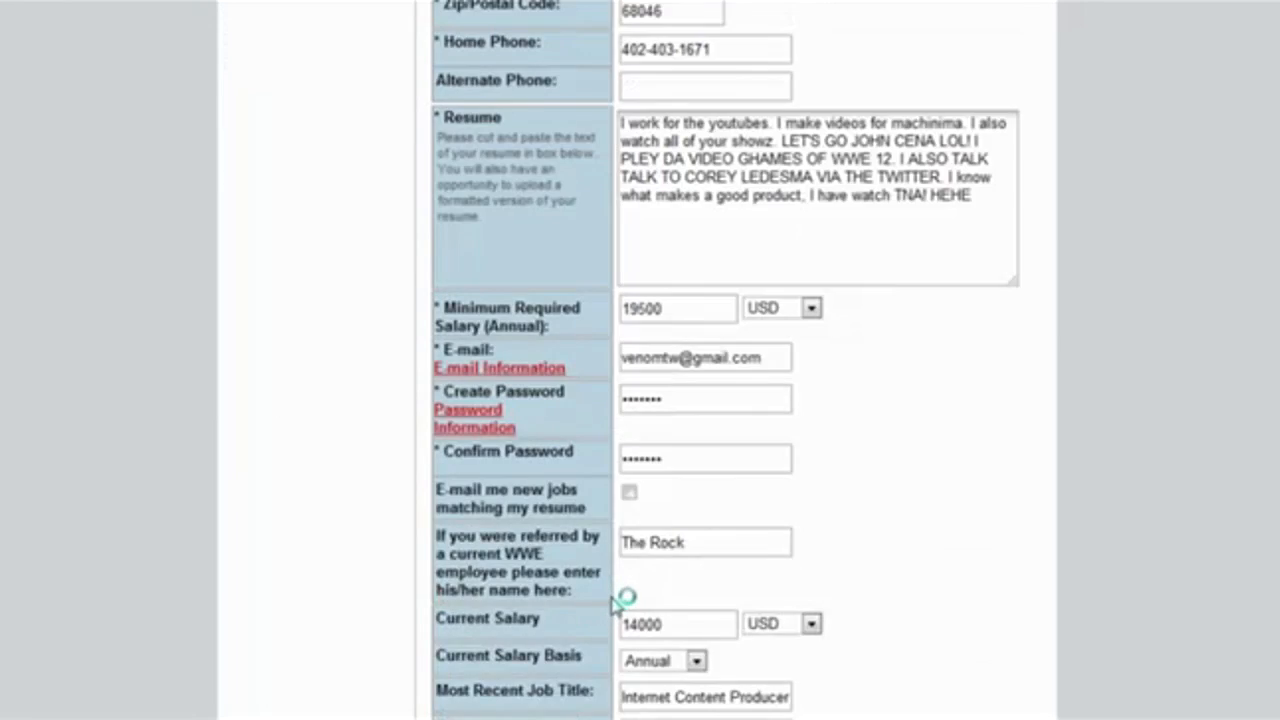
scroll("down", 3)
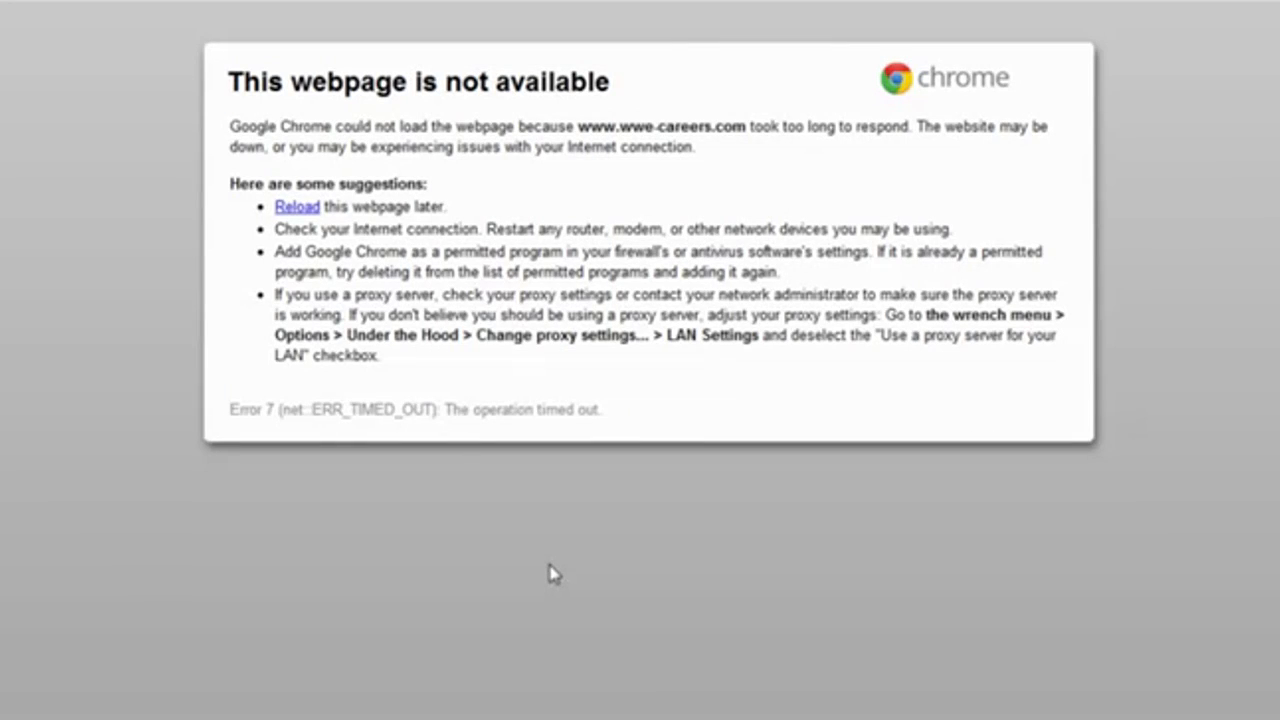
right_click(184, 230)
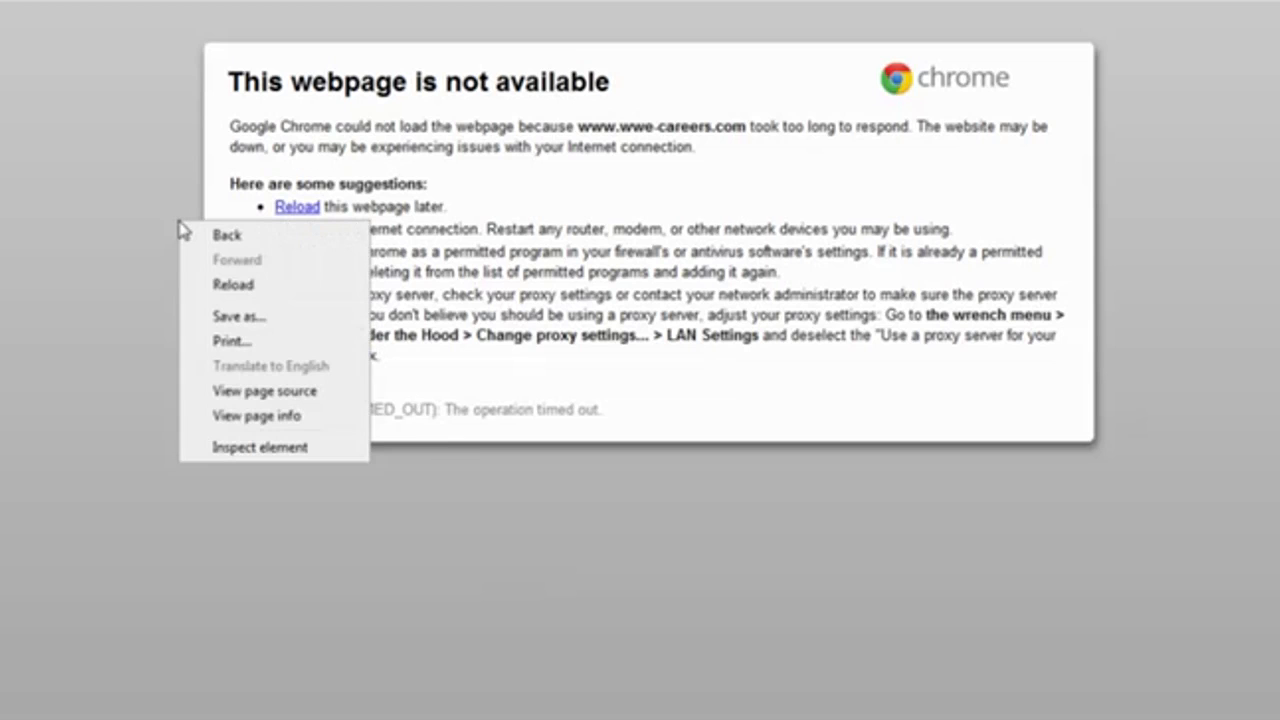
left_click(232, 284)
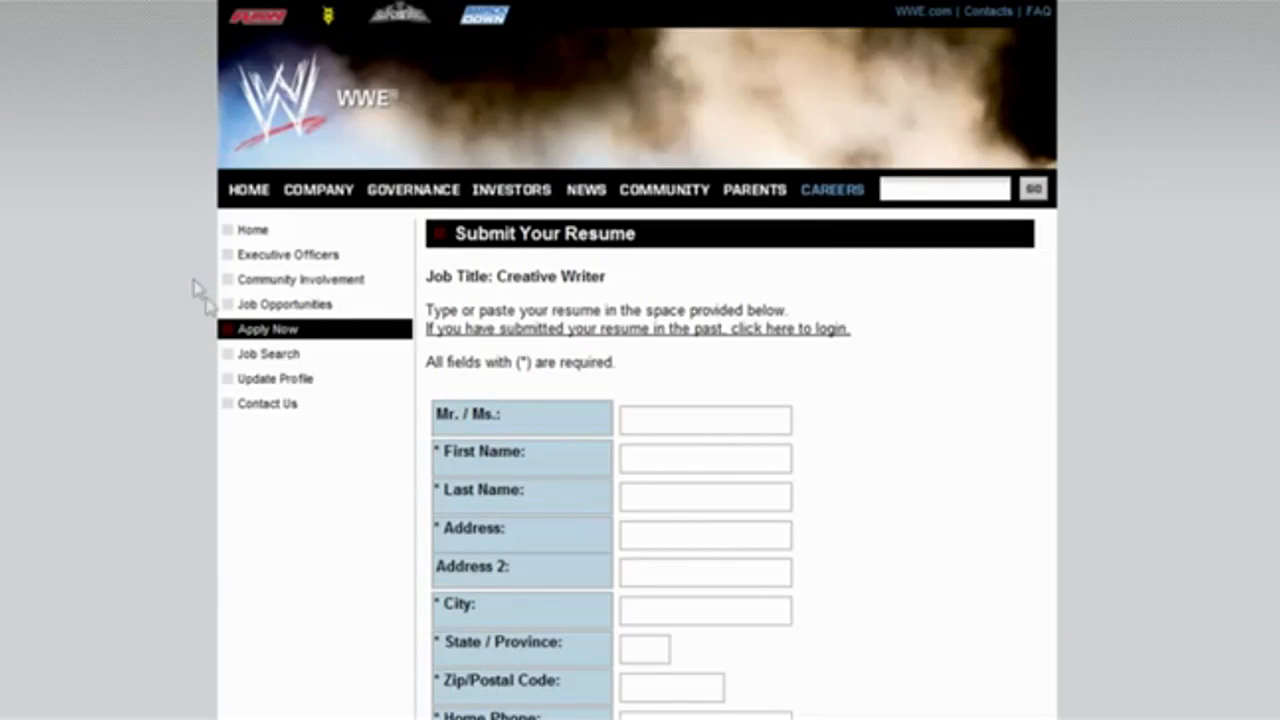
mouse_move(258, 376)
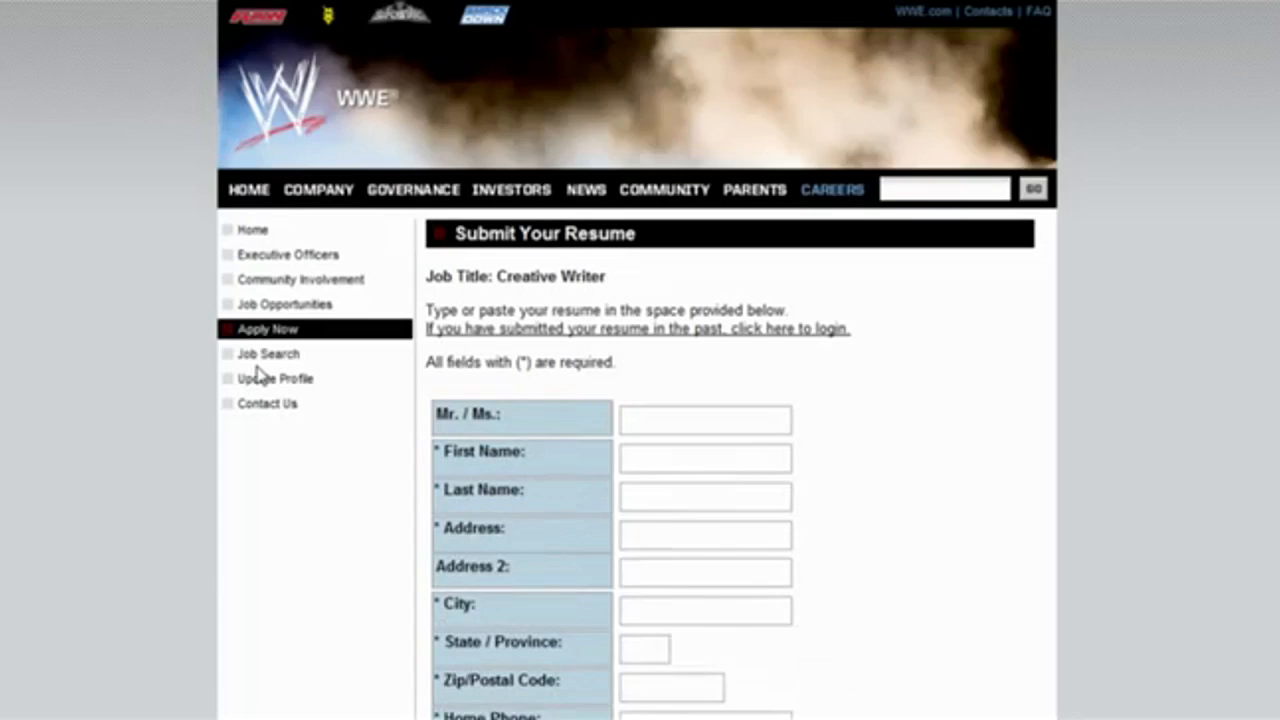
mouse_move(704, 420)
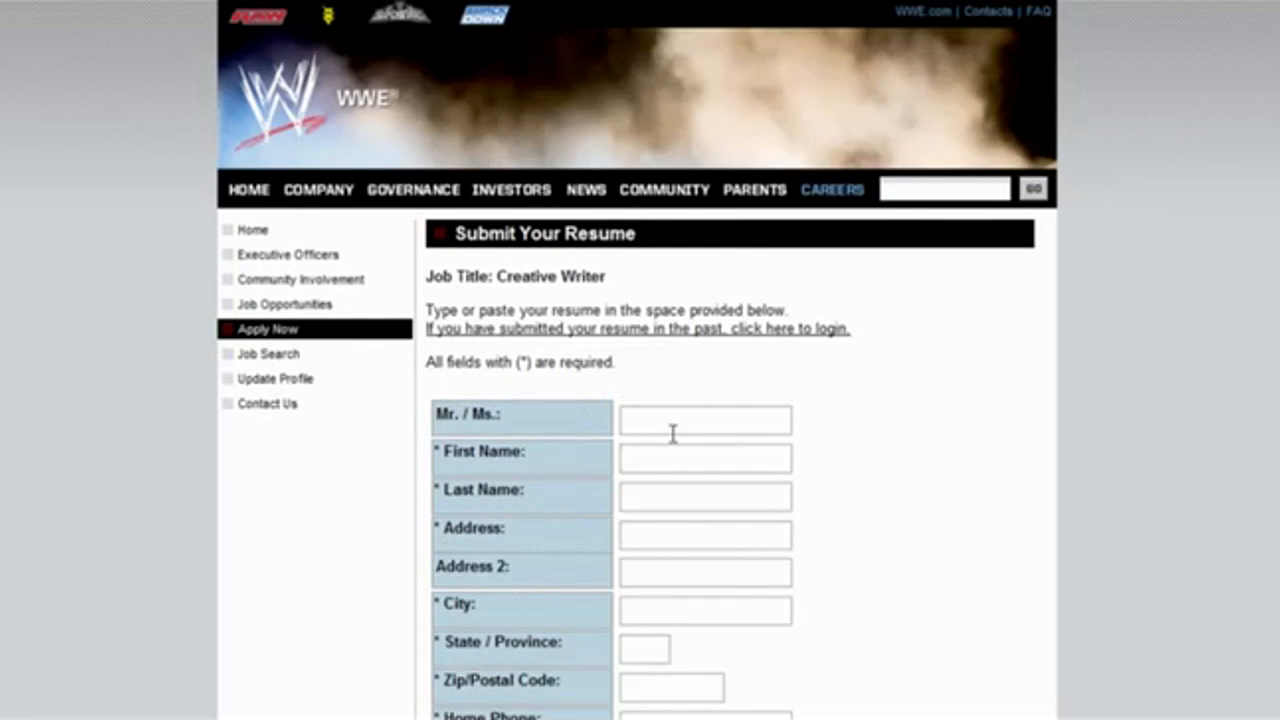
- Fill the contact fields with the saved Tony autofill details and enter the short resume text
type("Ton")
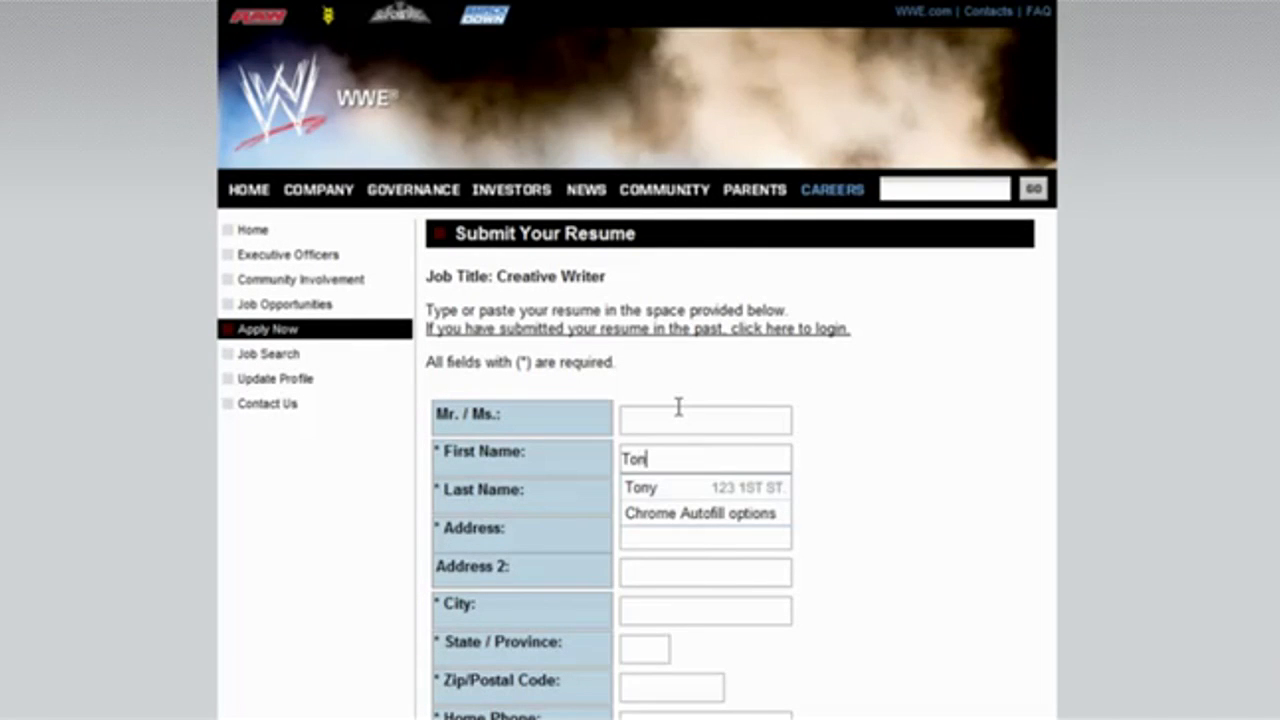
left_click(700, 488)
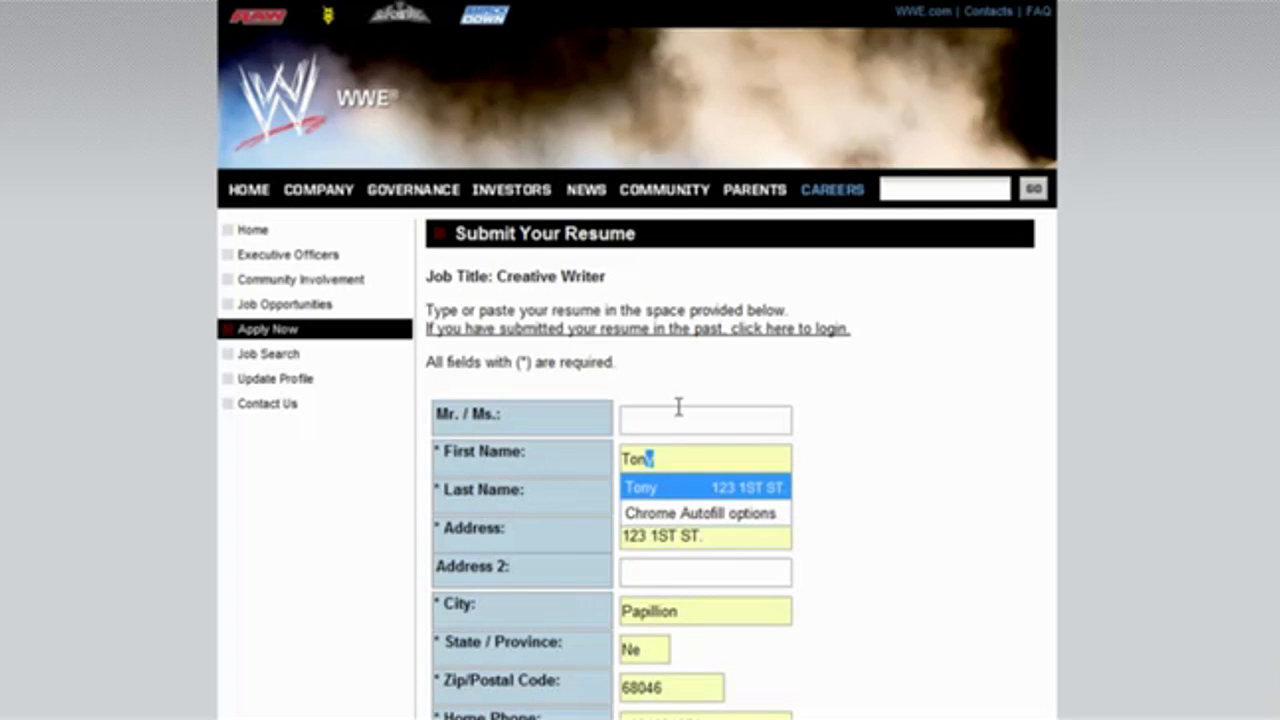
scroll("down", 3)
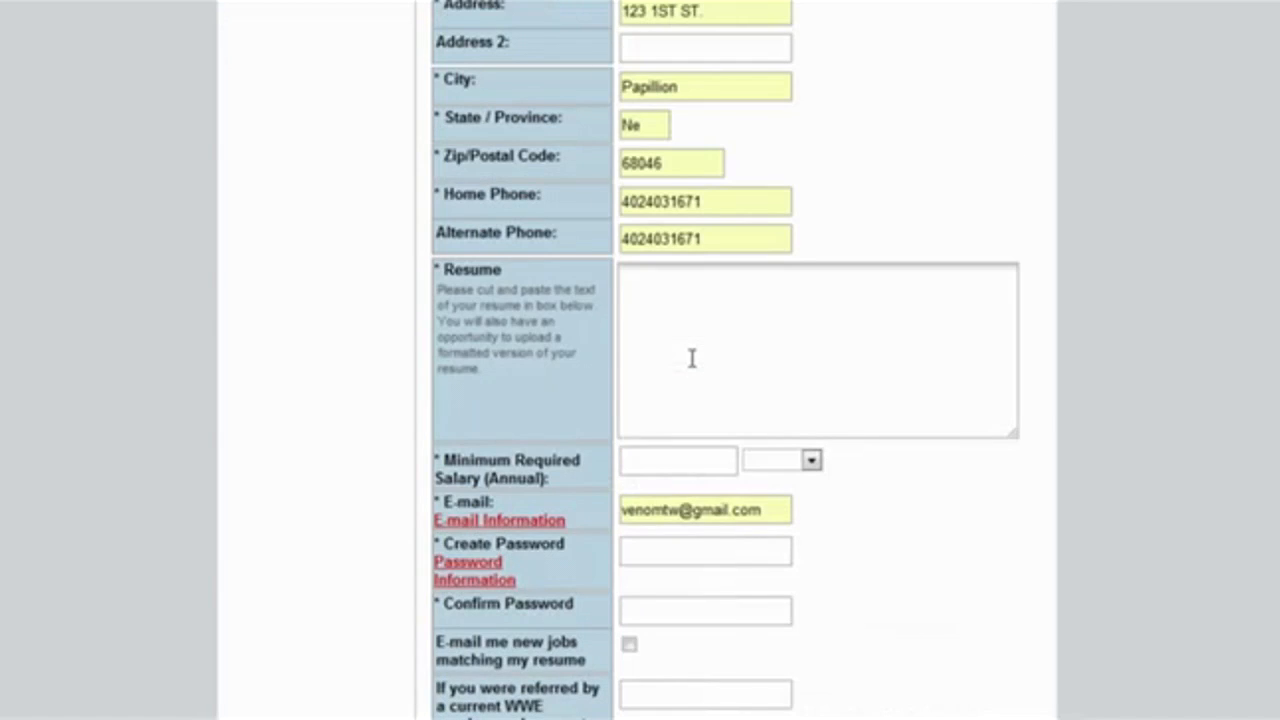
type("I make the youtube videos")
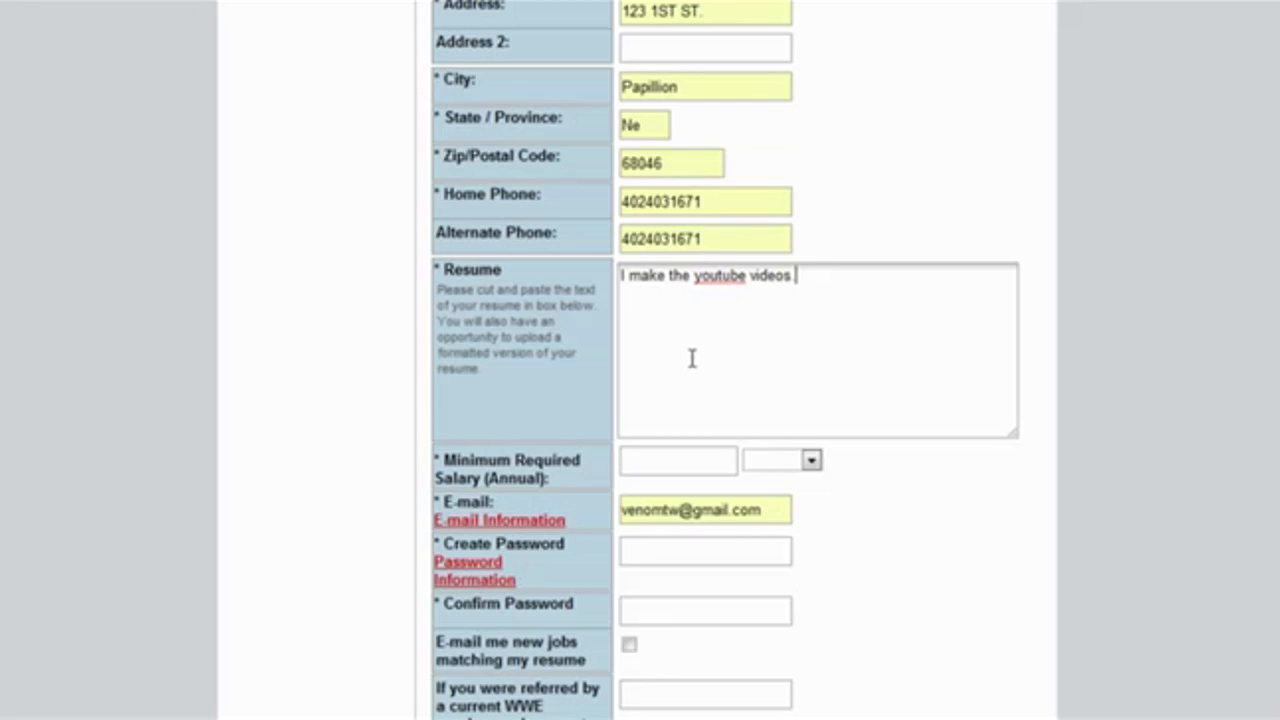
- Set the minimum salary to 15000 USD and enter the account password
left_click(812, 236)
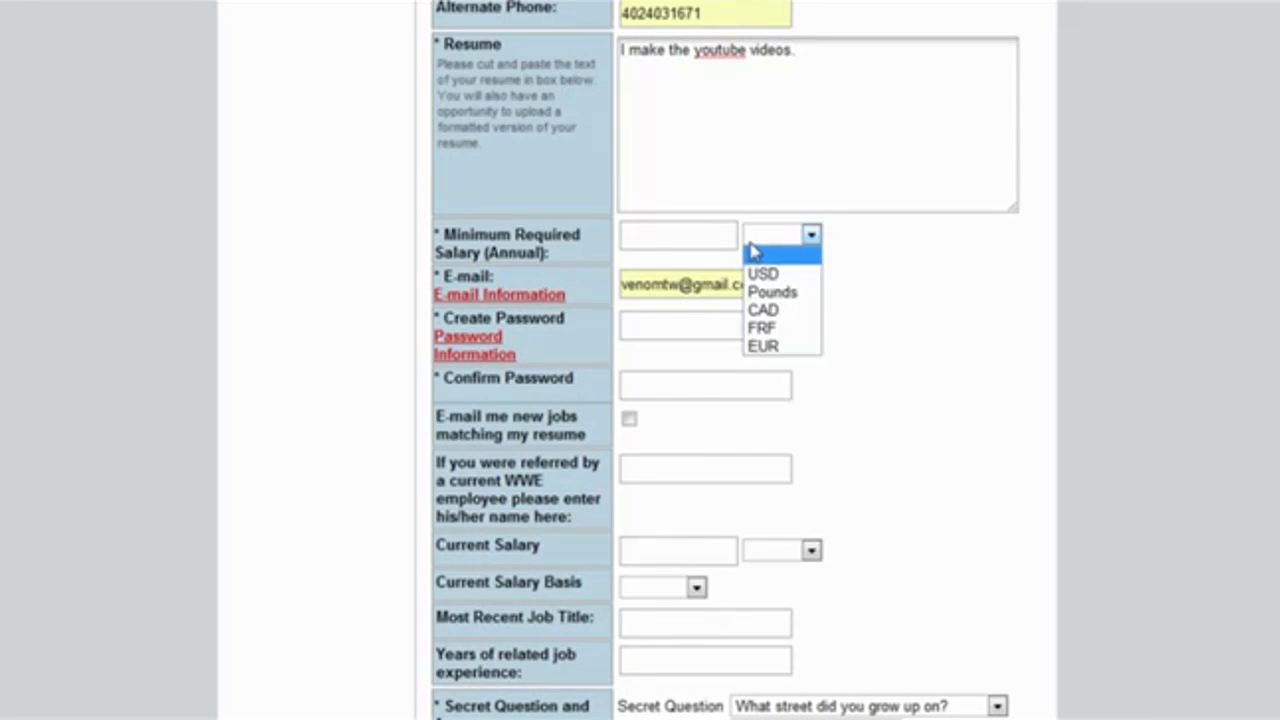
left_click(764, 272)
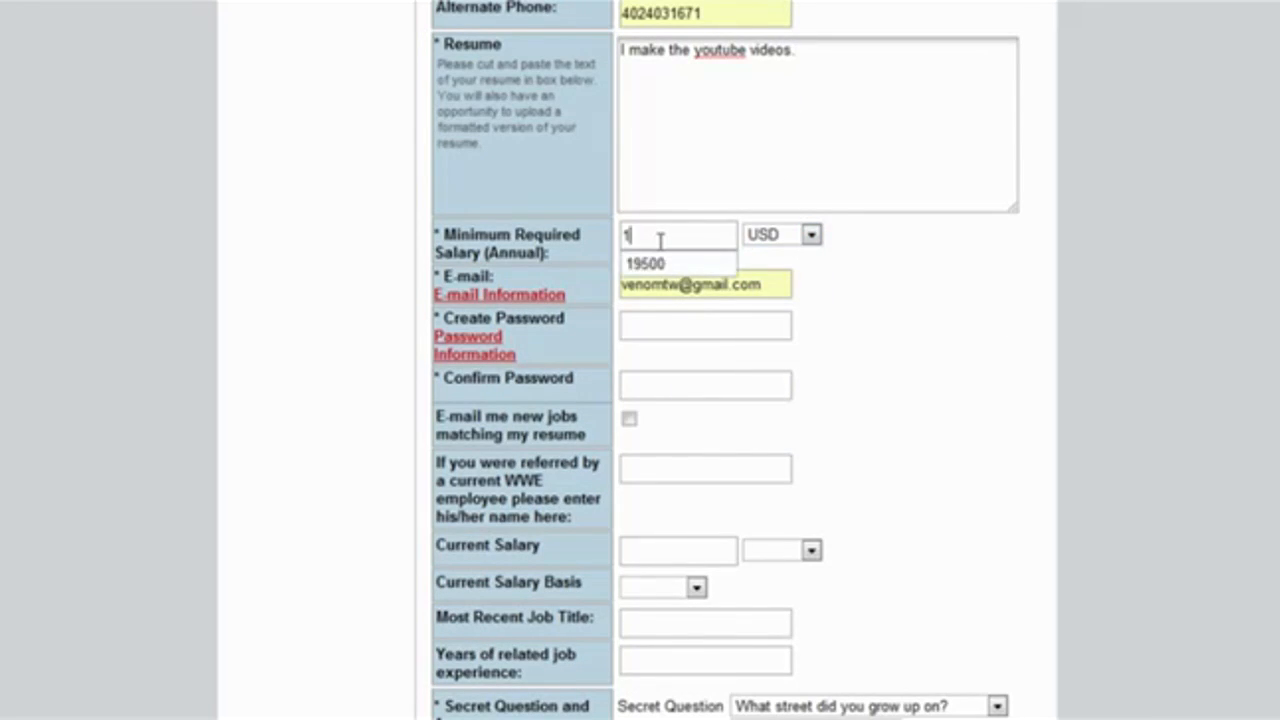
type("5000")
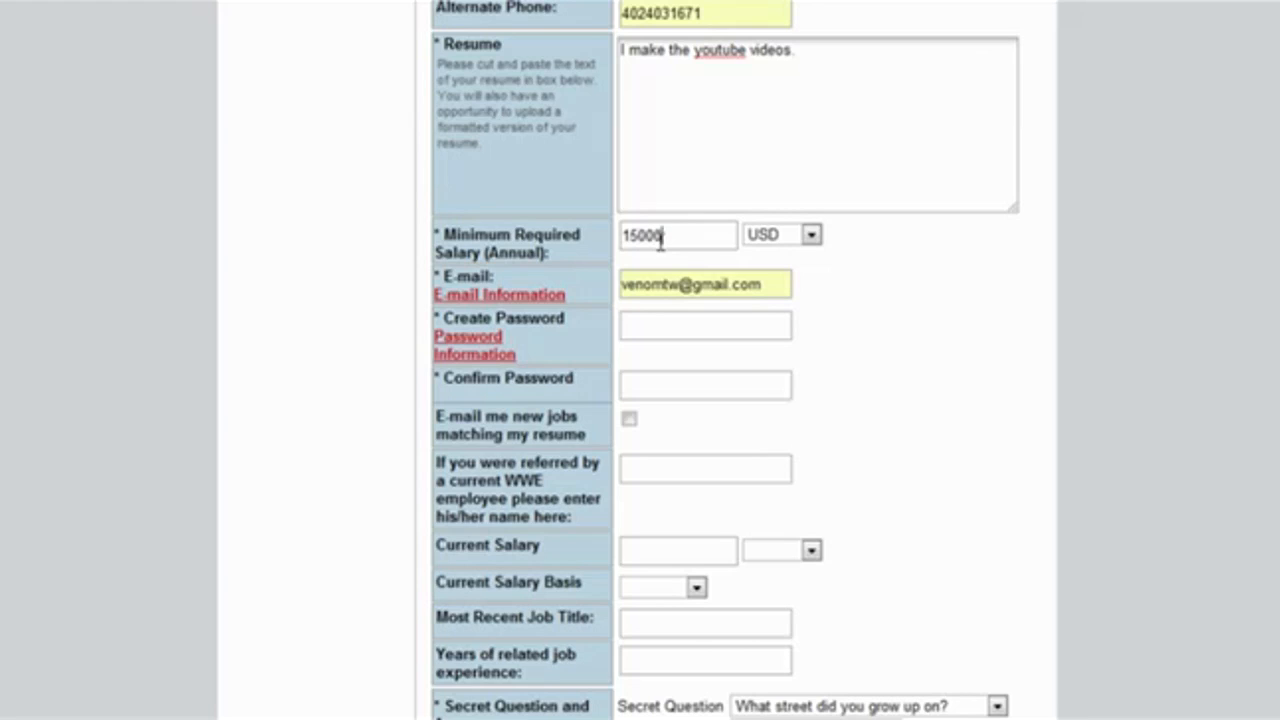
left_click(704, 324)
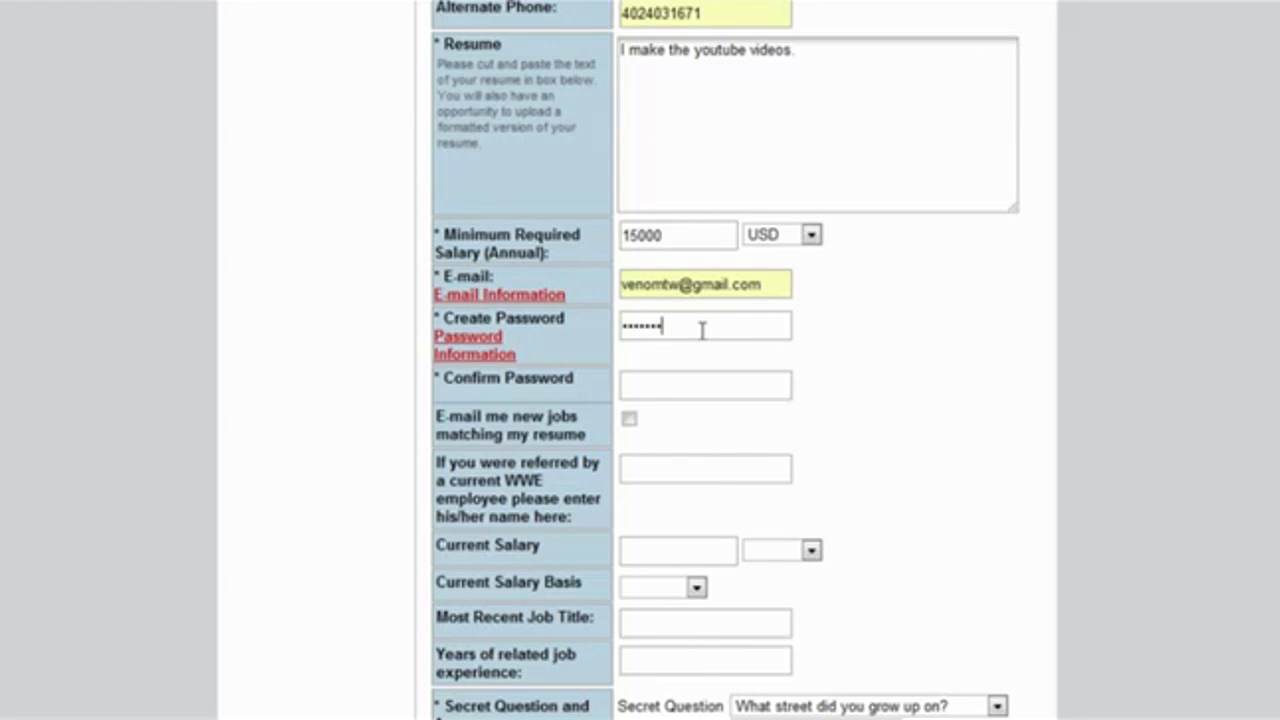
type("•••••")
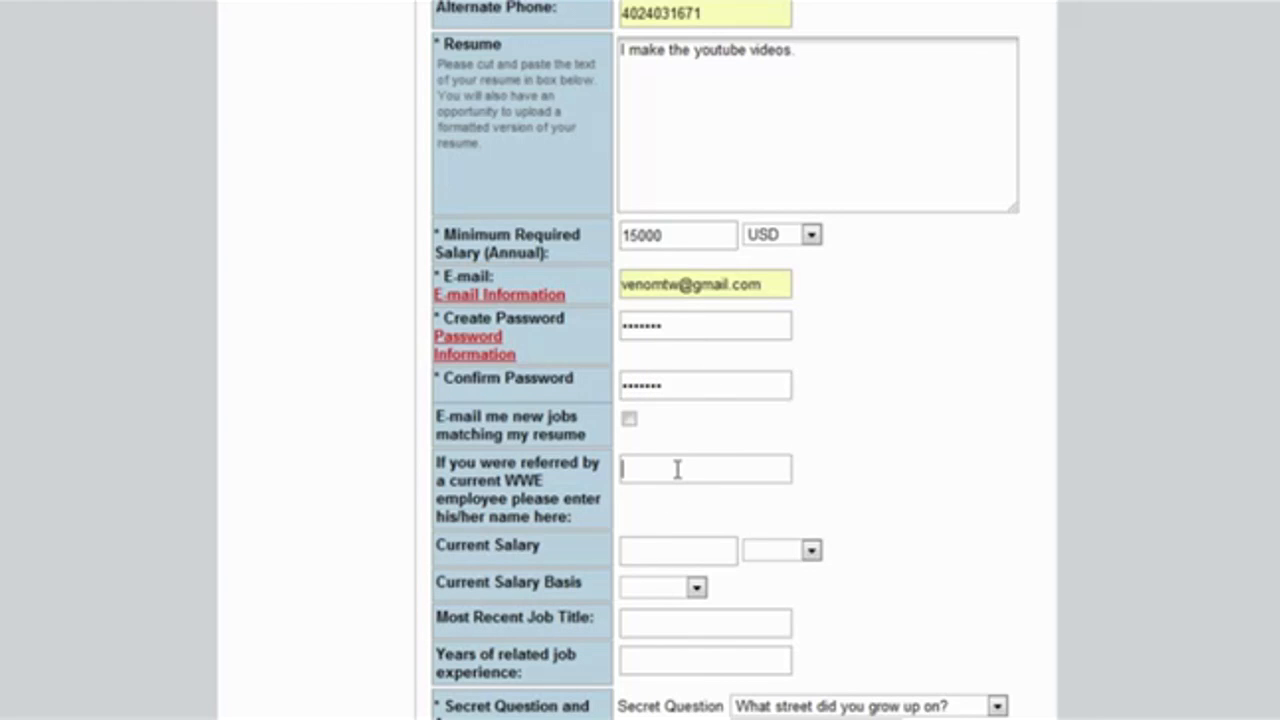
- Enter The Rock as referral, 10000 USD Annual current salary, job title and 5 years experience, then submit
type("The Rock")
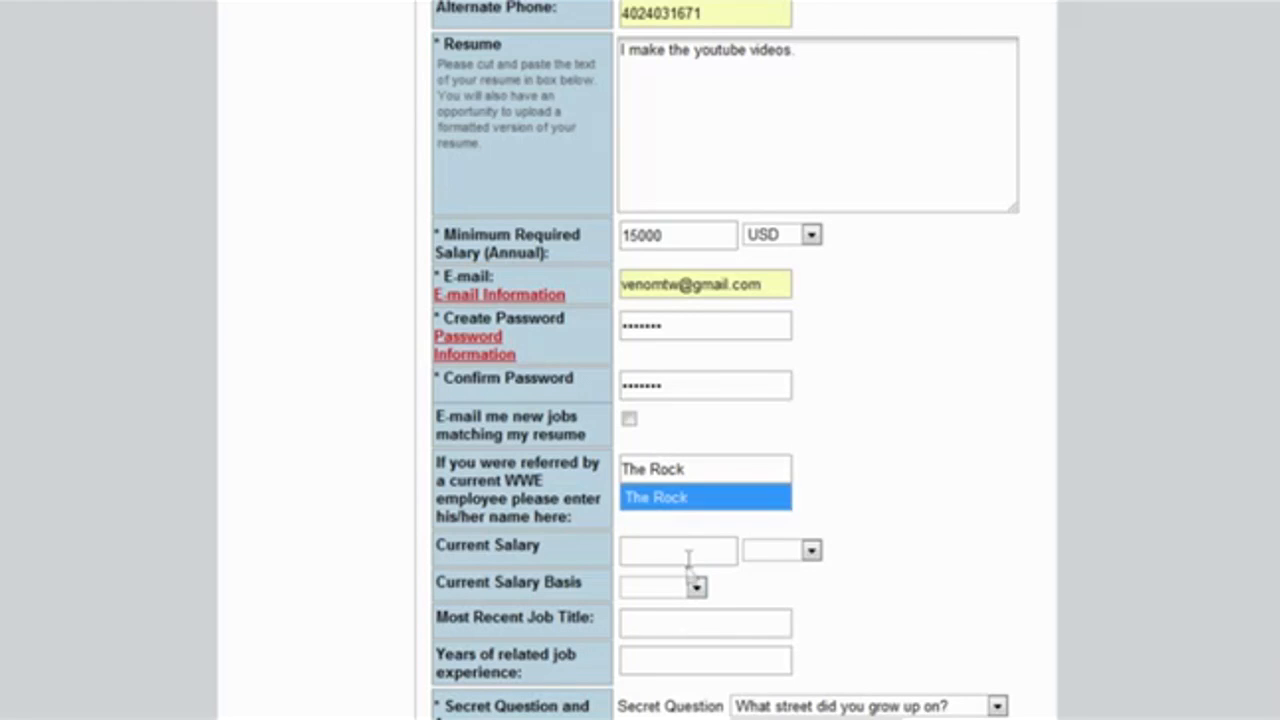
type("10000")
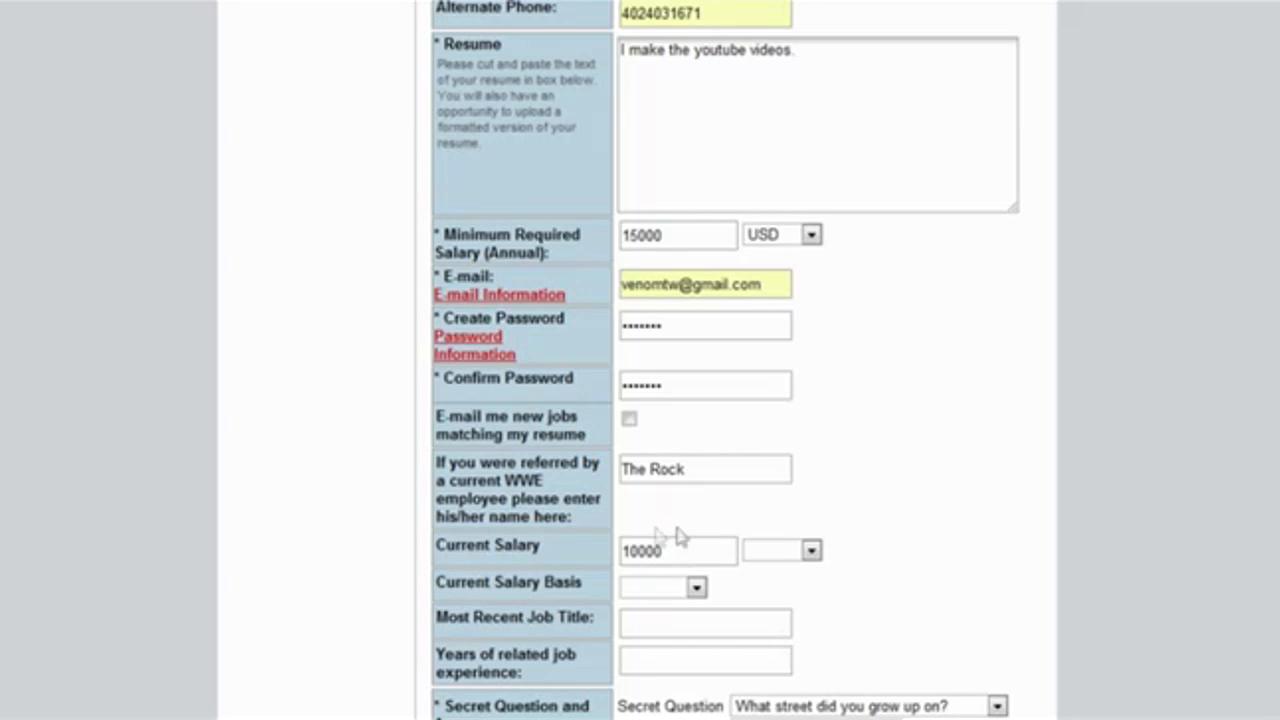
left_click(810, 550)
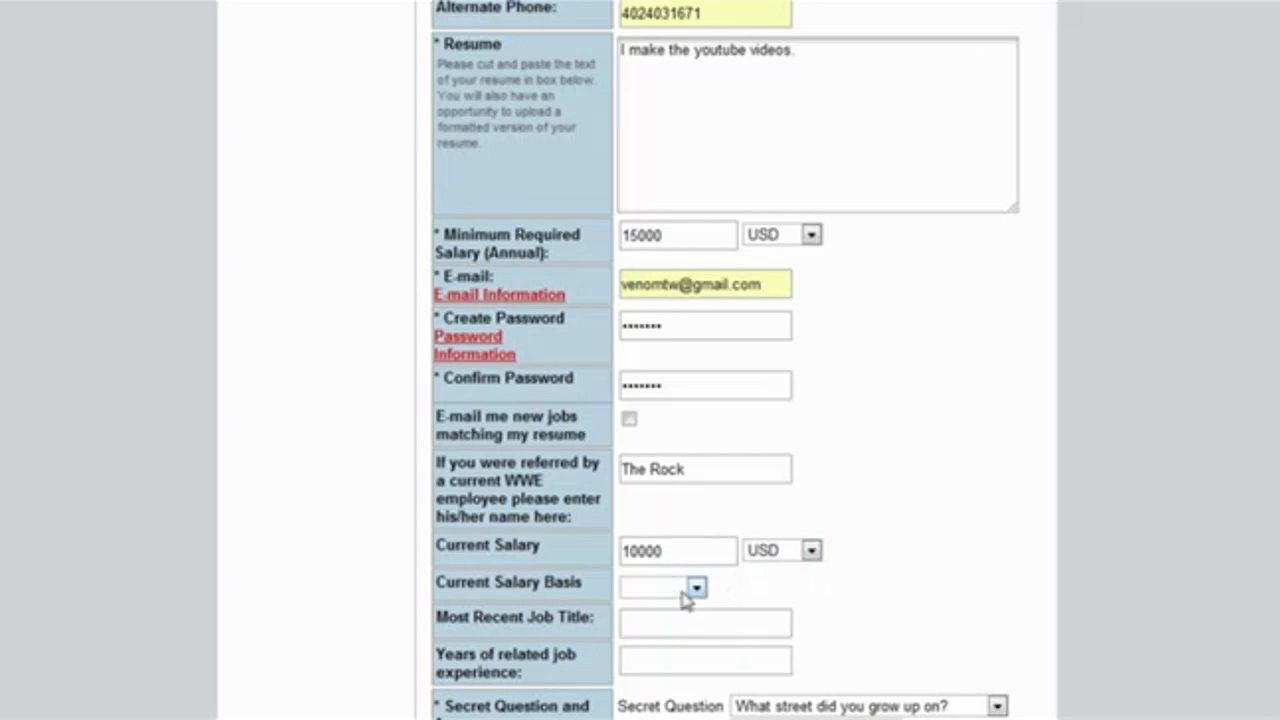
scroll("down", 3)
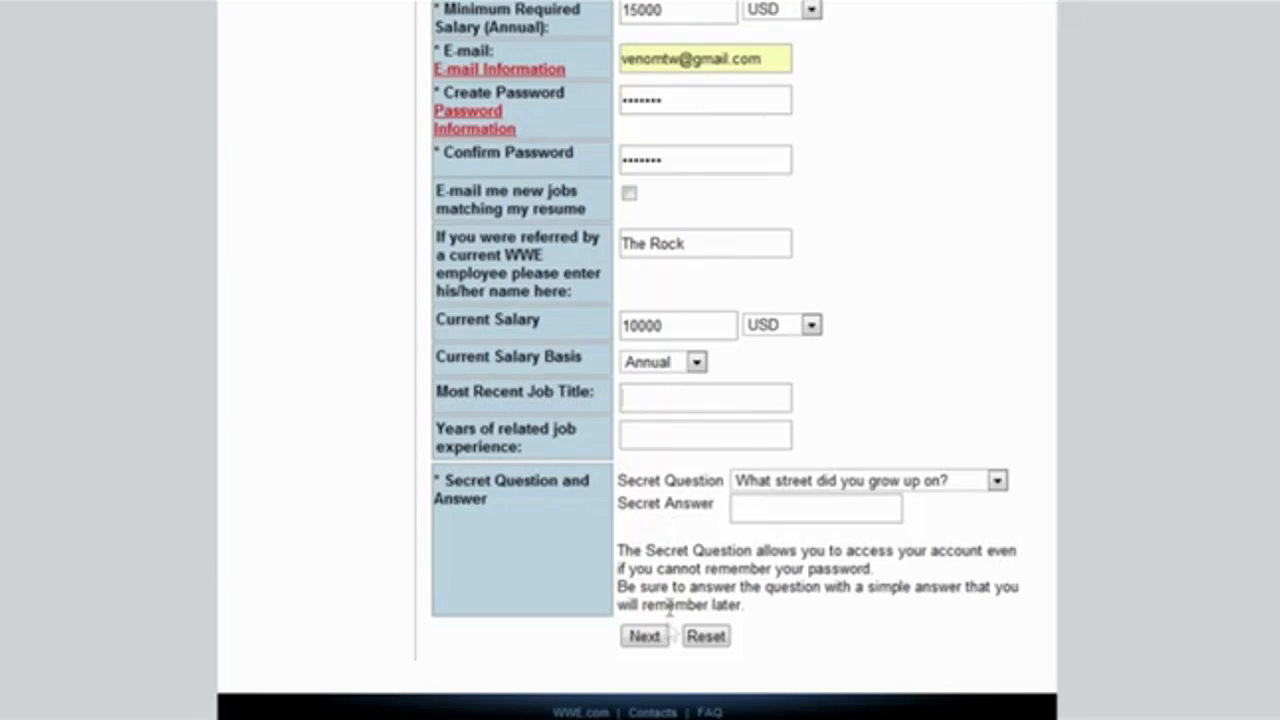
left_click(704, 396)
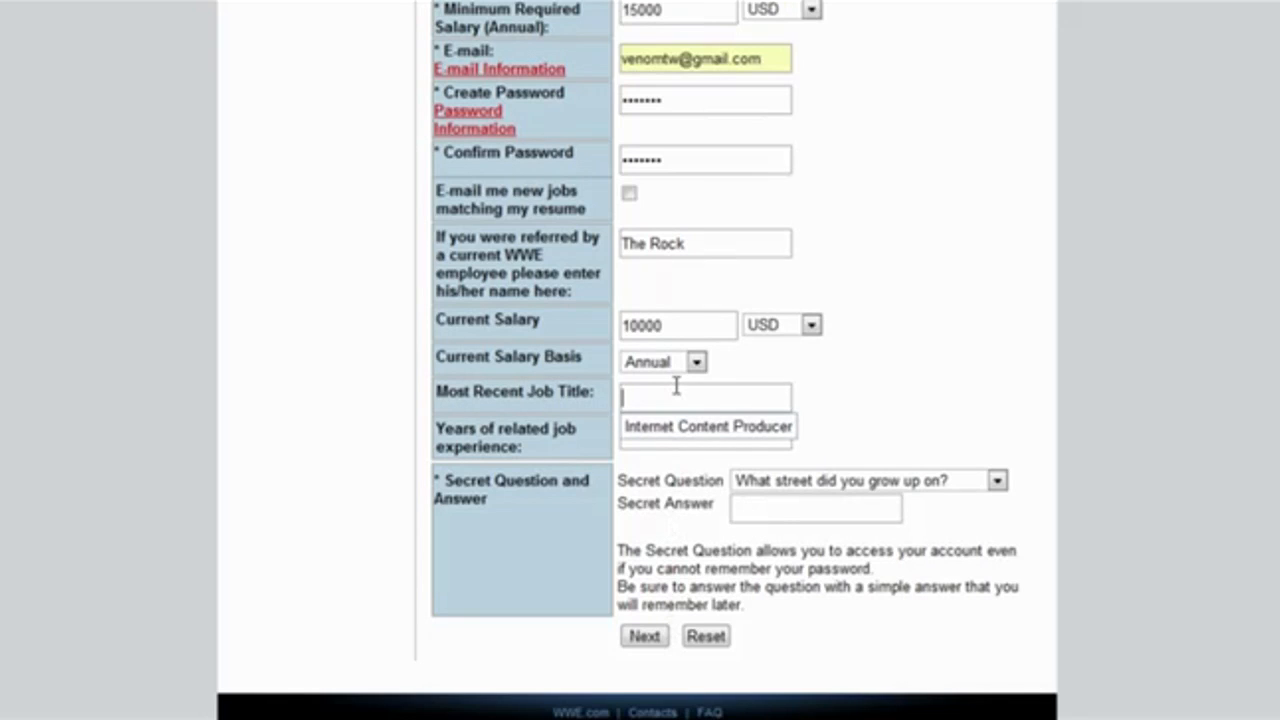
type("5")
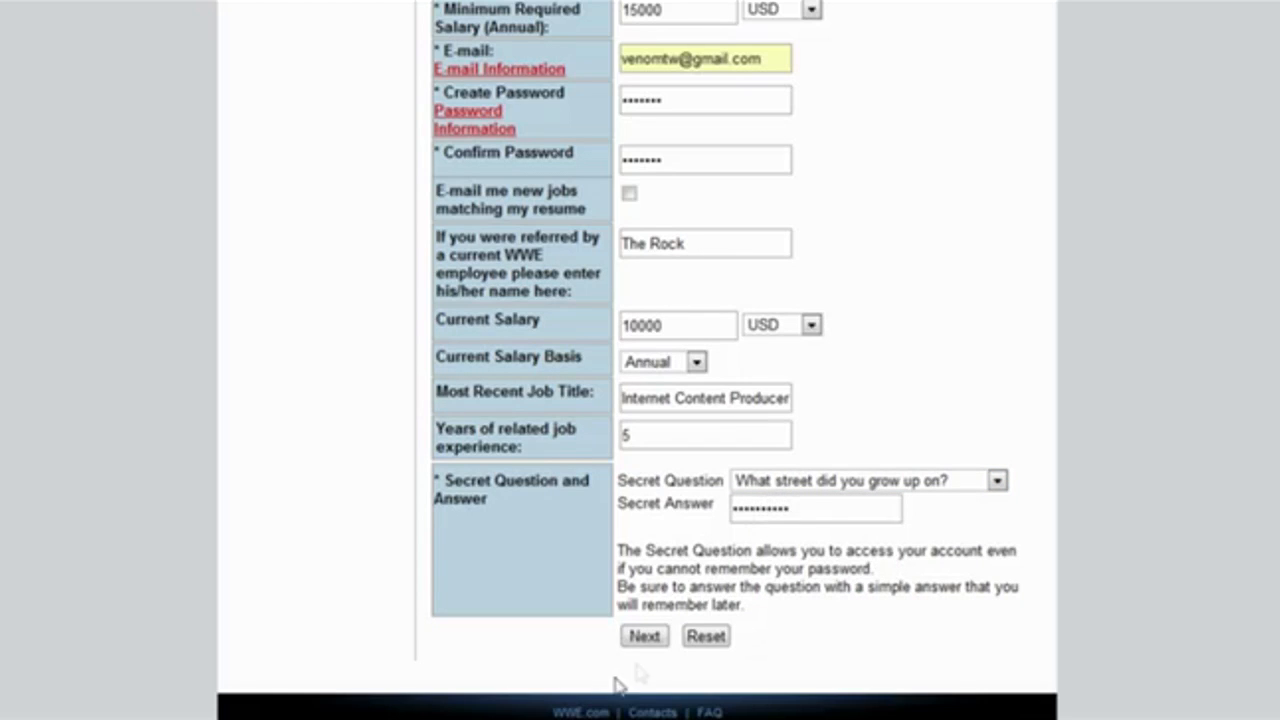
left_click(644, 636)
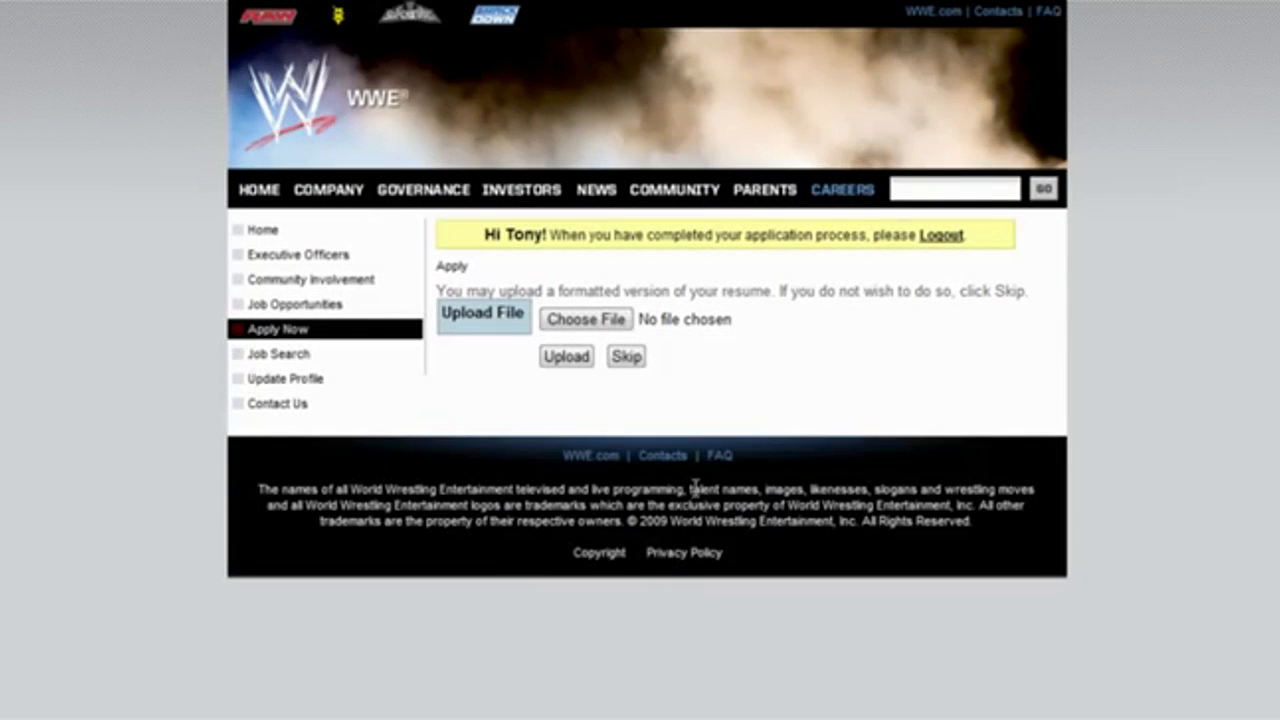
- Skip the formatted-resume upload, answer yes to being at least 18 and submit the eligibility answers
left_click(626, 356)
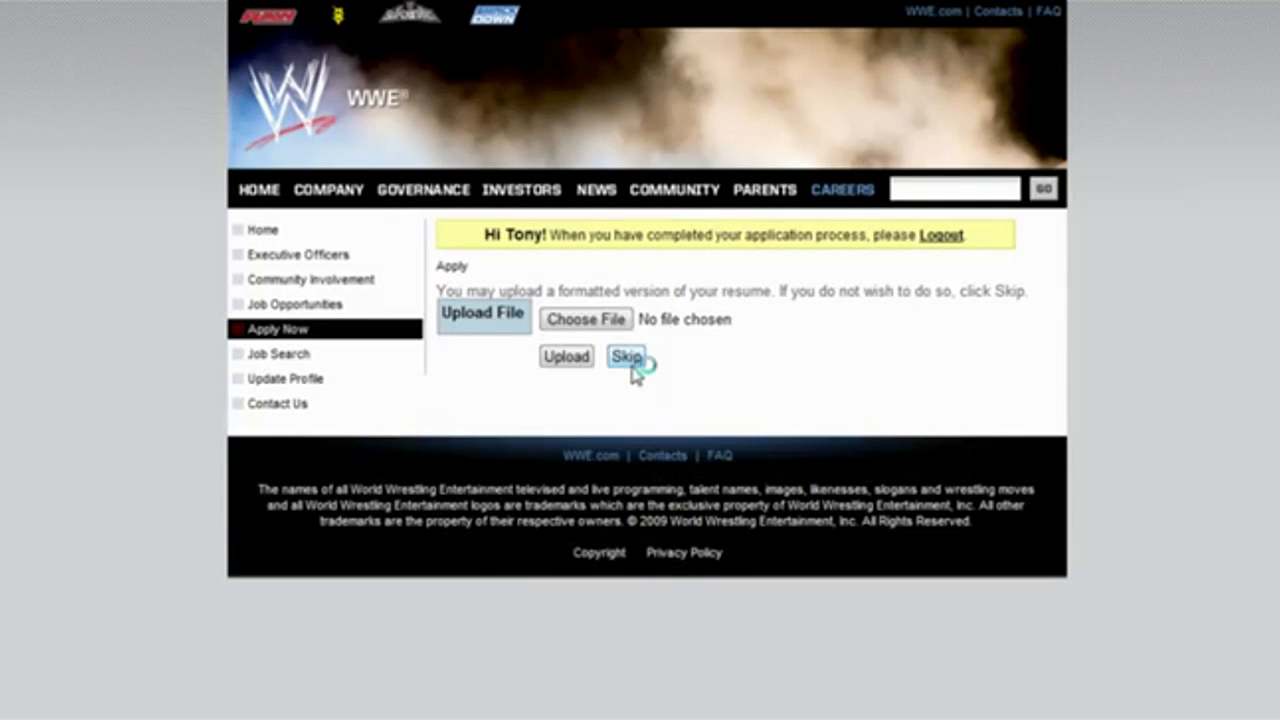
left_click(626, 356)
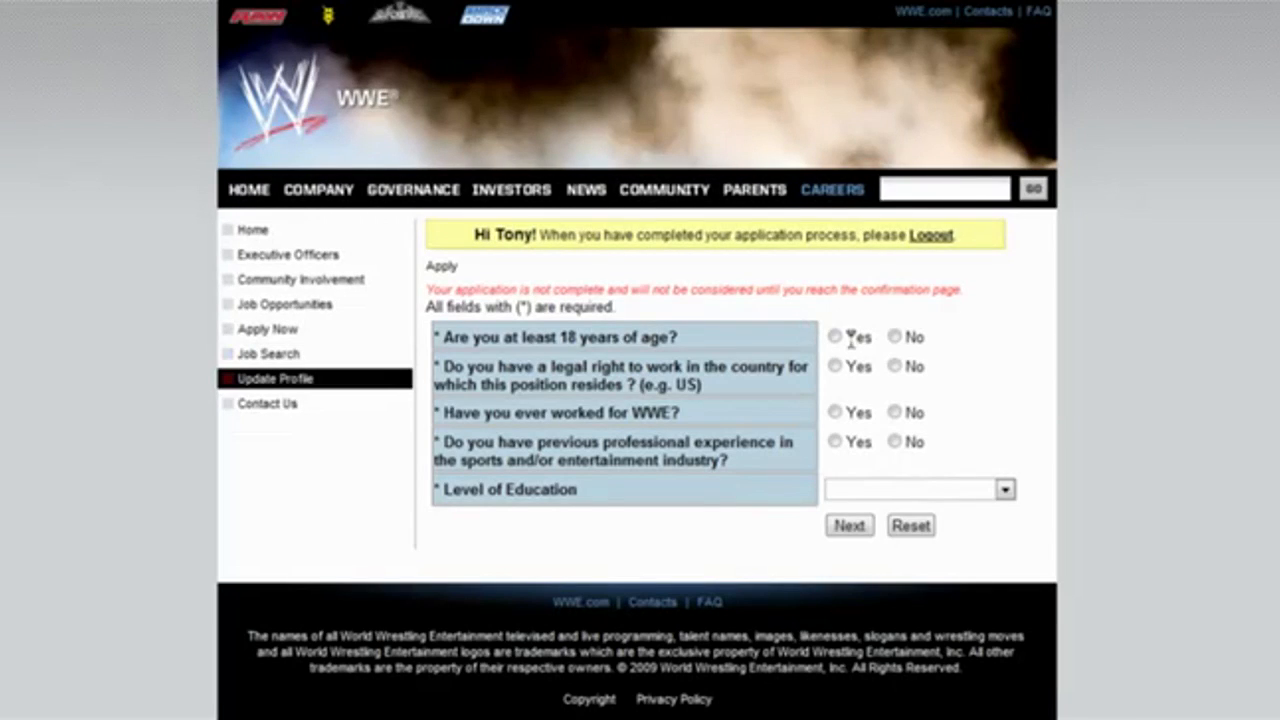
mouse_move(836, 350)
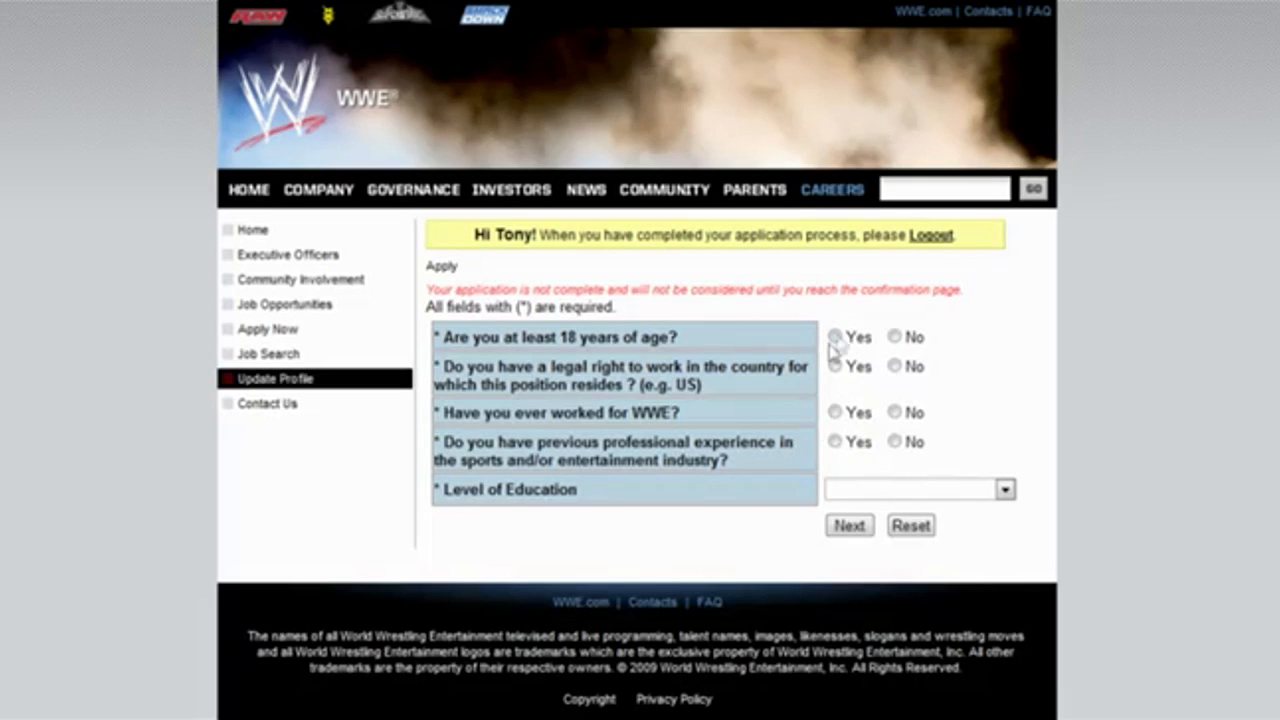
left_click(836, 336)
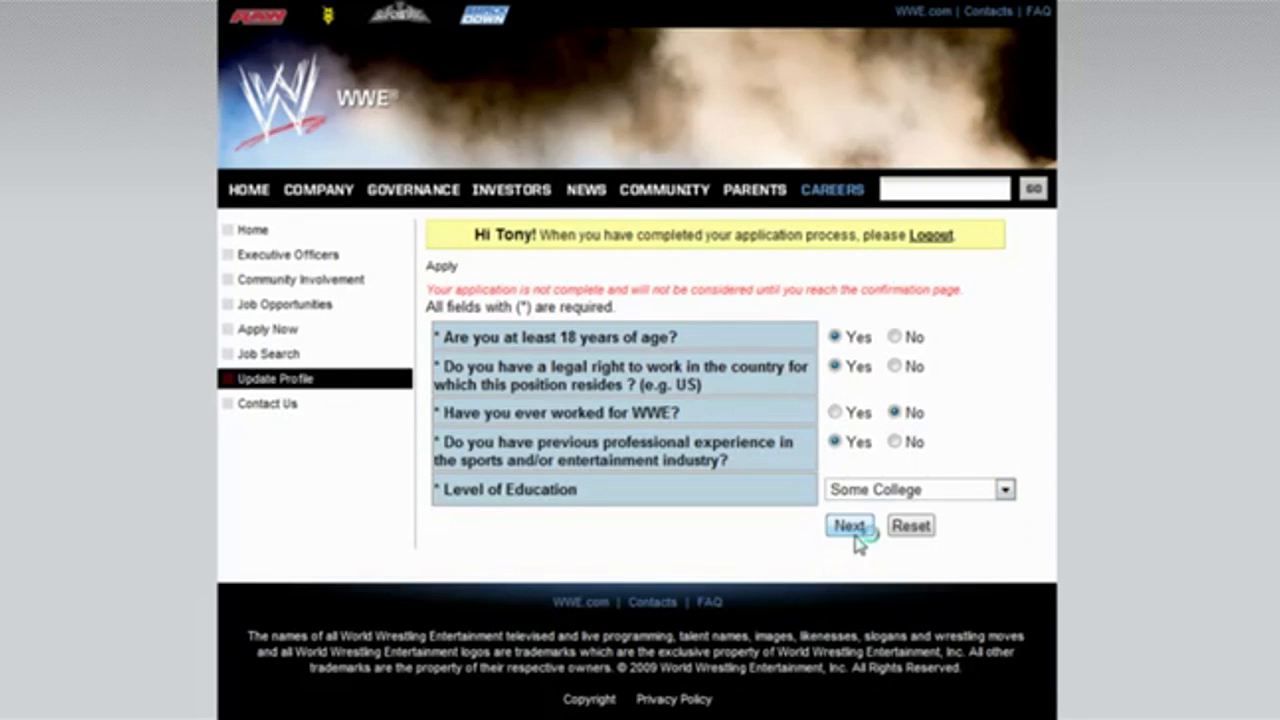
left_click(848, 524)
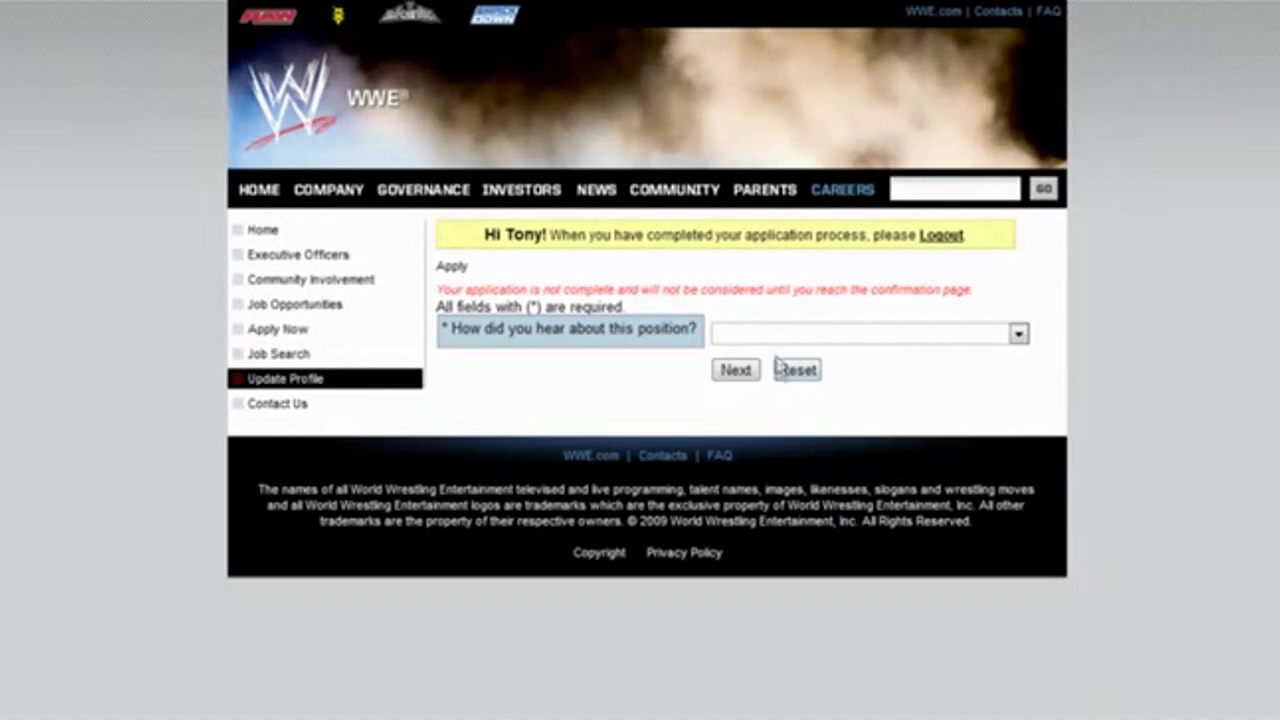
- Choose WWE Website as how you heard about the position
left_click(1016, 332)
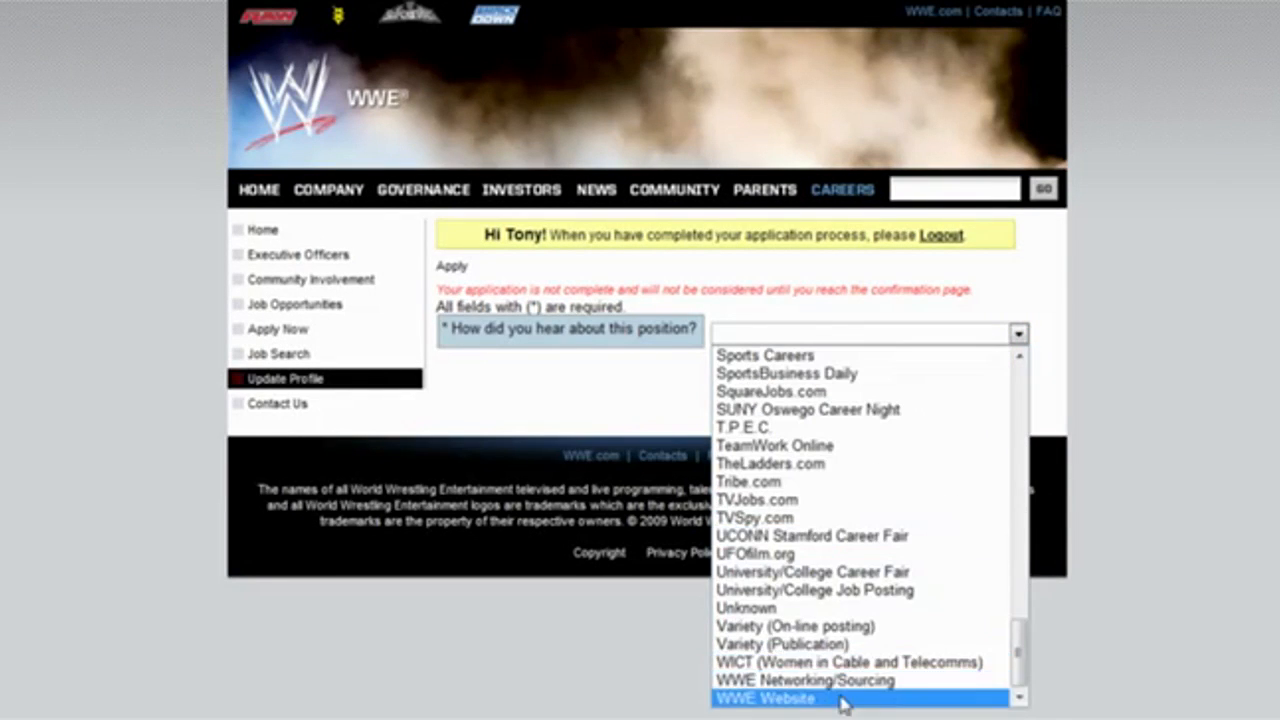
left_click(764, 698)
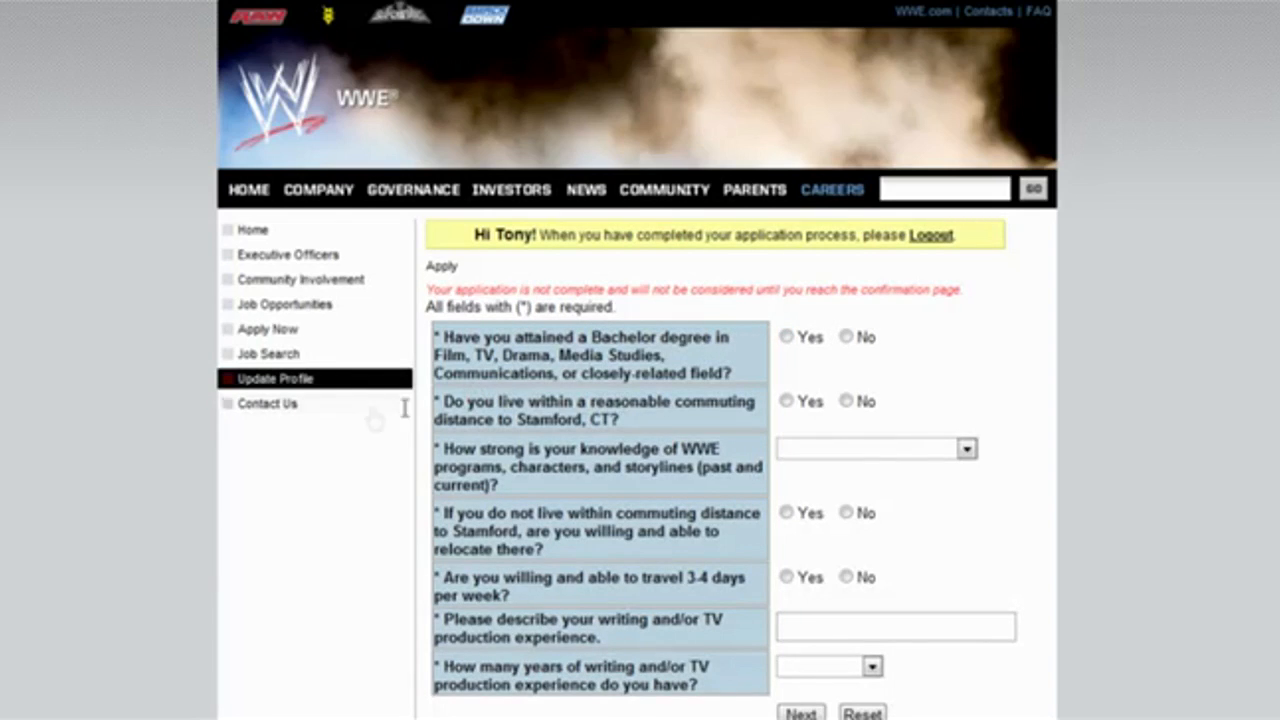
- Answer yes to Stamford commute, relocation and 3-4 days weekly travel, and pick the WWE knowledge level
left_click(788, 400)
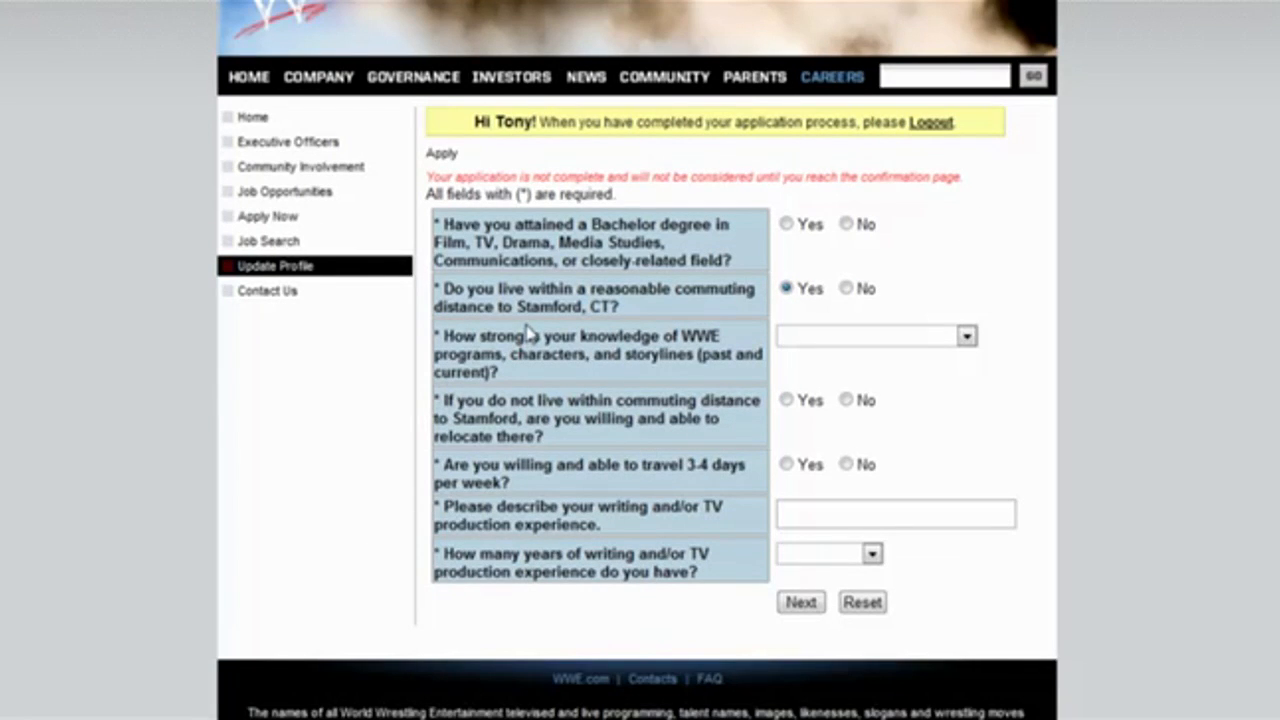
left_click(964, 336)
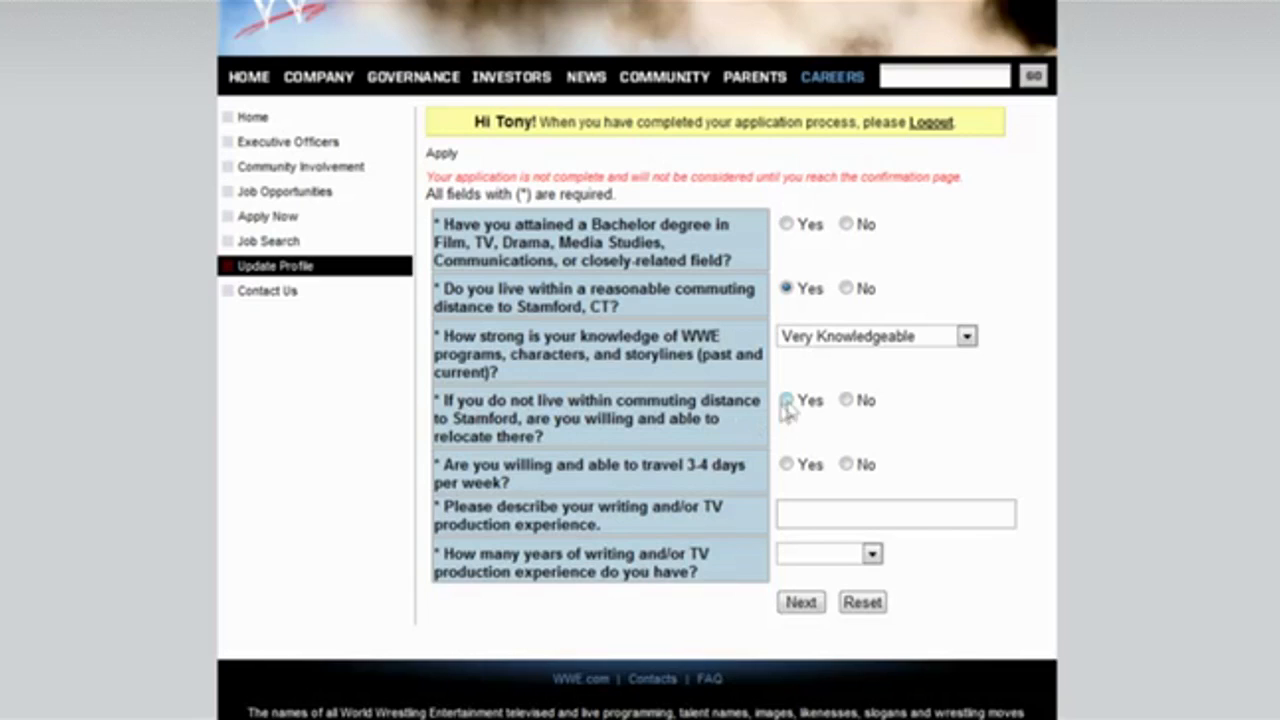
left_click(788, 400)
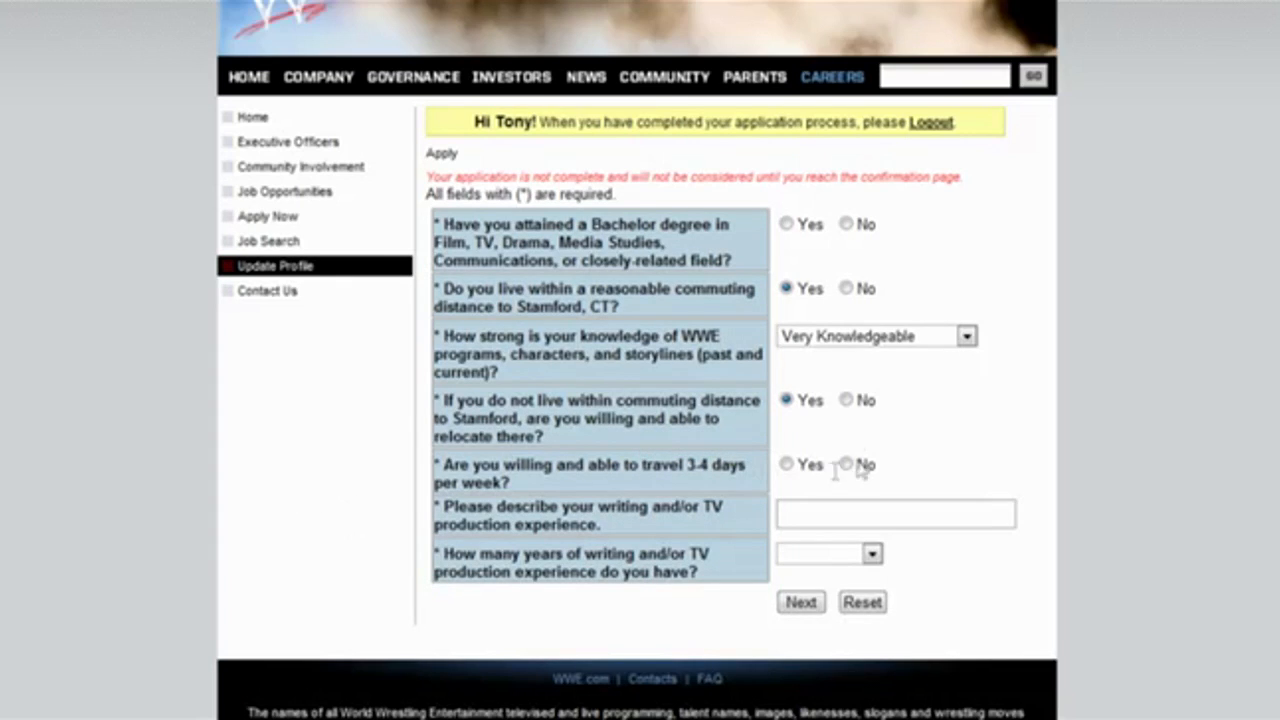
left_click(788, 464)
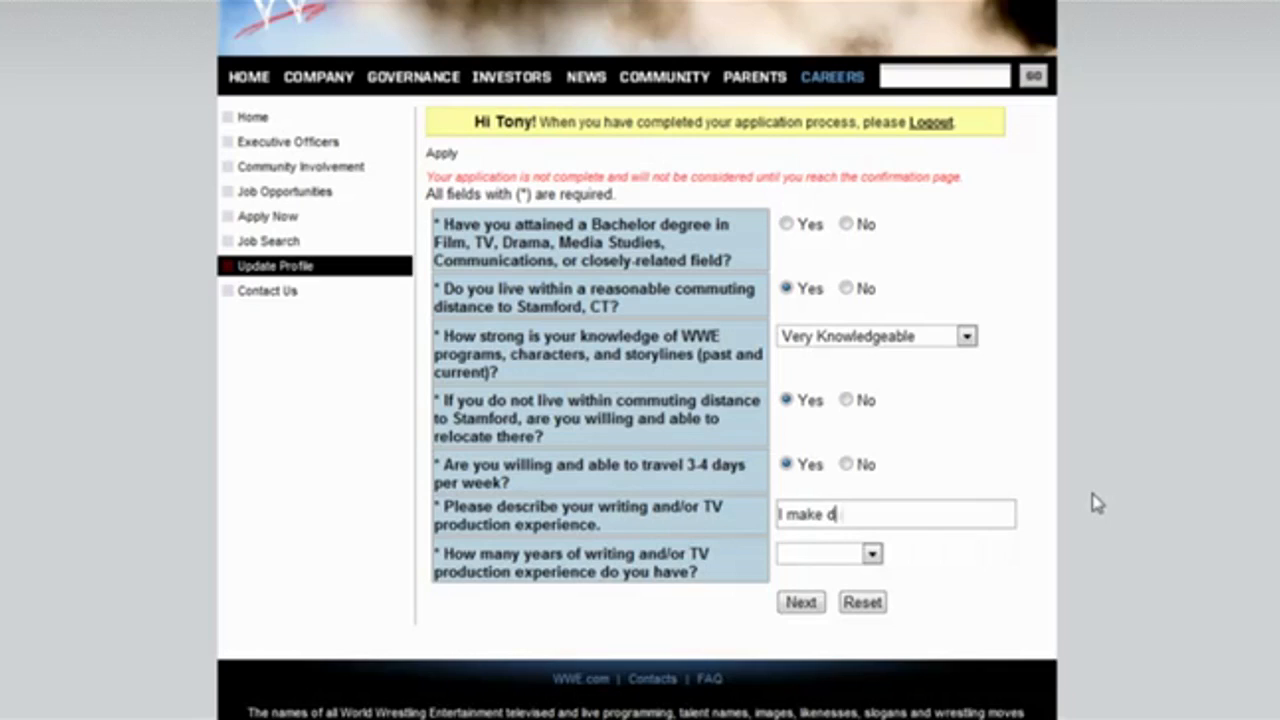
- Describe fantasy booking show and youtube channel experience, choose 3 or more years, and submit the screening answers
type("fantasty")
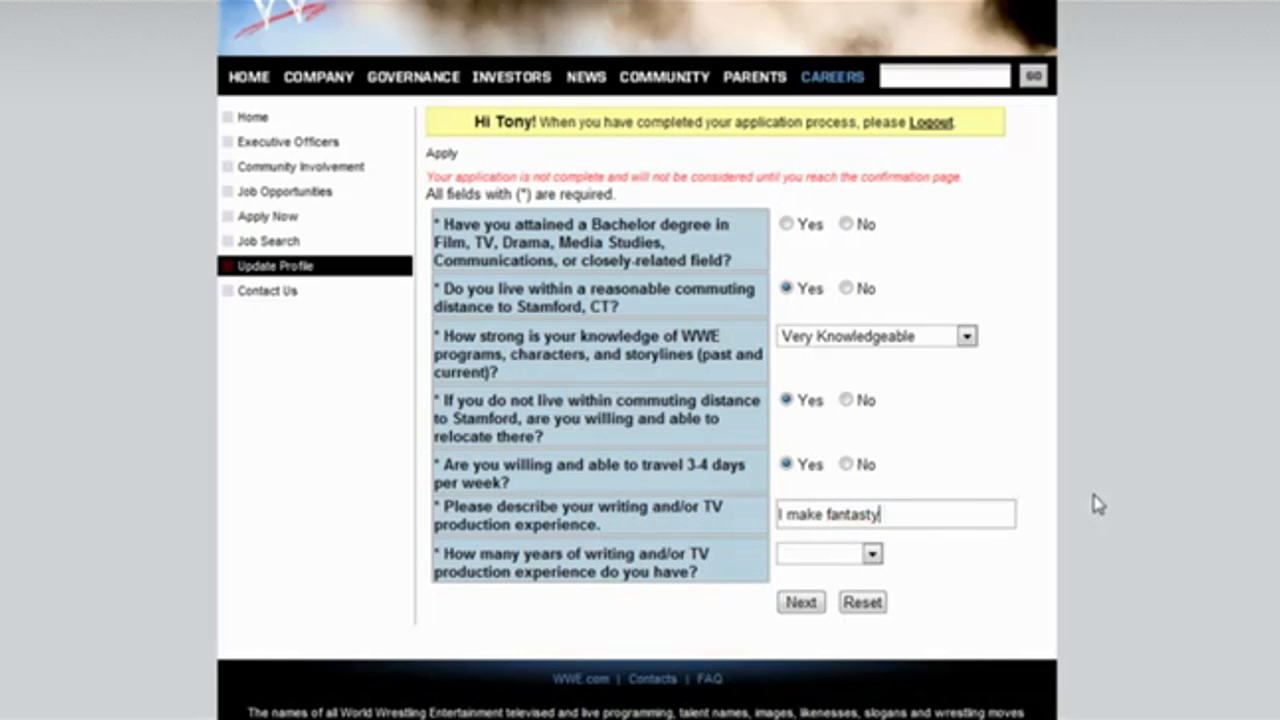
type("book")
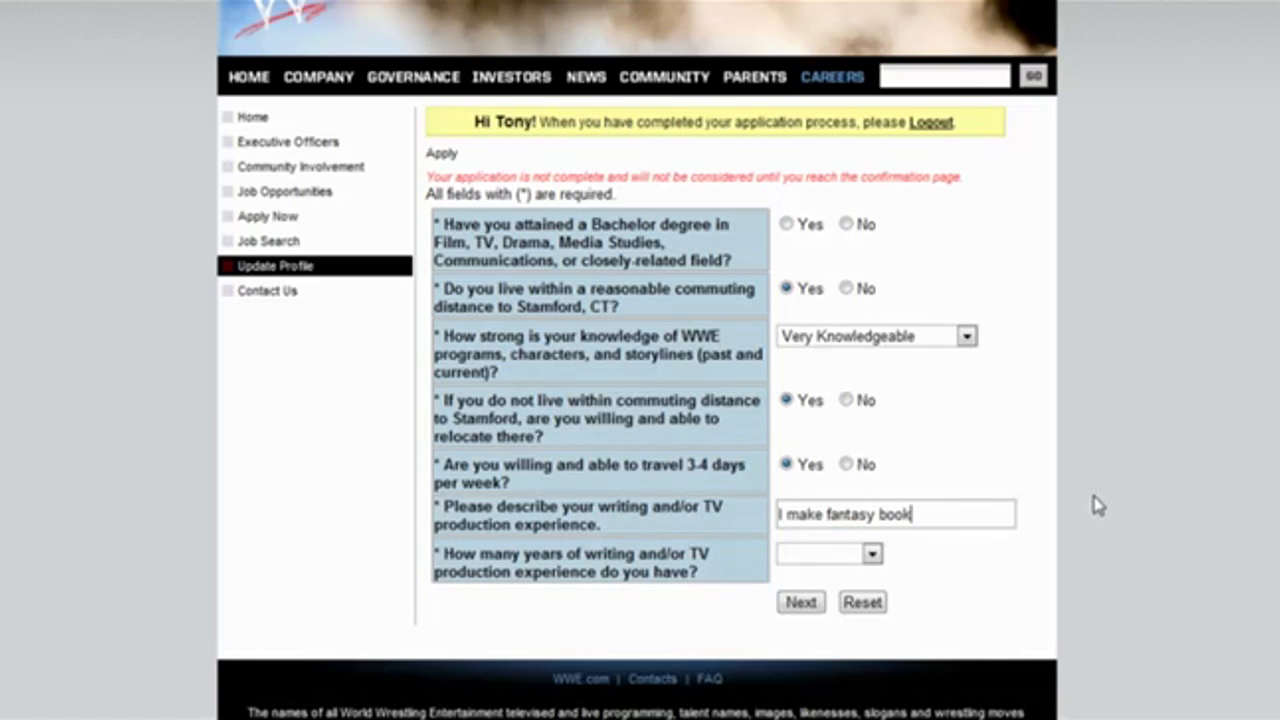
type("ing shows on my")
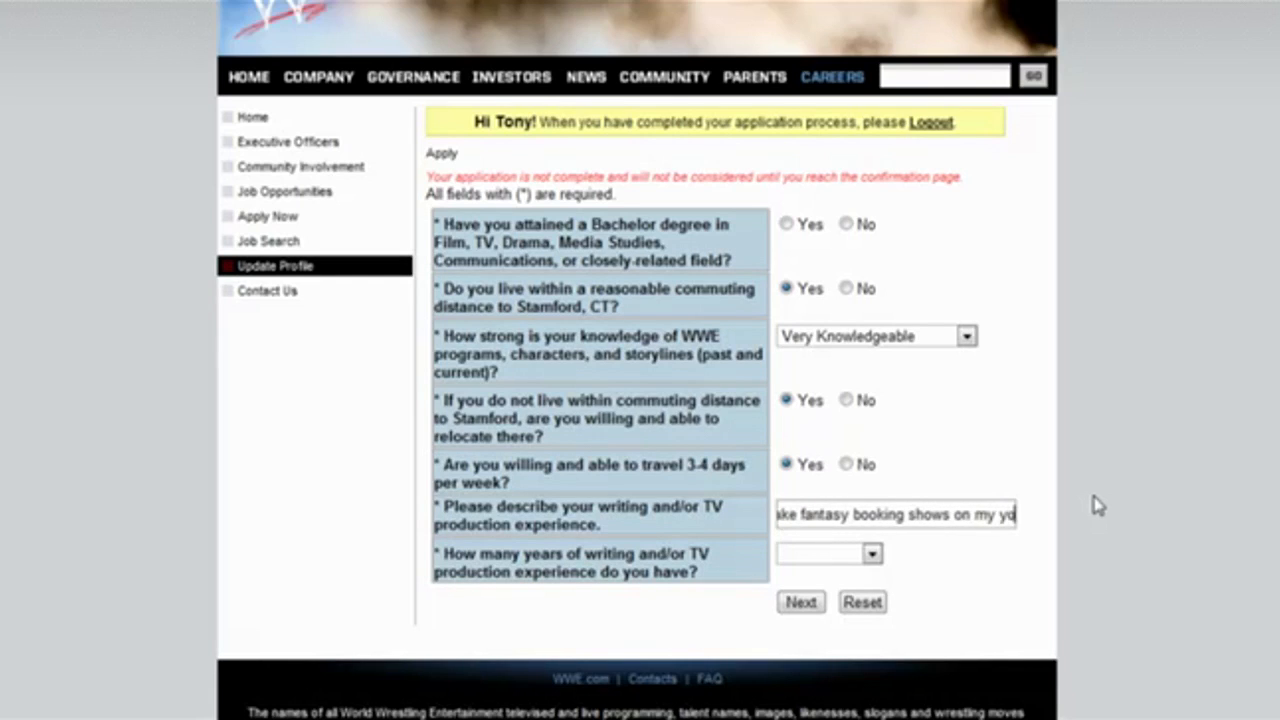
type("youtube channel")
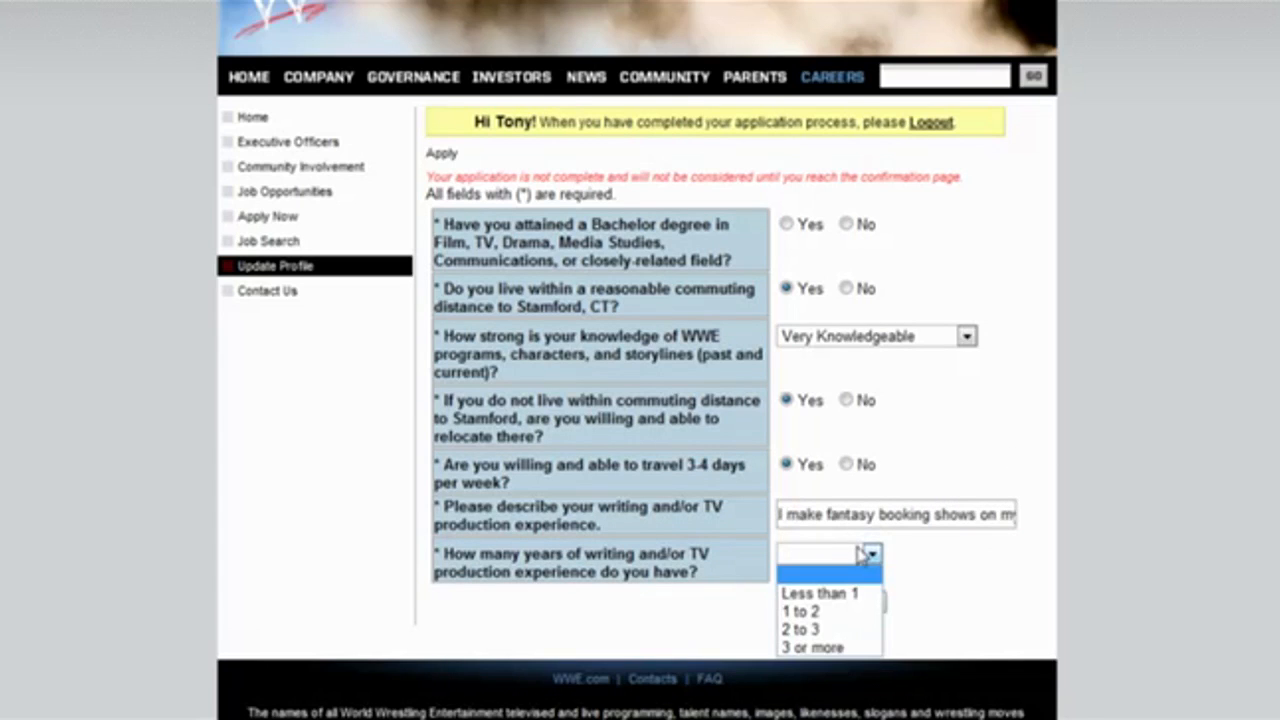
left_click(812, 648)
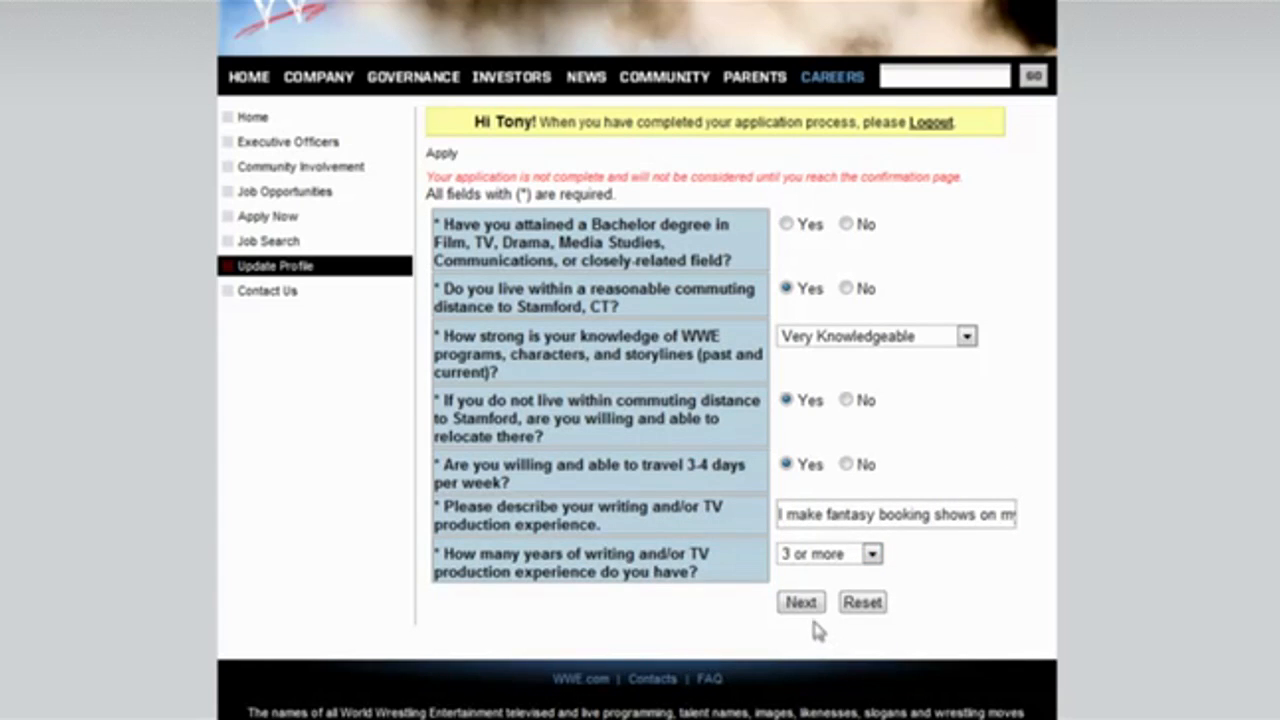
left_click(800, 600)
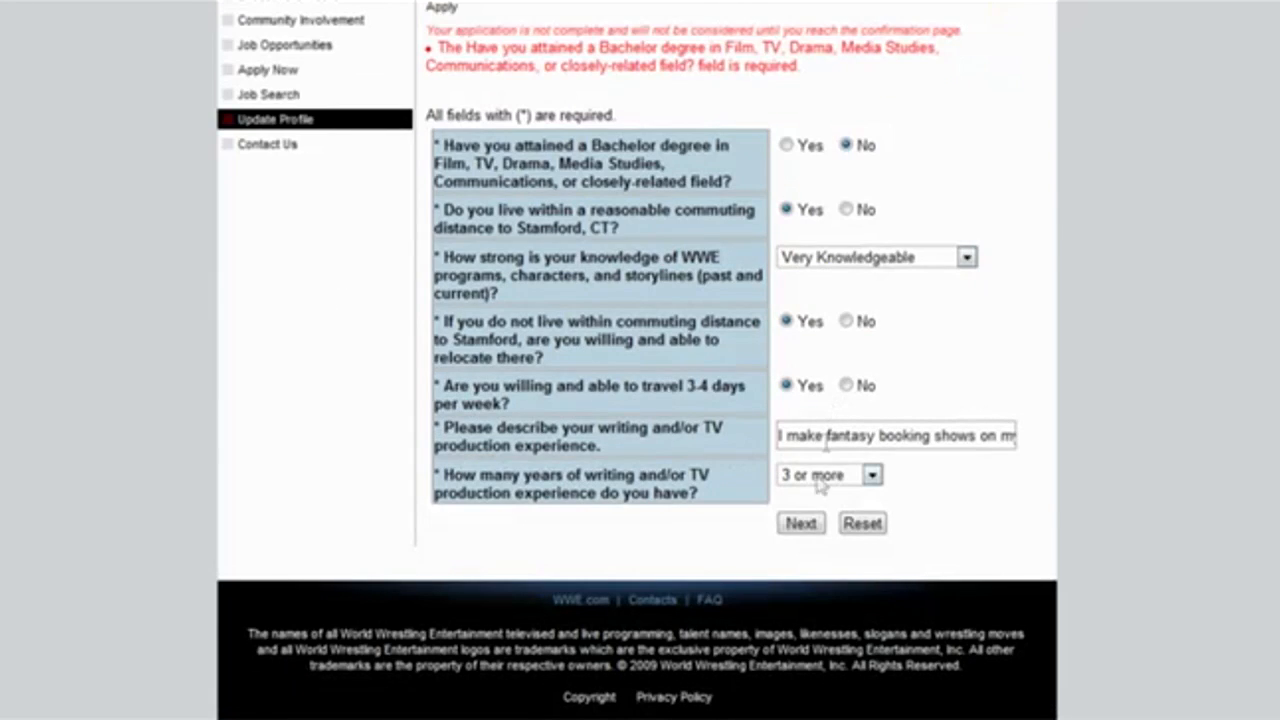
left_click(800, 522)
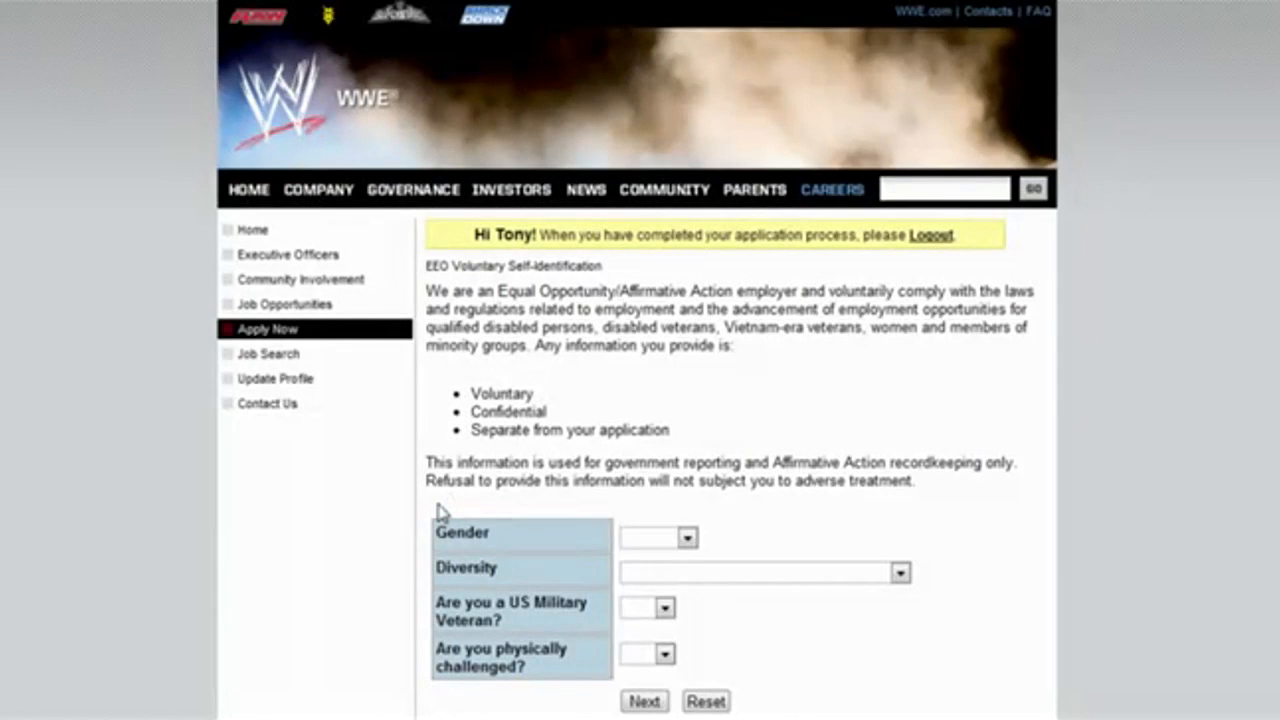
- Answer the EEO form as Male, Caucasian, not a veteran, not physically challenged, and submit it
scroll("down", 3)
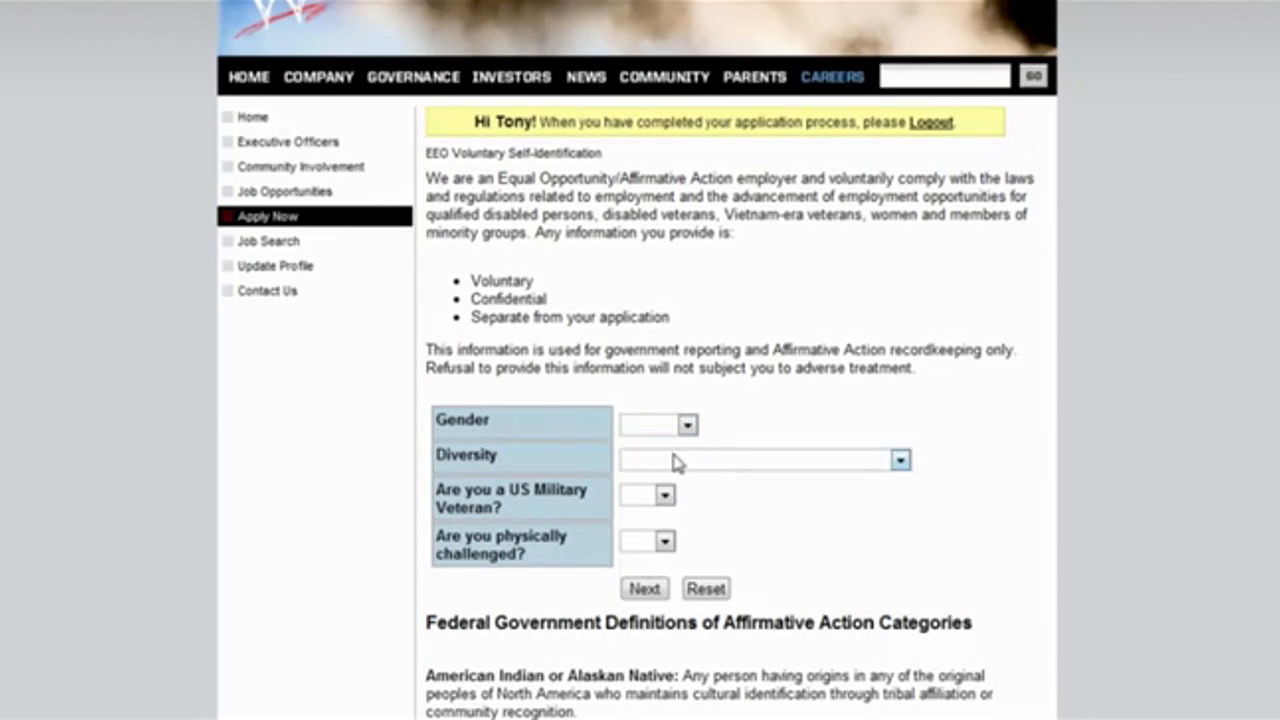
left_click(898, 460)
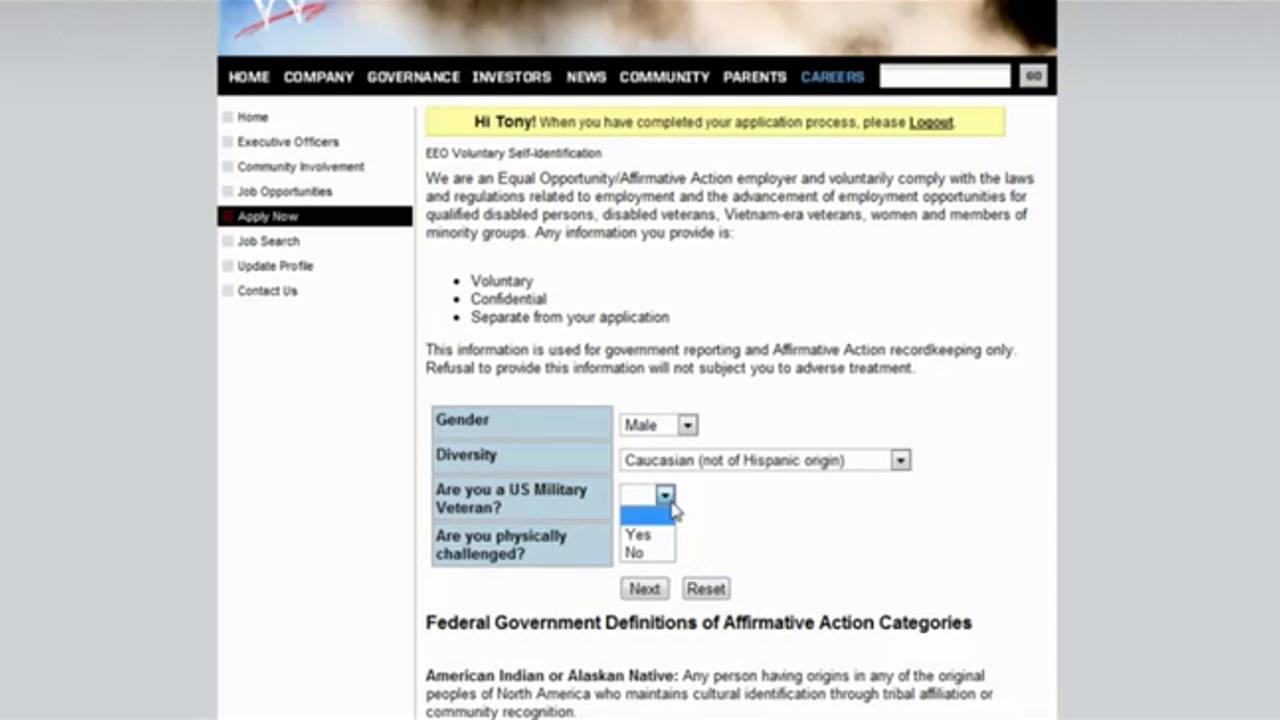
left_click(632, 552)
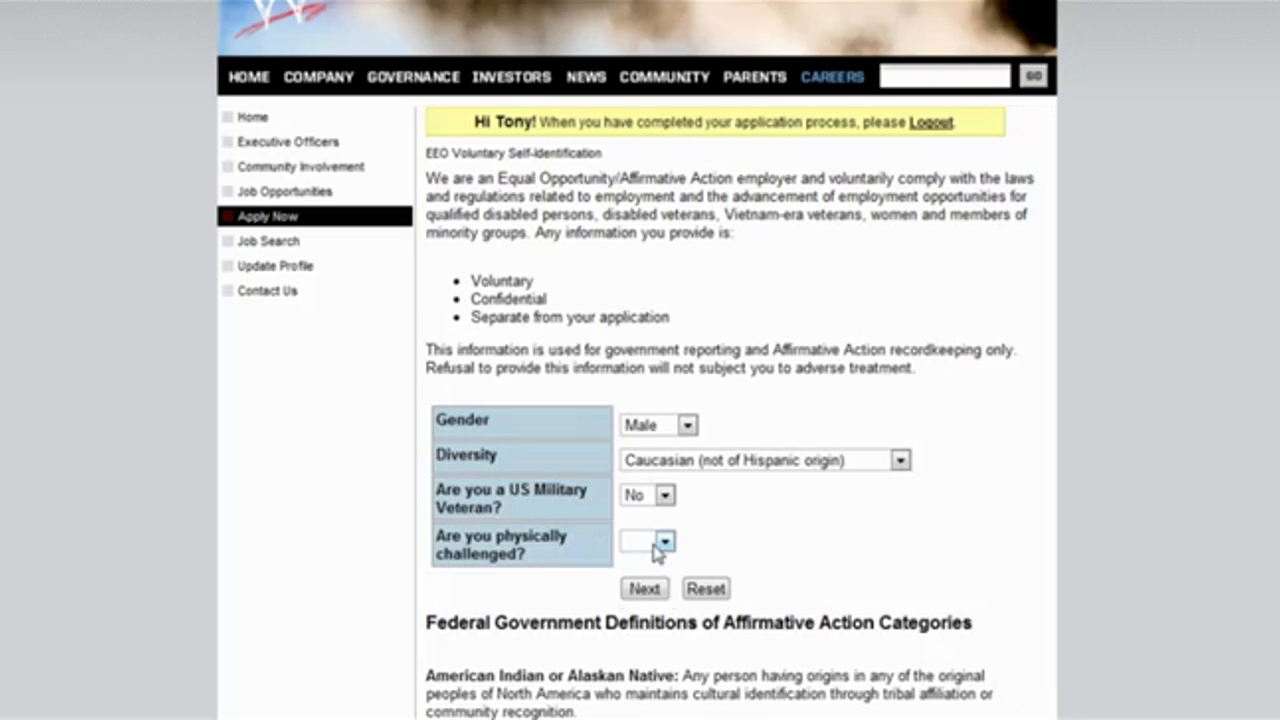
left_click(666, 540)
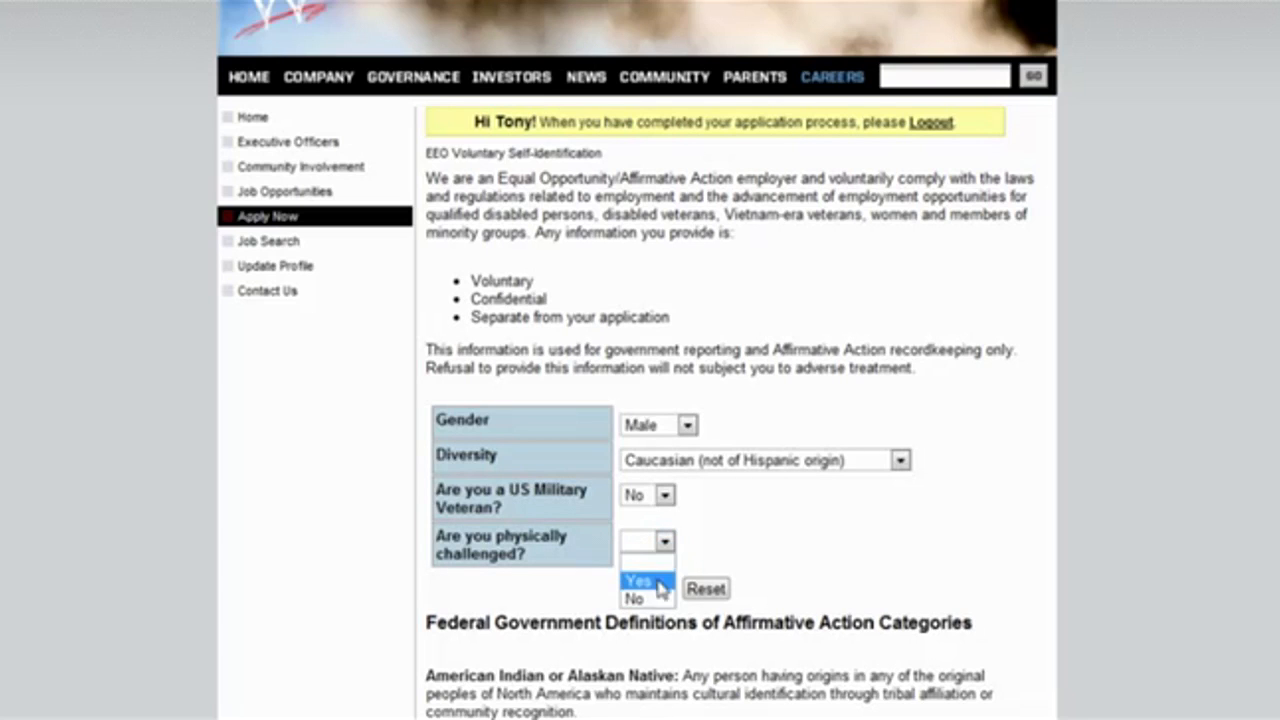
left_click(632, 600)
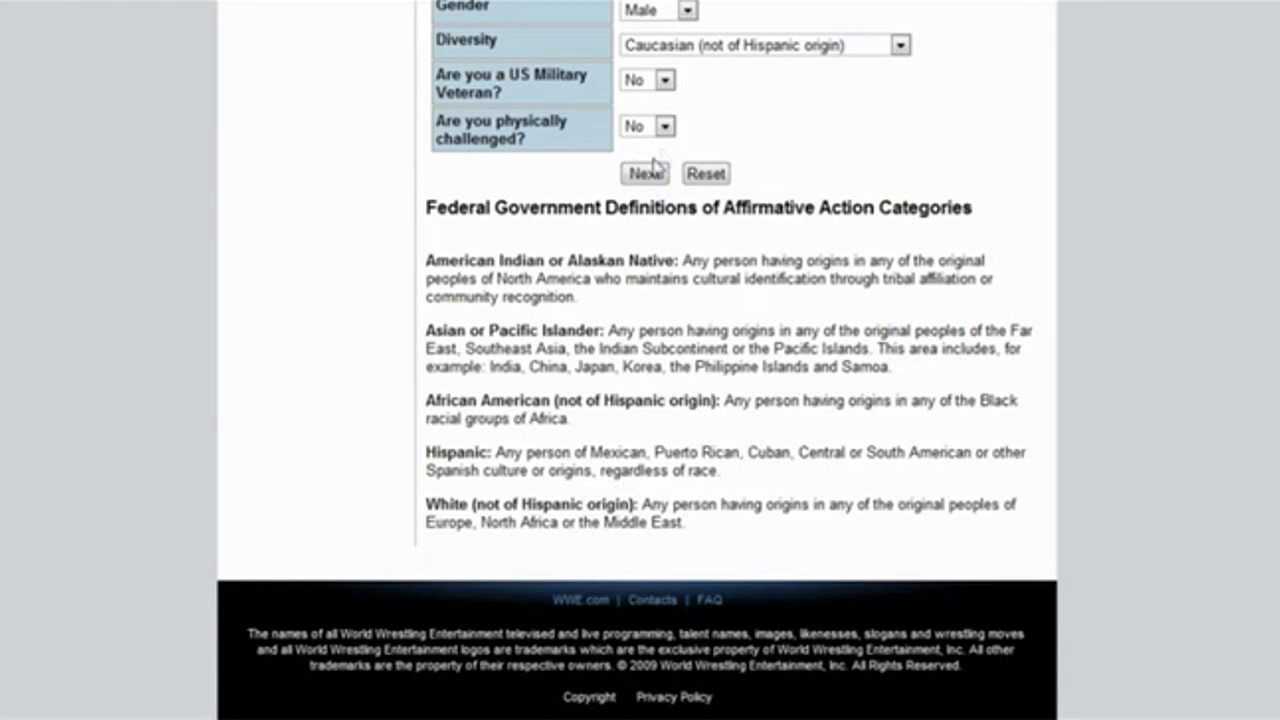
left_click(644, 172)
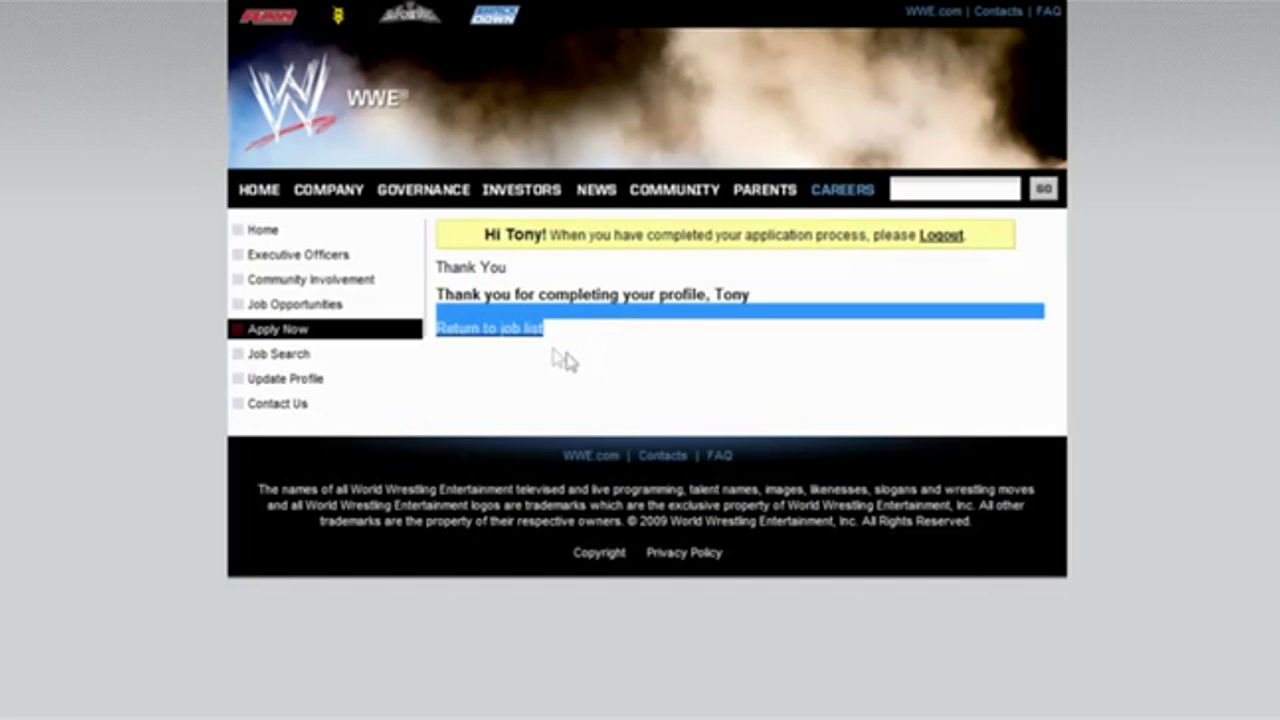
mouse_move(900, 260)
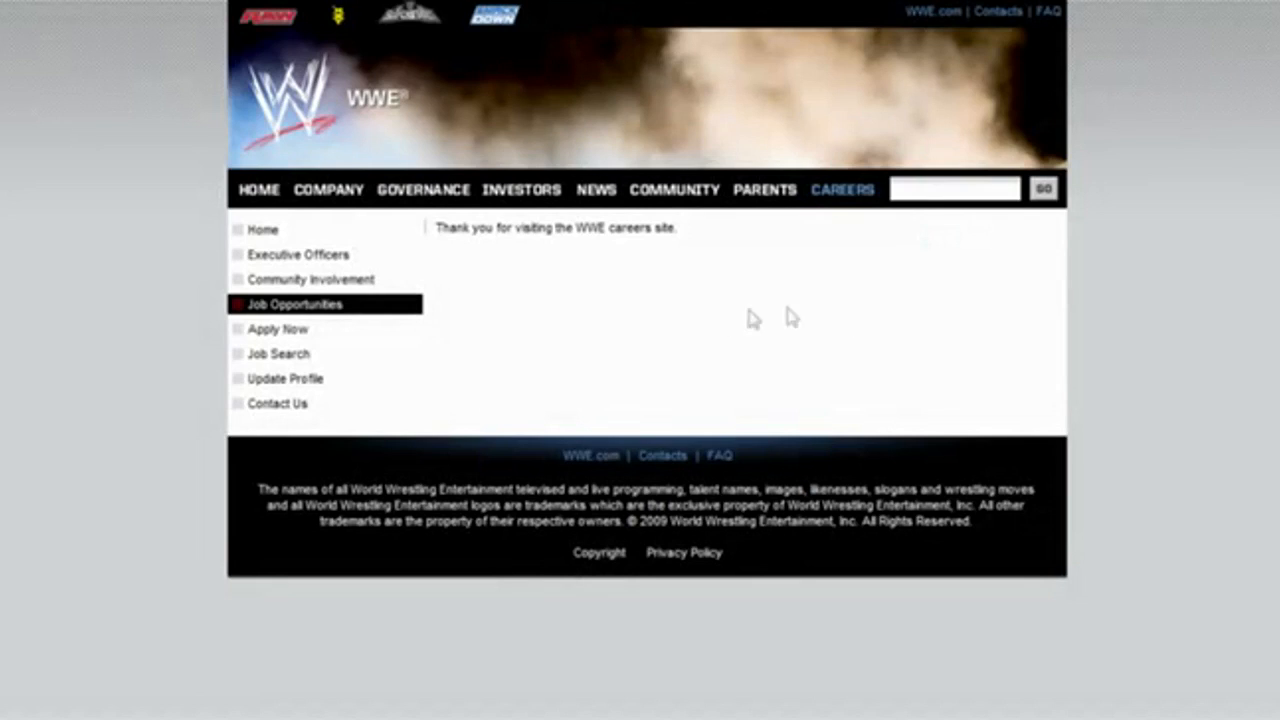
mouse_move(316, 328)
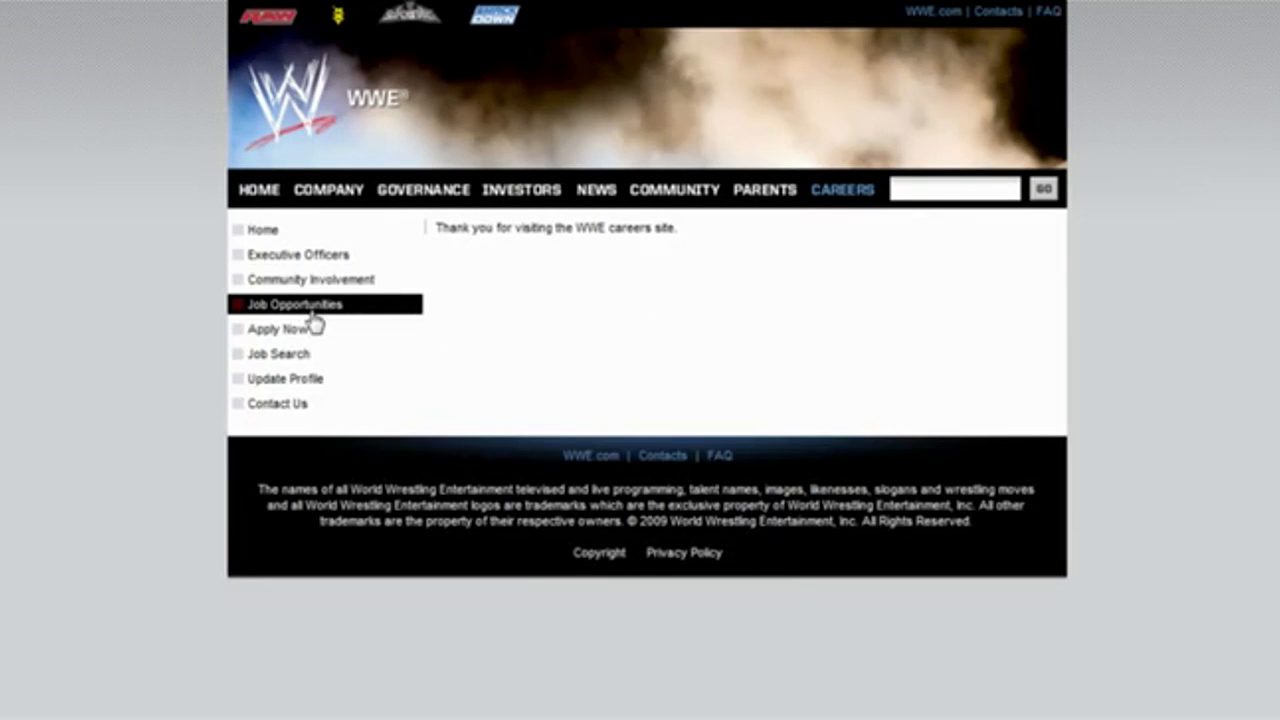
- Return to the Job Opportunities list of openings from the thank-you page
left_click(294, 304)
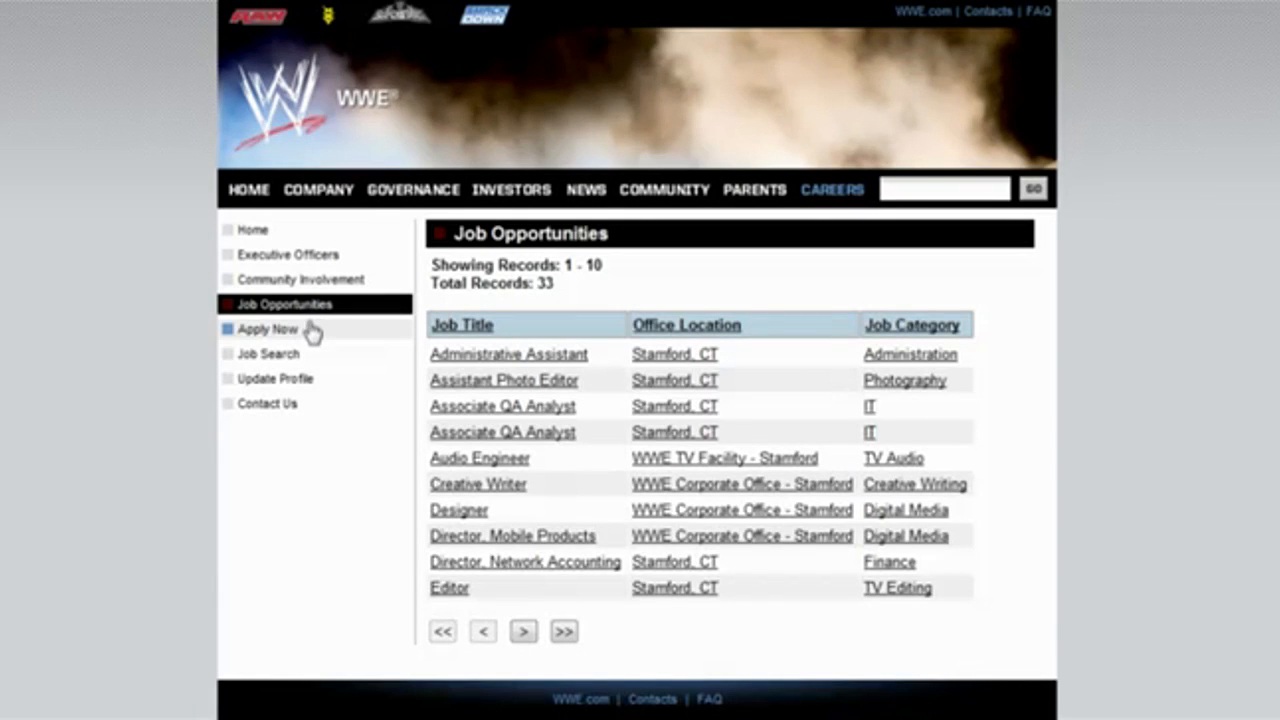
mouse_move(312, 336)
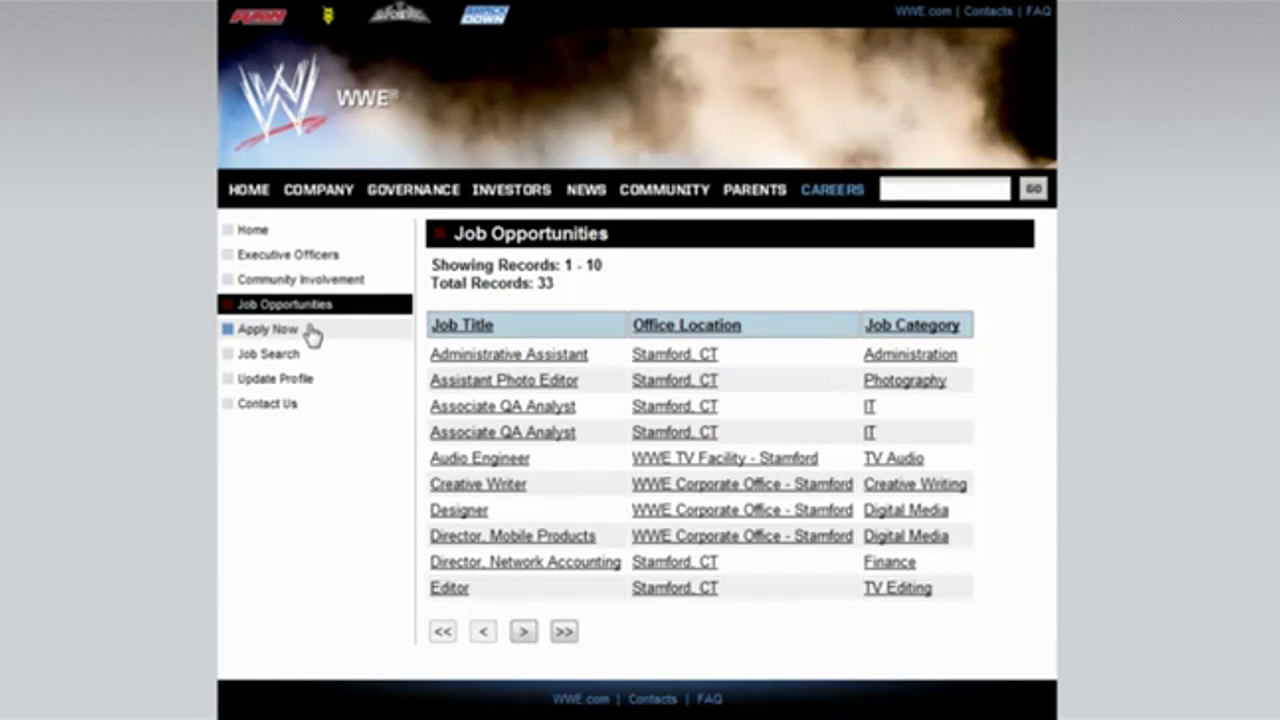
mouse_move(312, 338)
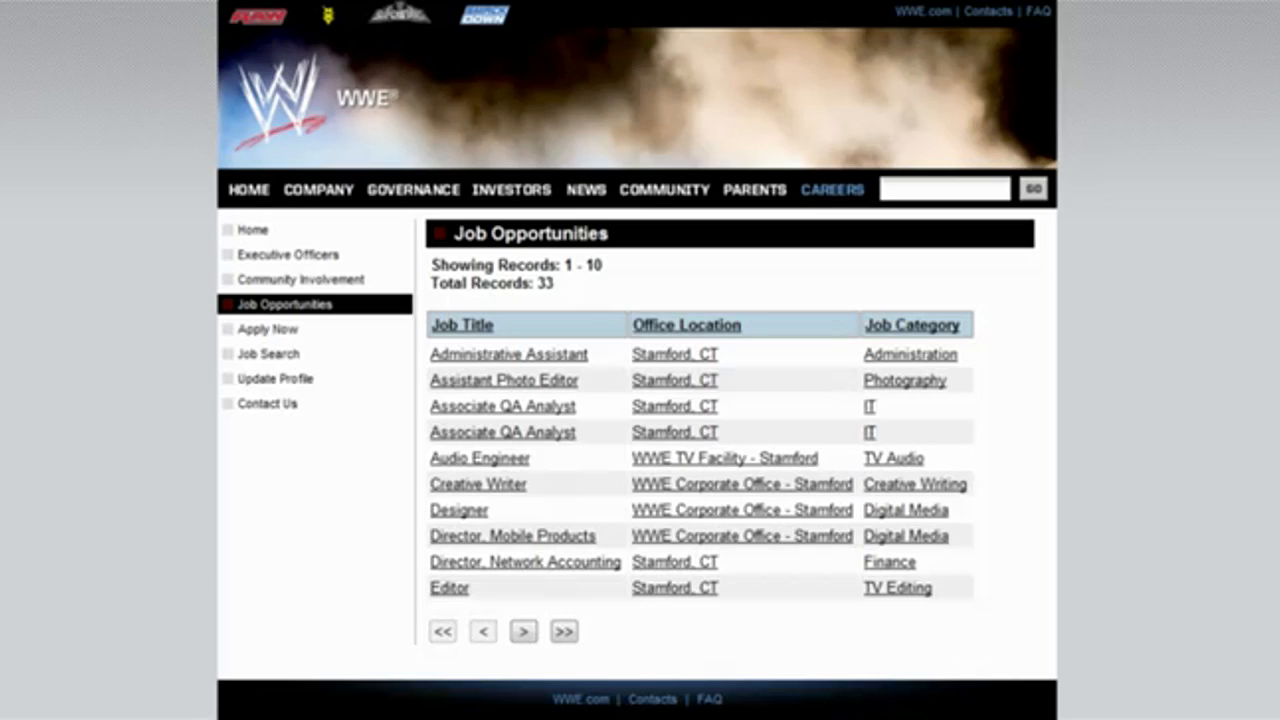
mouse_move(290, 684)
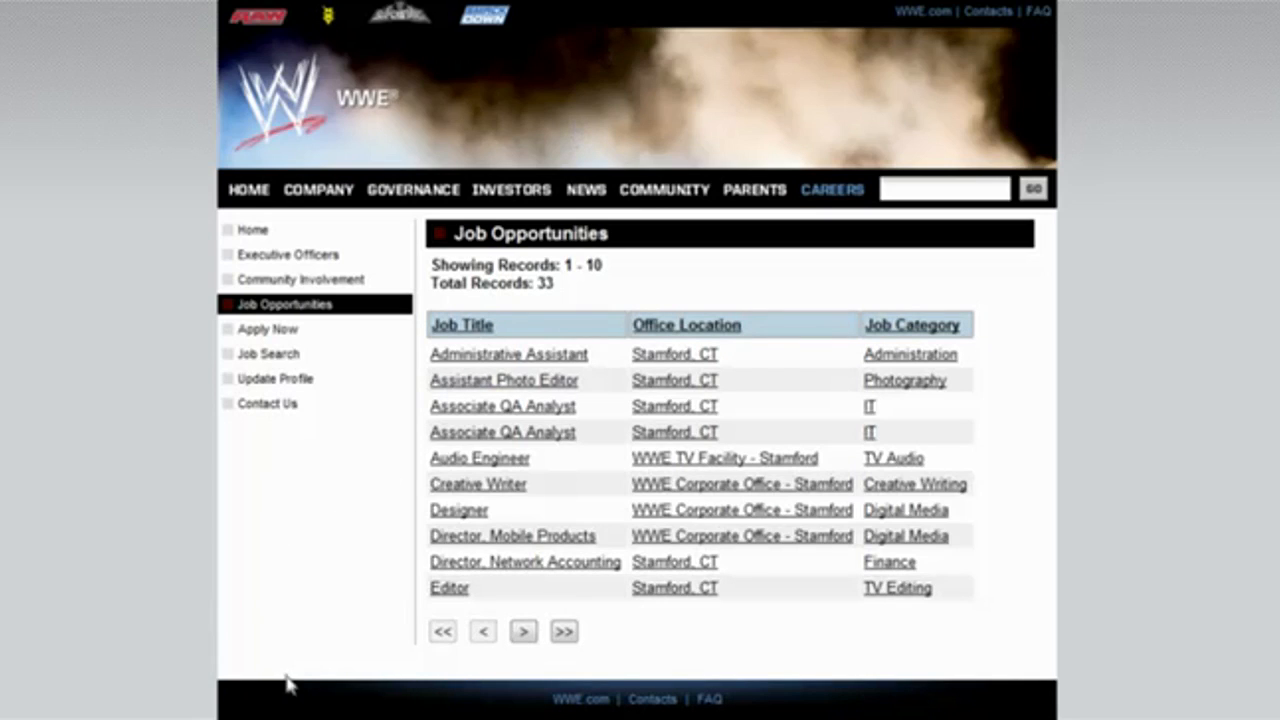